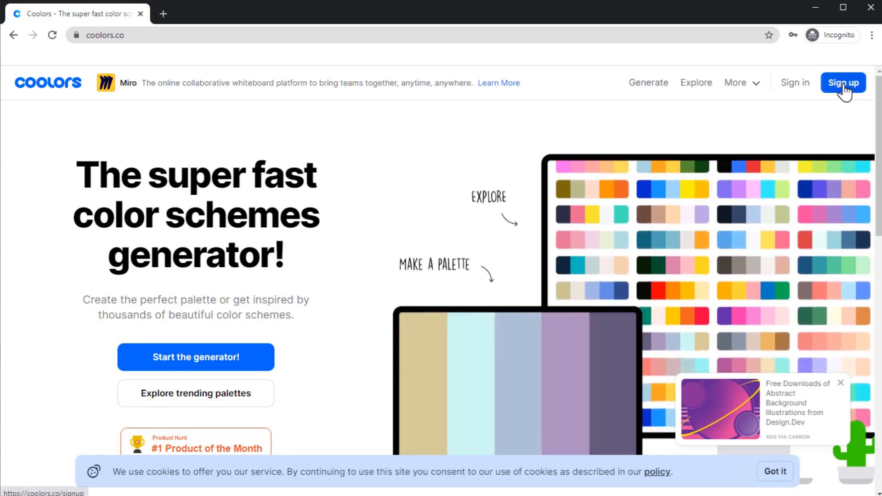
Create a free Coolors account through the Join Coolors sign-up form
click(844, 83)
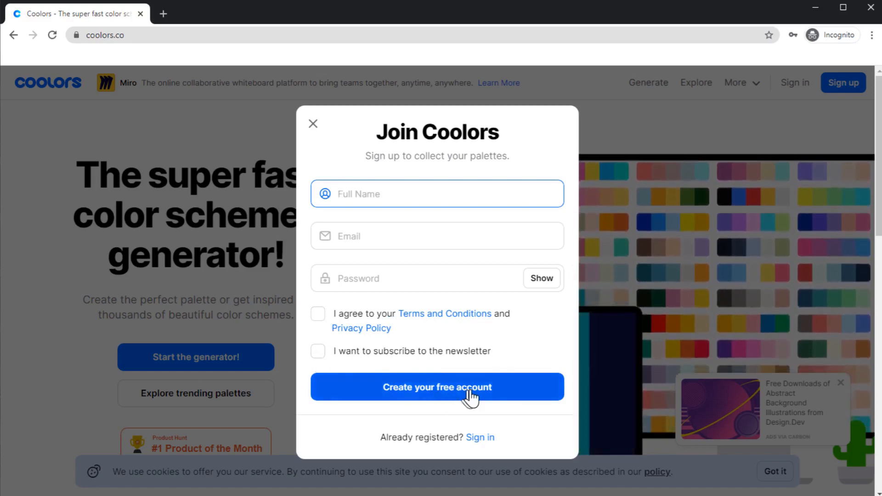
click(313, 124)
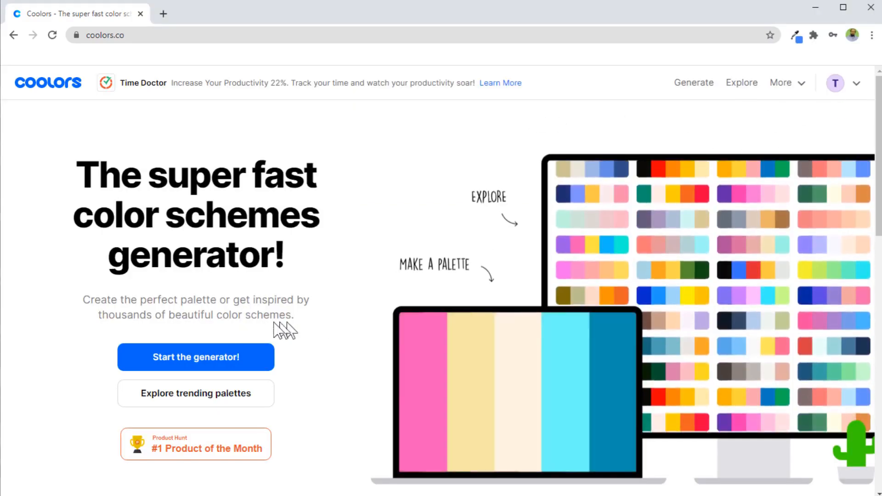
mouse_move(169, 370)
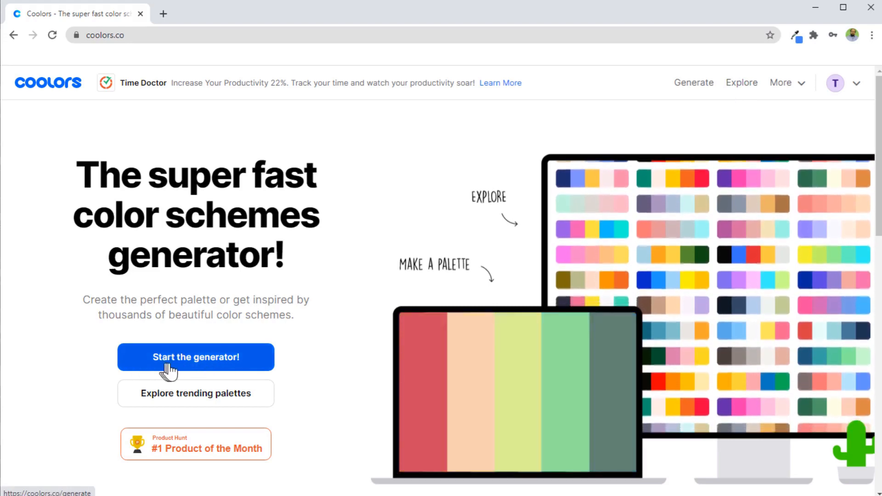
Launch the palette generator and cycle random palettes to vermilion, celadon, champagne, yellow, dark purple
click(195, 357)
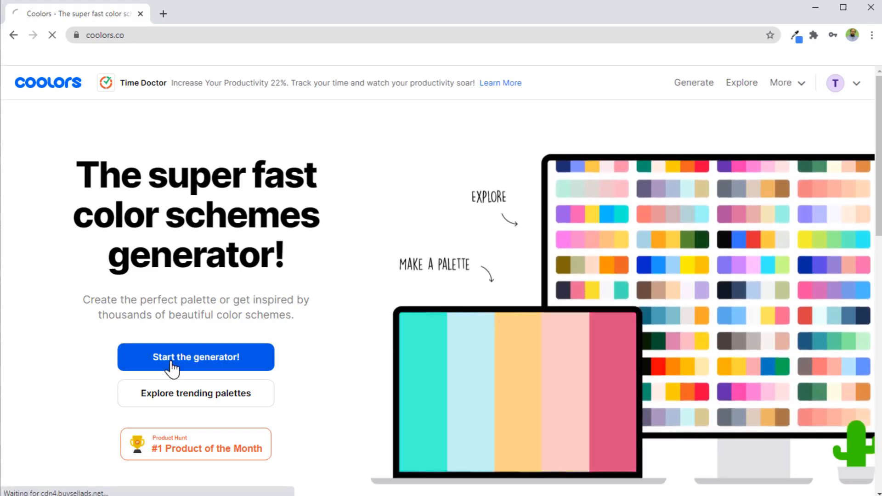
click(196, 357)
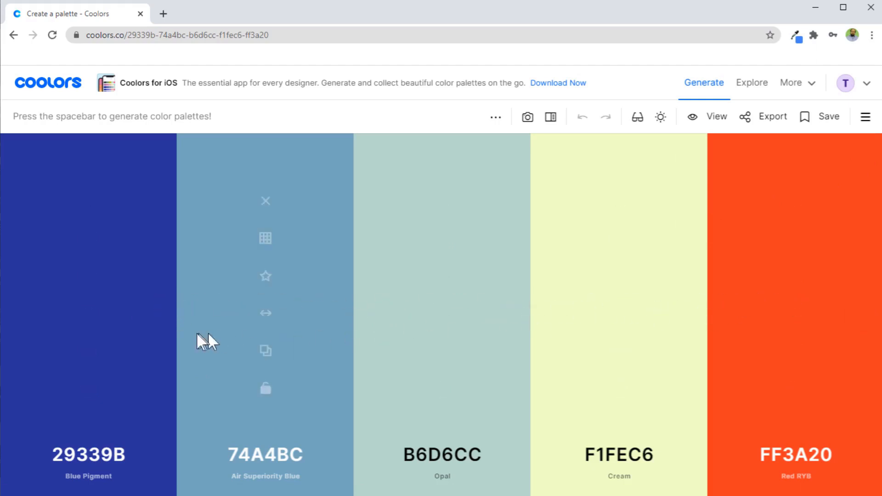
mouse_move(757, 305)
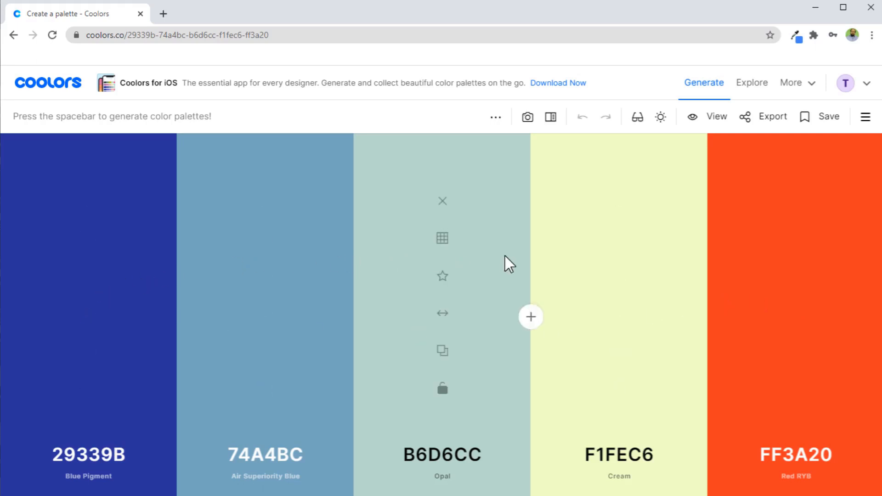
key(space)
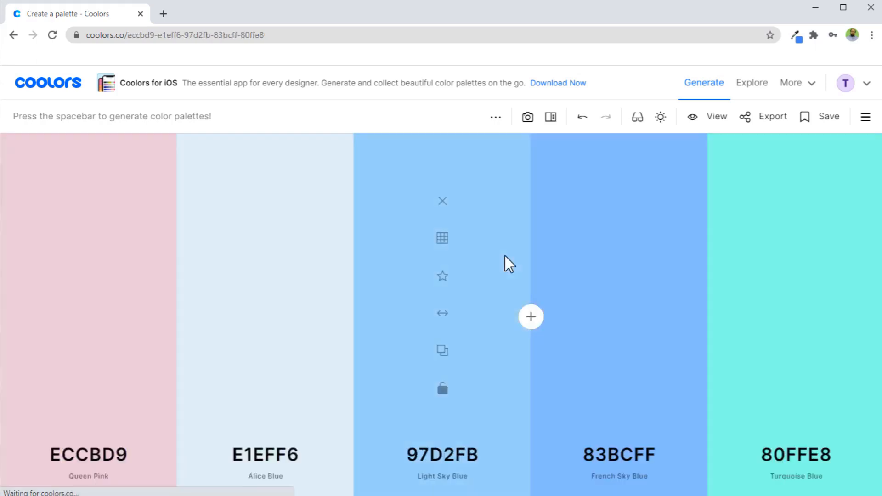
mouse_move(465, 254)
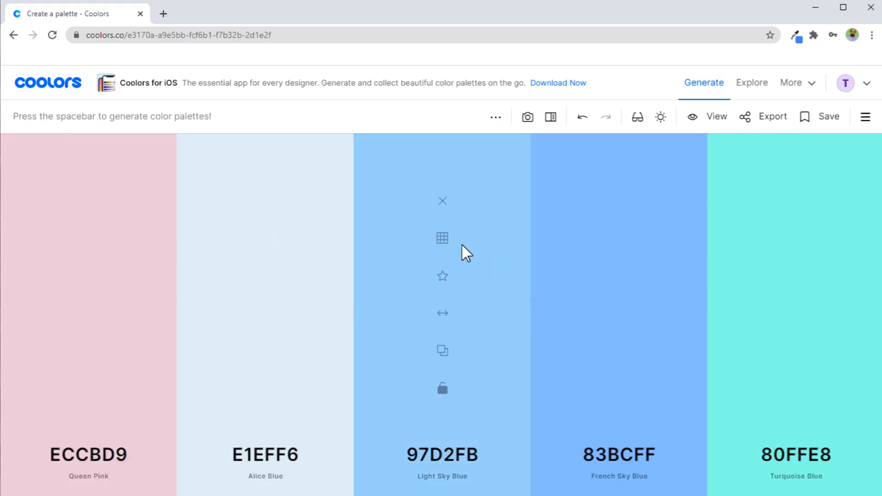
key(space)
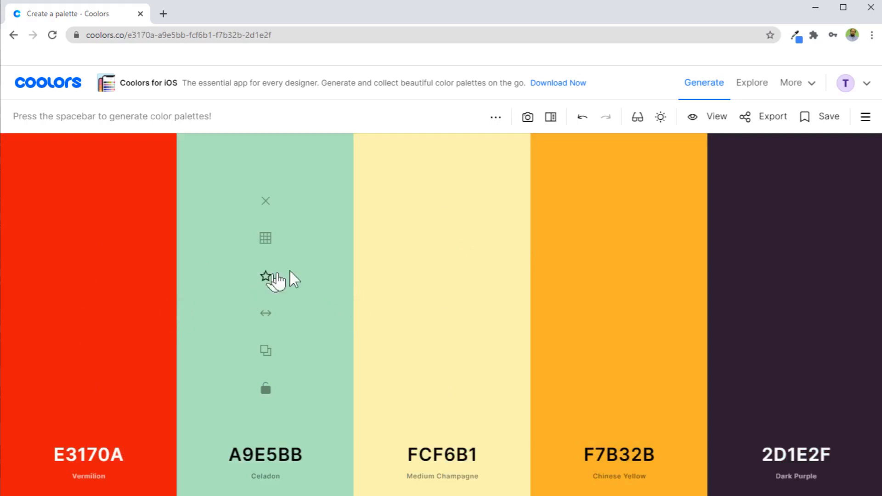
mouse_move(408, 279)
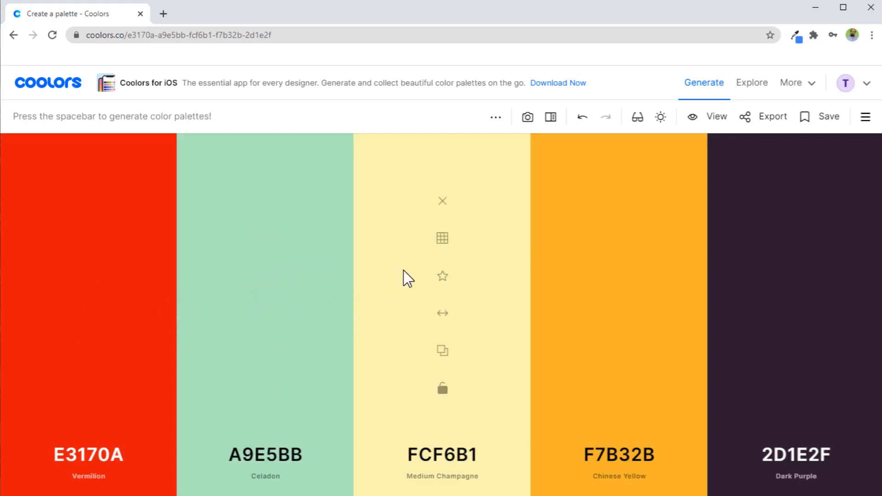
mouse_move(385, 303)
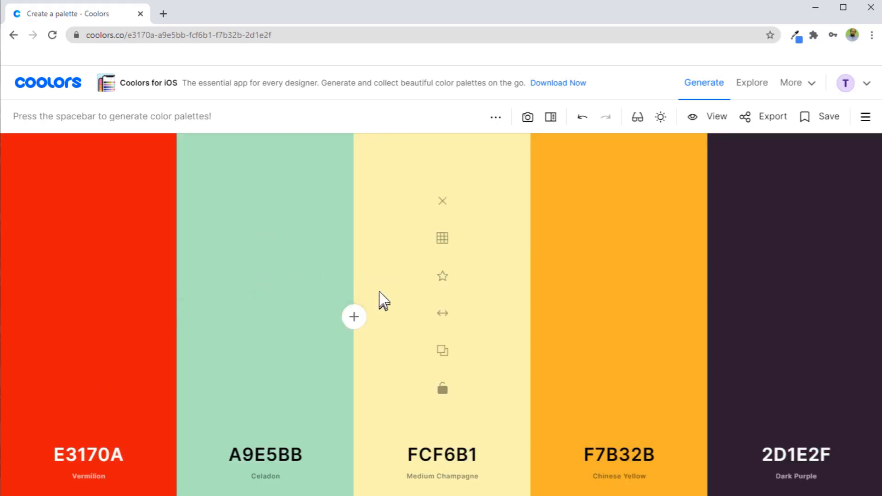
mouse_move(131, 360)
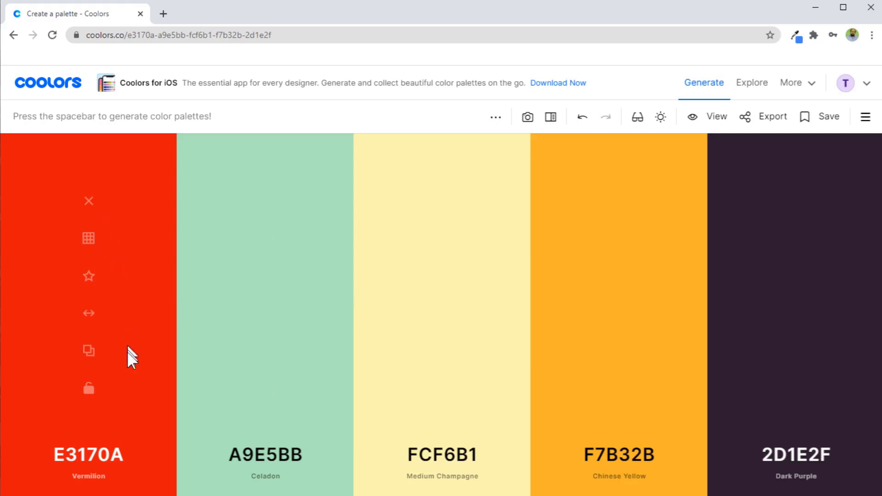
mouse_move(151, 270)
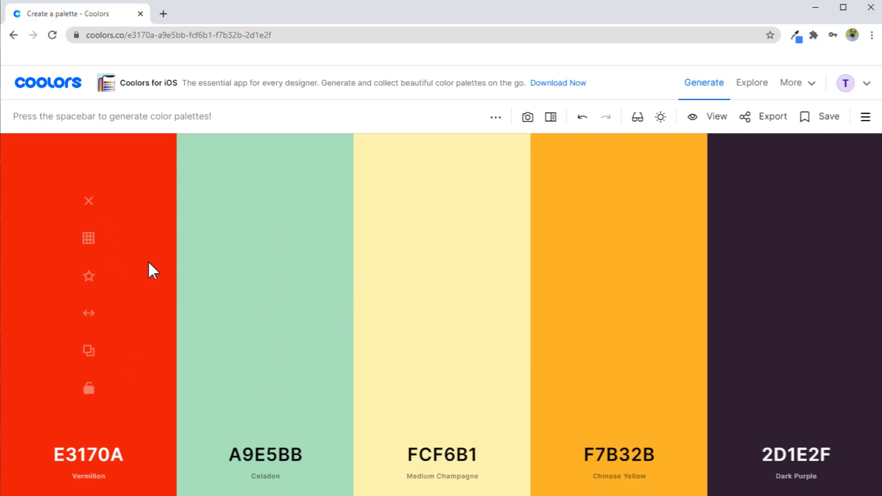
mouse_move(146, 228)
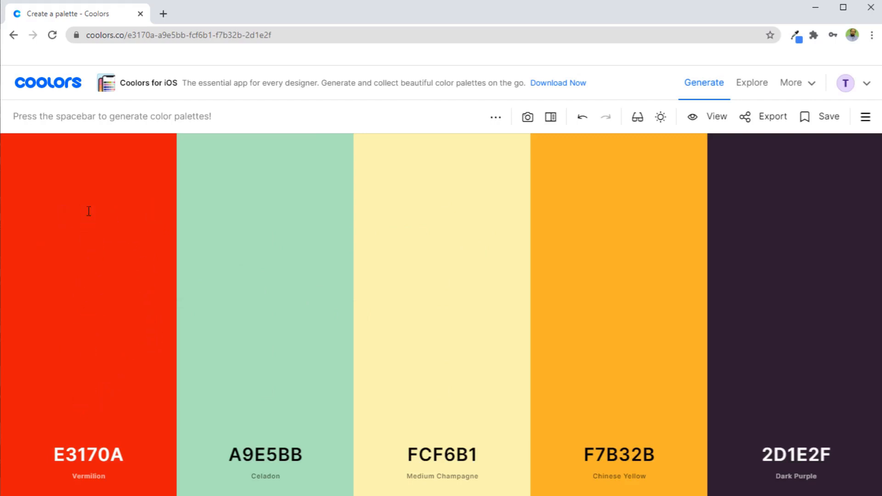
mouse_move(89, 376)
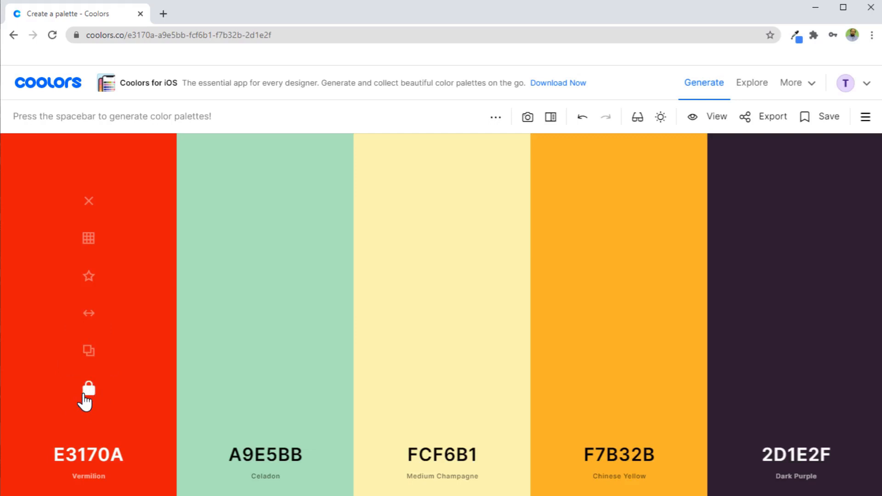
Lock Vermilion and Zomp, regenerating the rest into Lapis Lazuli, Mint Cream and Platinum
key(space)
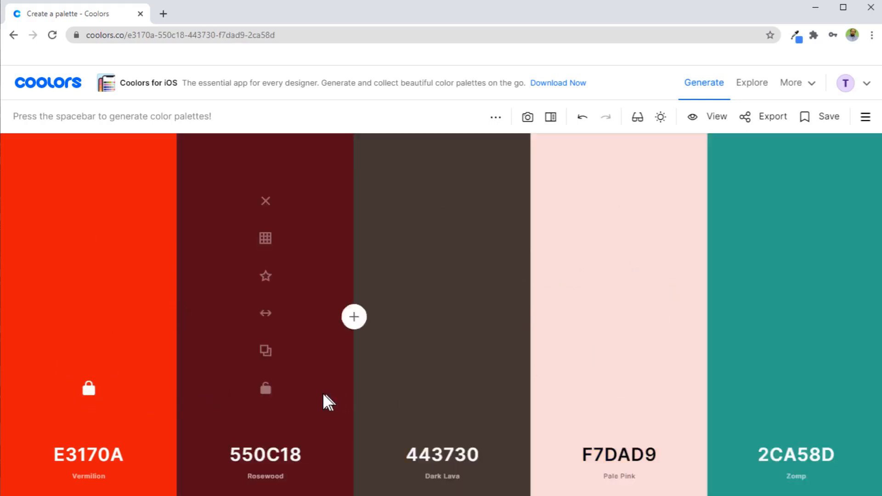
mouse_move(85, 314)
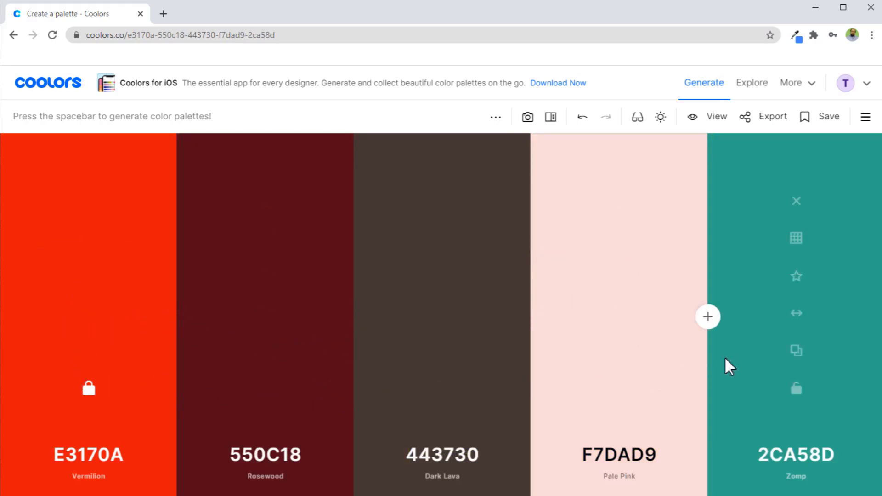
mouse_move(797, 388)
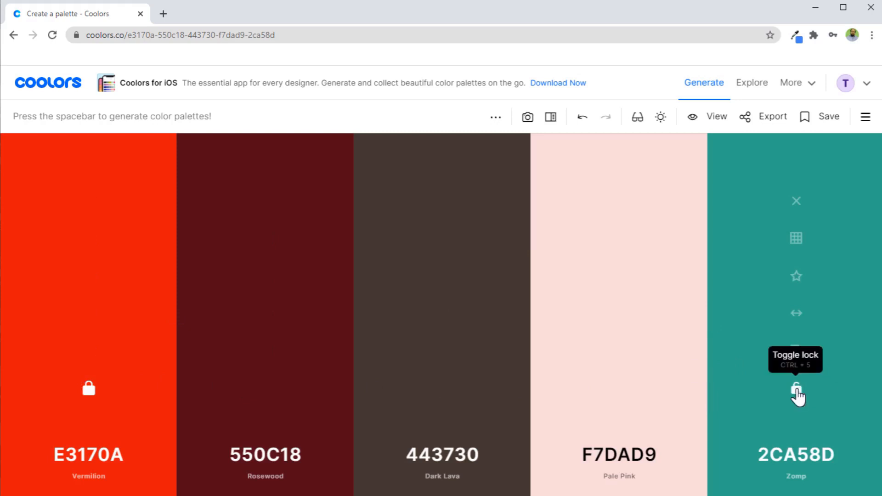
click(796, 391)
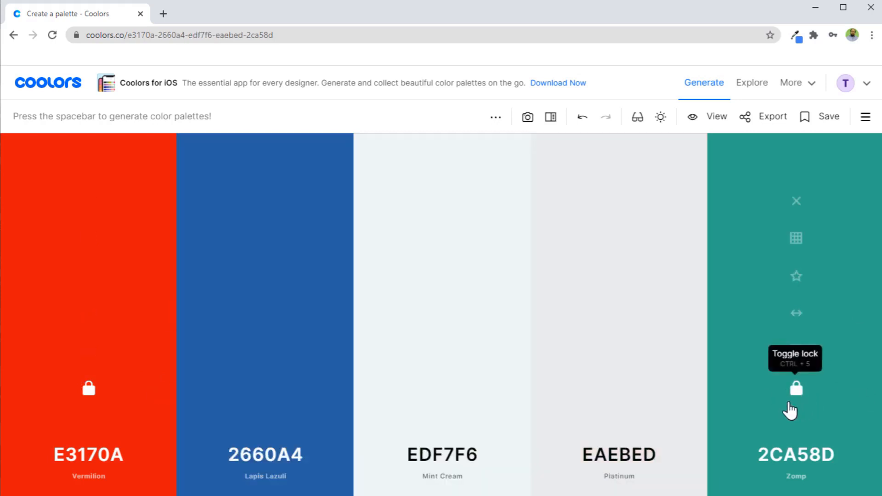
mouse_move(575, 260)
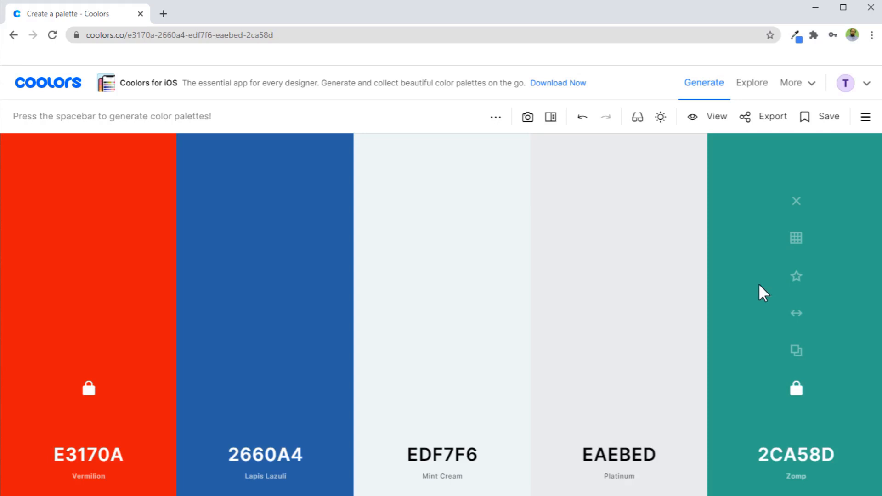
mouse_move(842, 138)
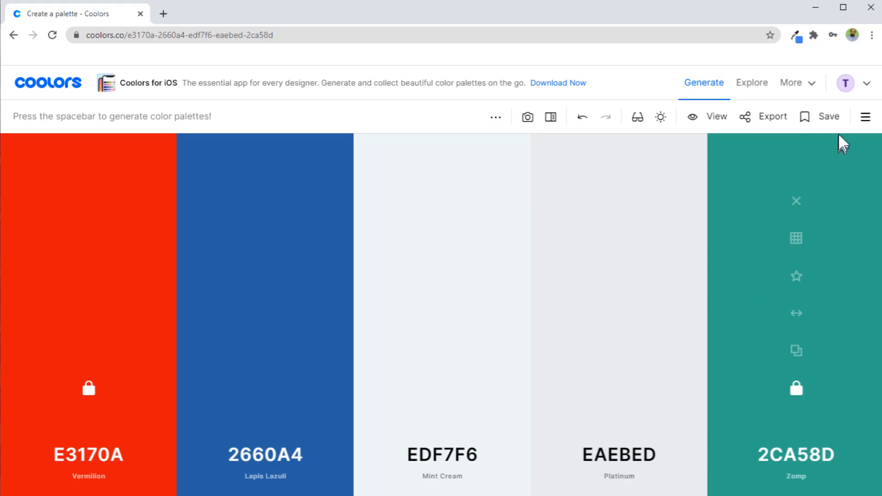
mouse_move(829, 119)
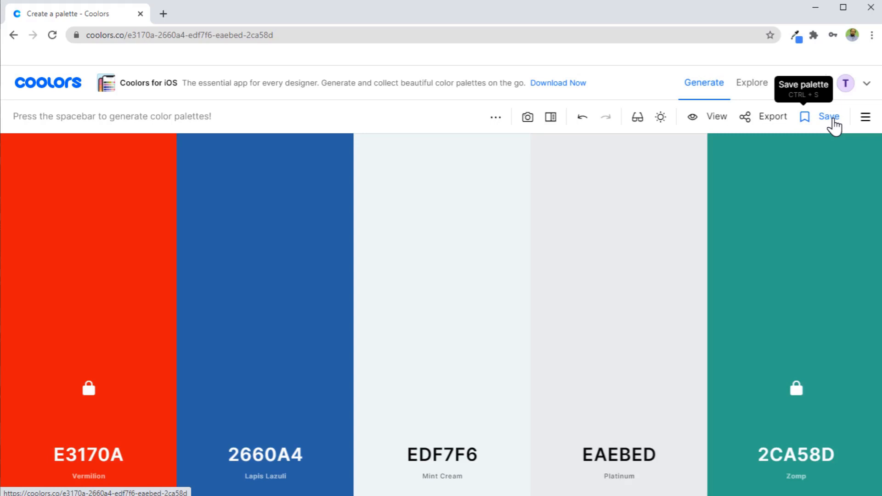
Name the current palette 'digitidea-1' in the save form
click(829, 116)
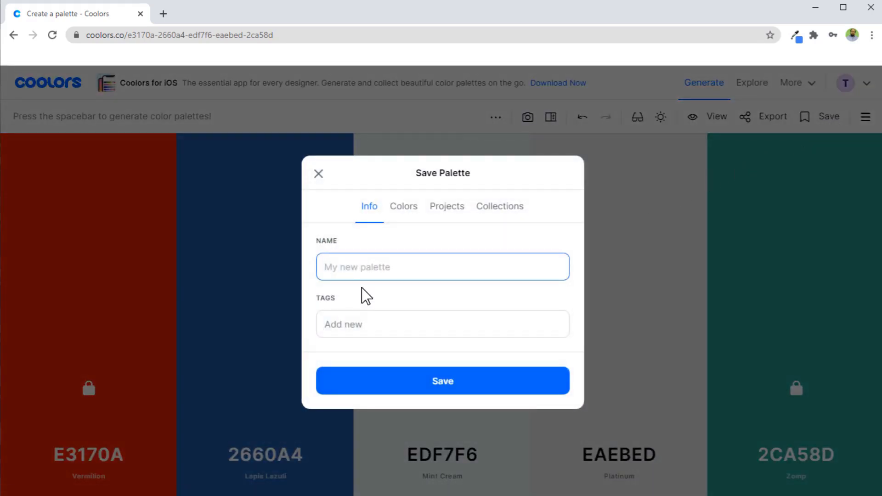
text(digit)
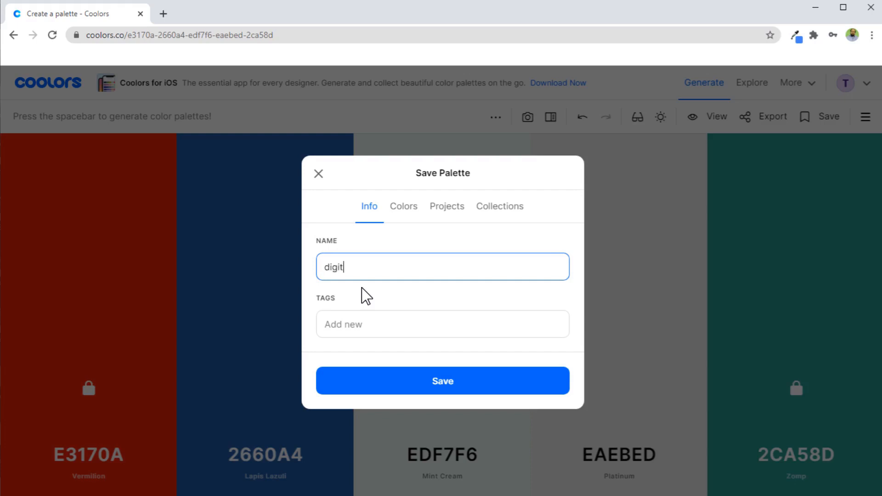
text(idea-1)
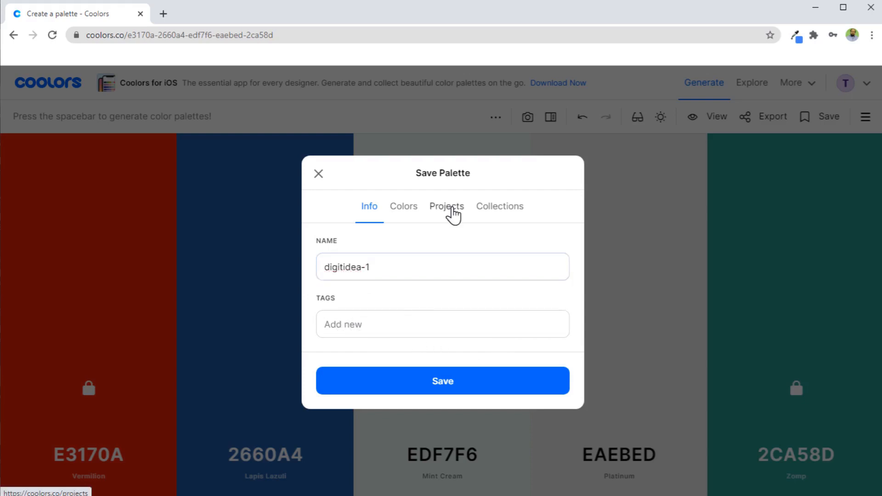
Add the palette to a new project 'Project-1' with Collections checked, and save it
click(446, 207)
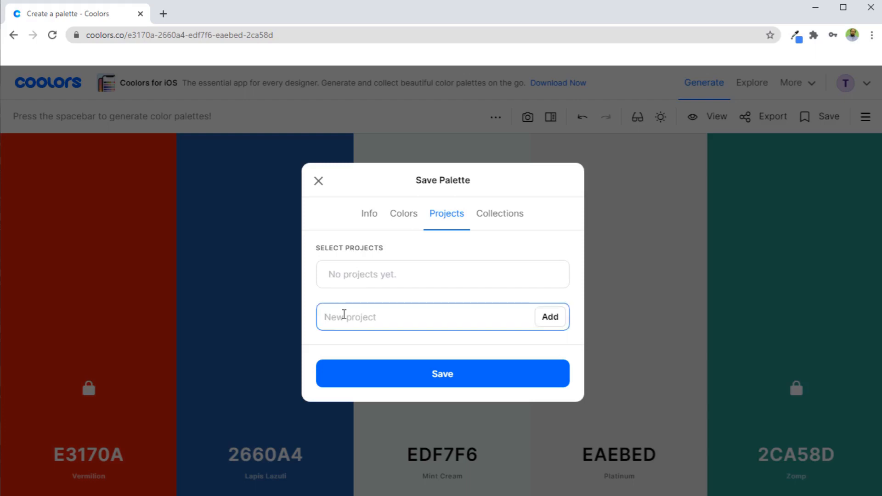
text(Projec)
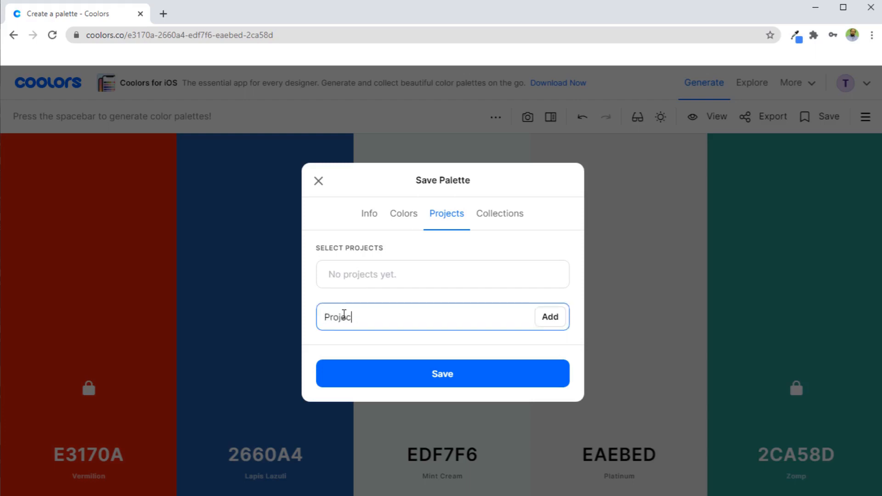
click(550, 317)
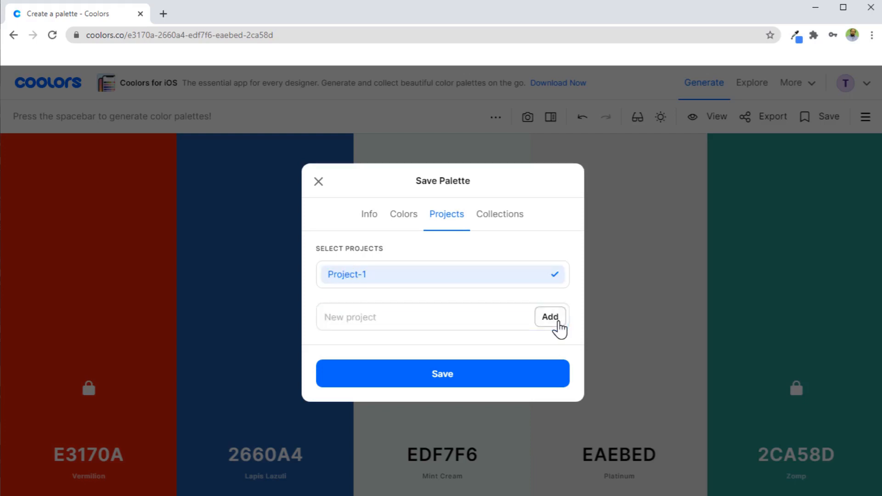
mouse_move(420, 292)
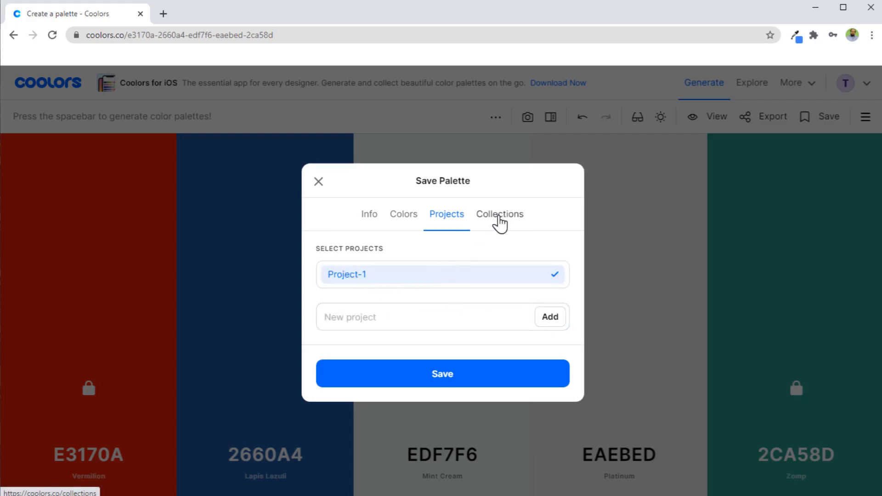
click(500, 214)
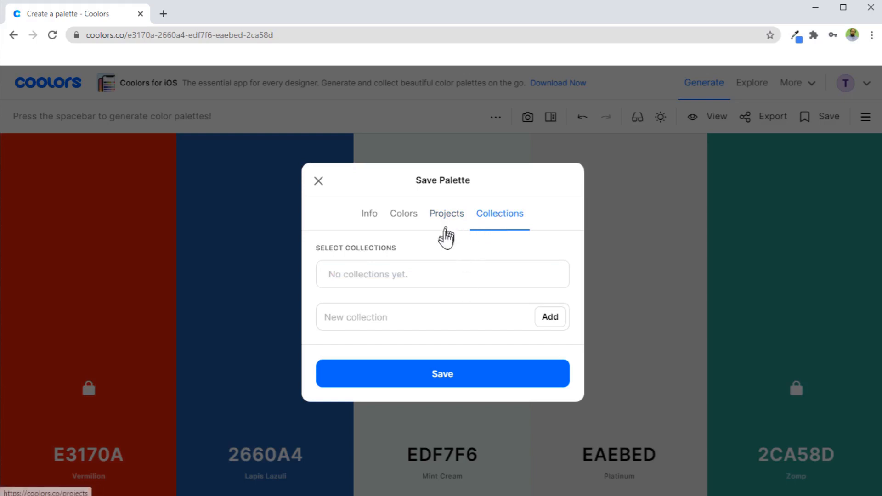
click(442, 373)
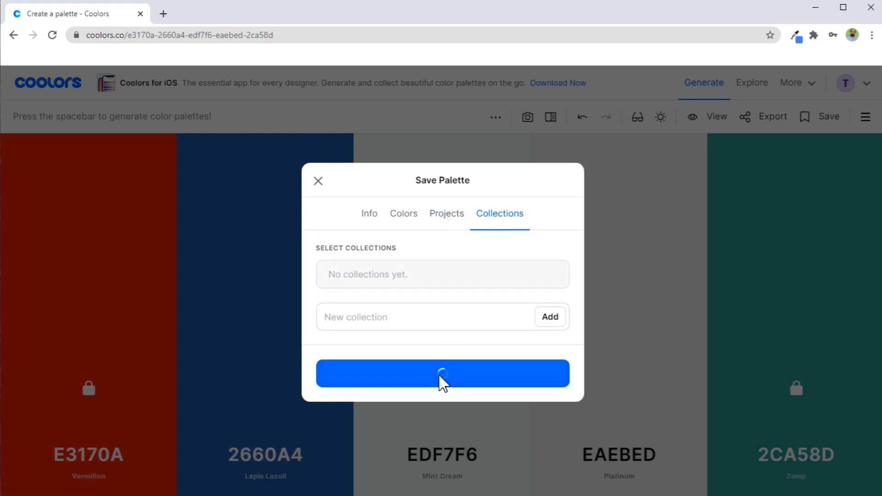
click(863, 117)
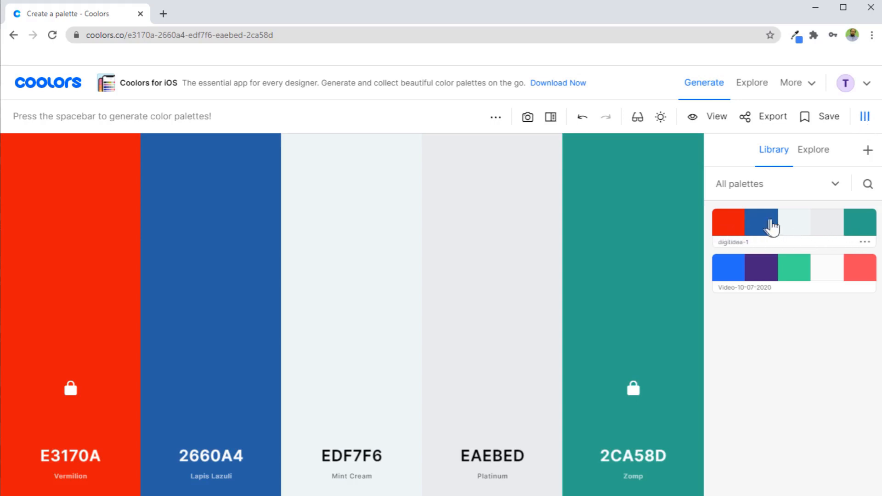
Export the saved digitidea-1 palette as PDF and save digitidea-1.pdf to disk
click(864, 241)
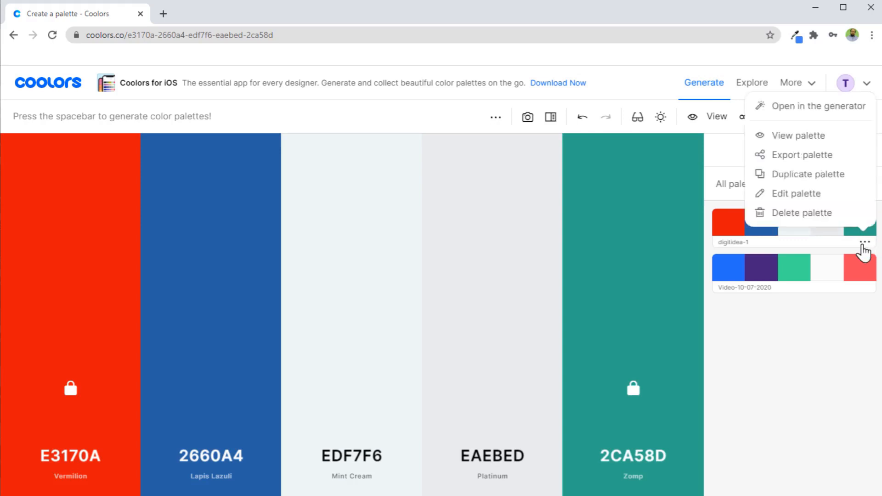
mouse_move(812, 135)
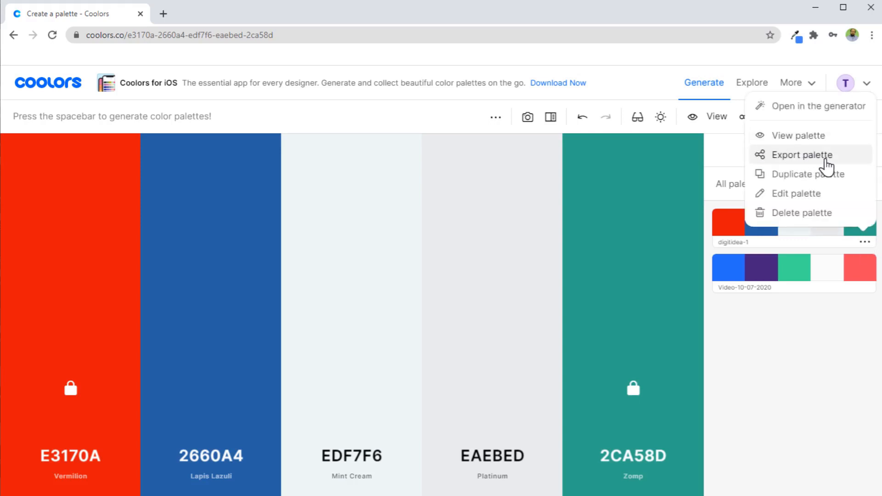
click(801, 155)
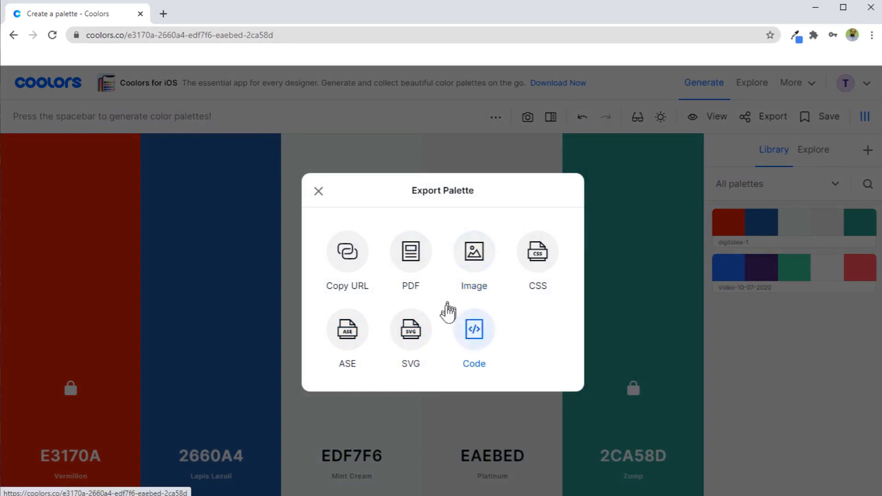
mouse_move(545, 259)
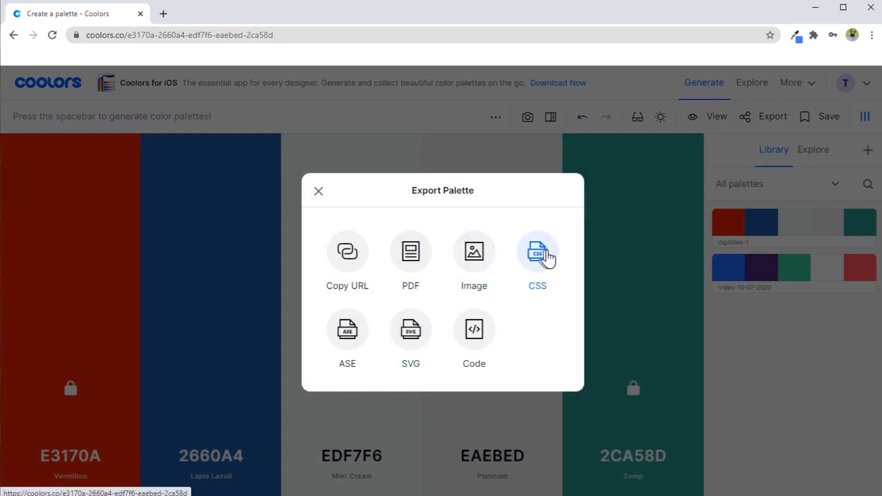
mouse_move(537, 260)
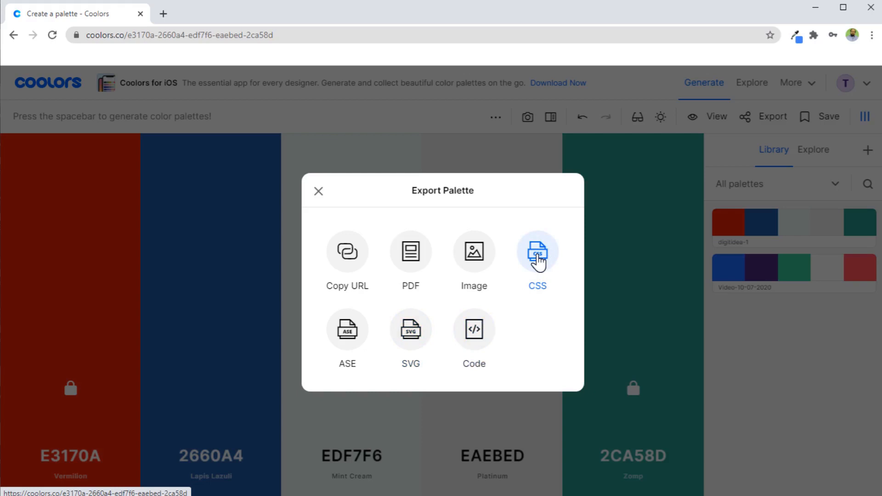
mouse_move(410, 258)
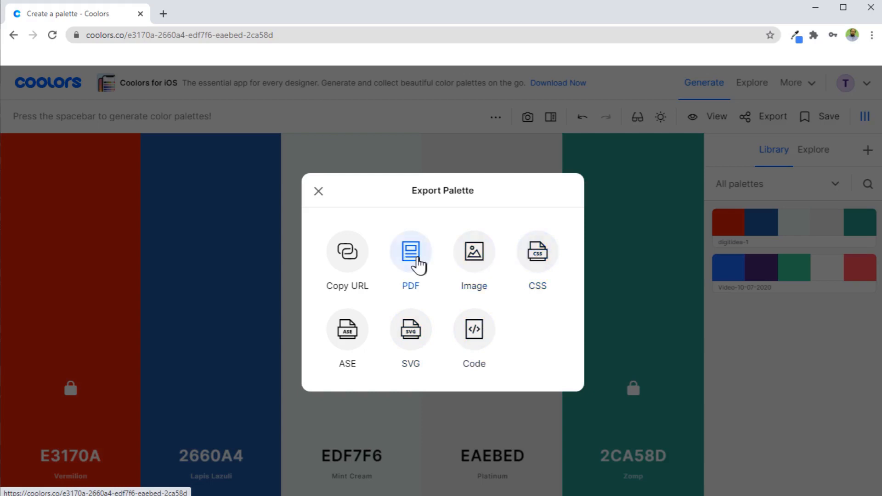
click(411, 251)
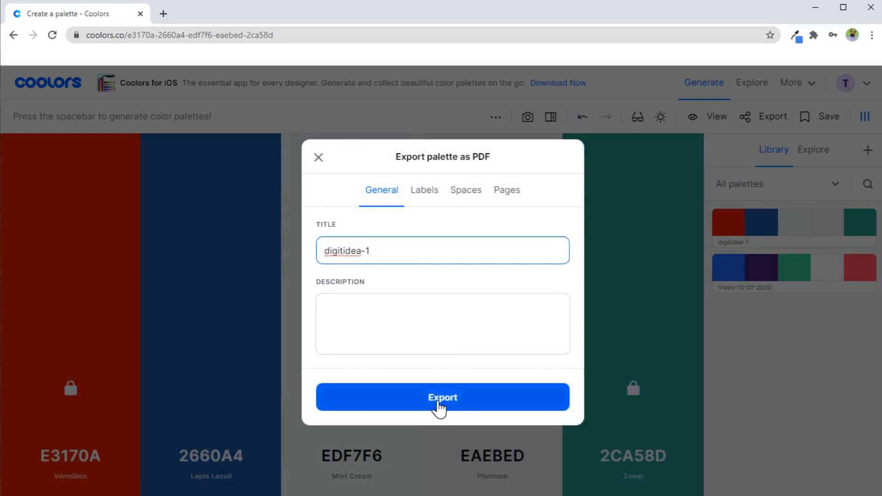
click(442, 397)
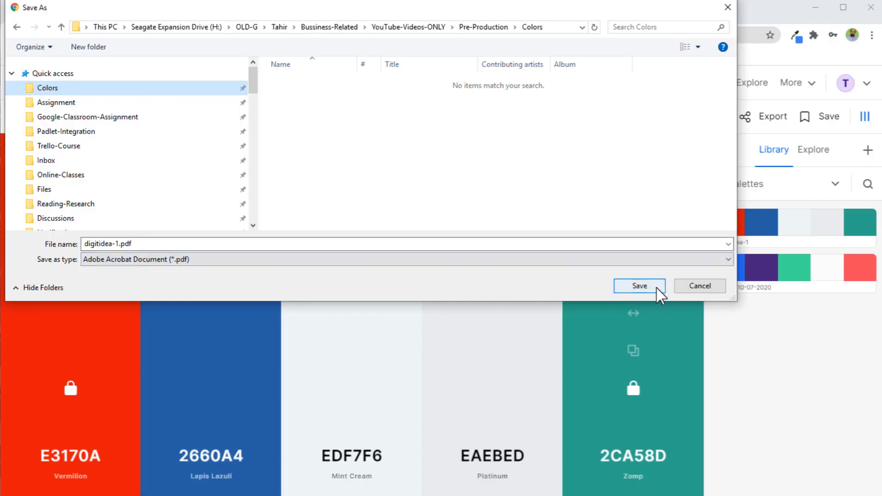
click(639, 286)
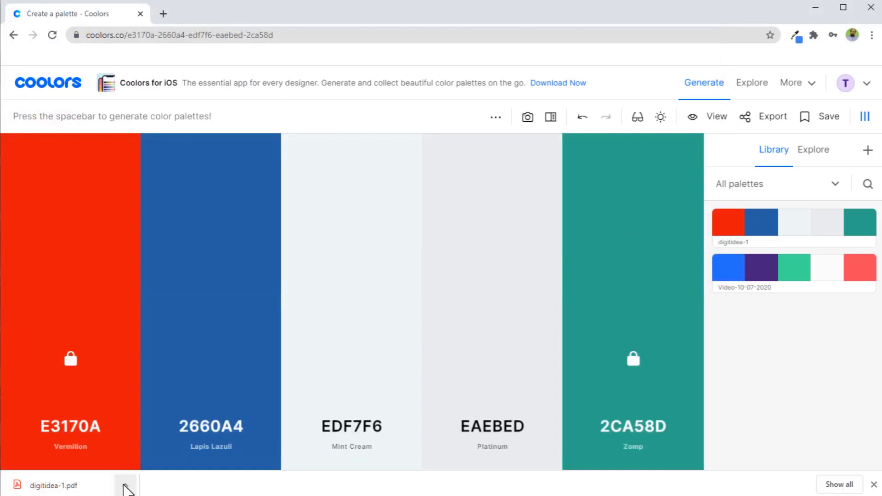
View digitidea-1.pdf from downloads, scrolling through its HEX, RGB, HSB and CMYK values
click(55, 484)
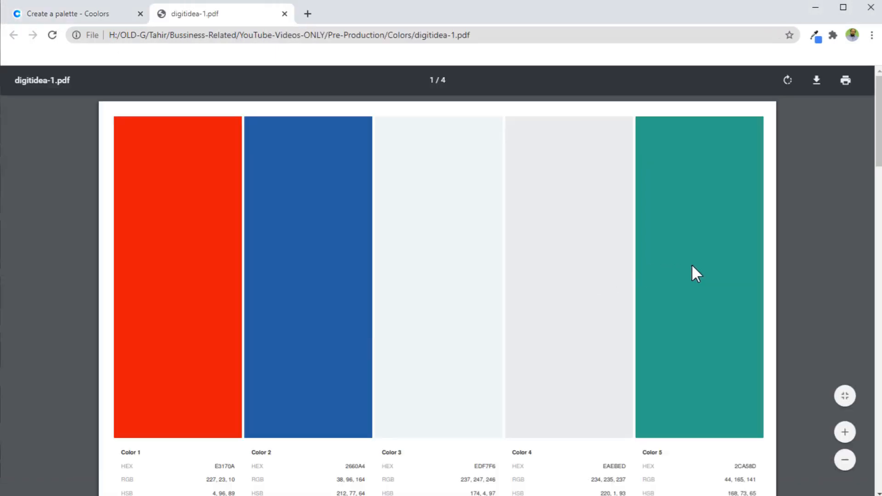
scroll(down, 3)
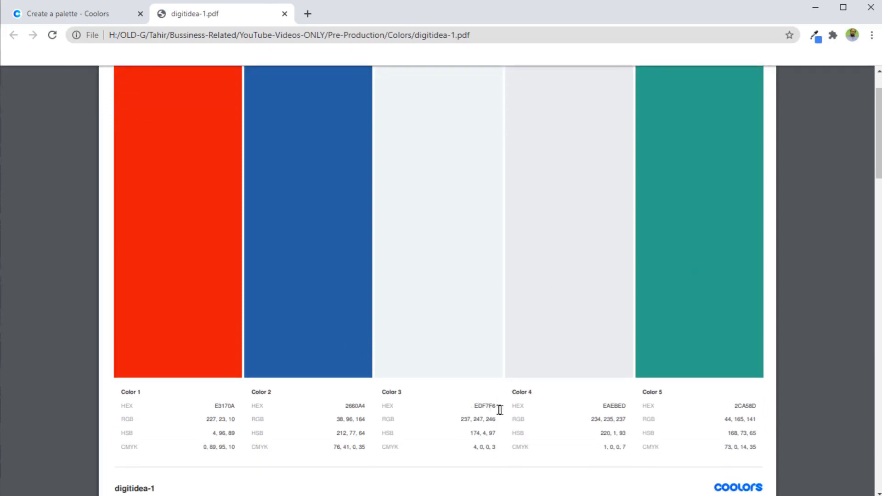
mouse_move(197, 434)
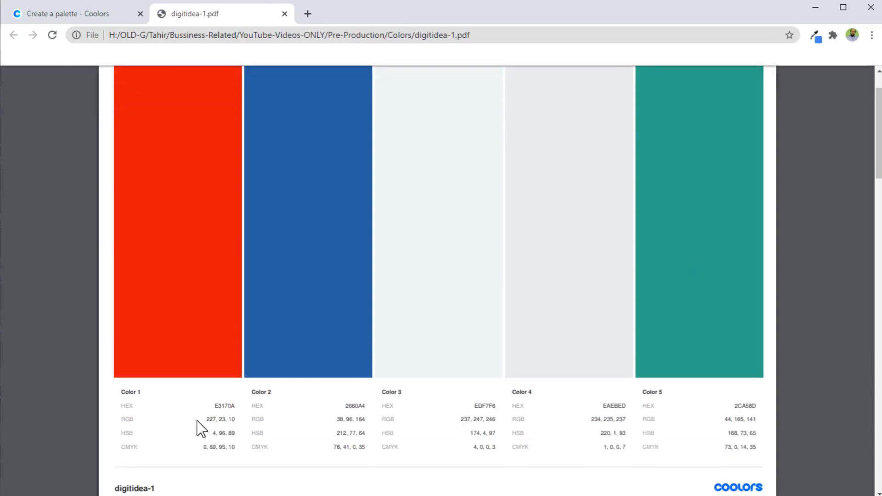
mouse_move(299, 461)
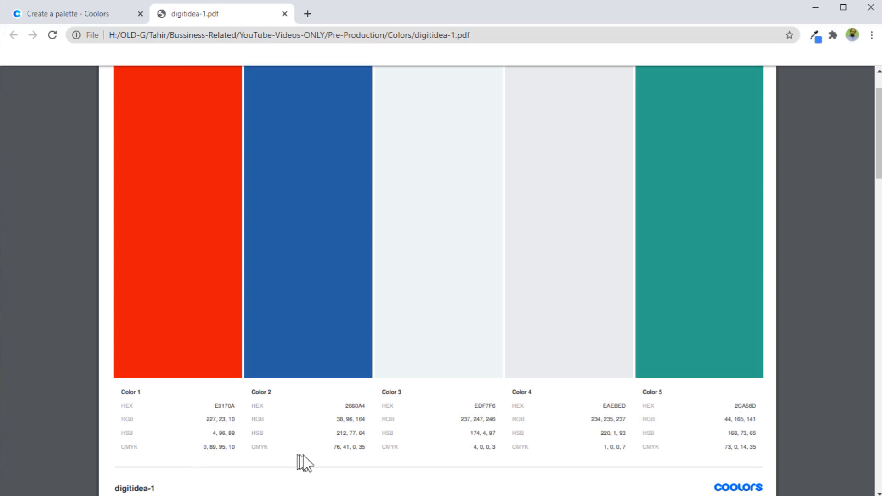
mouse_move(717, 464)
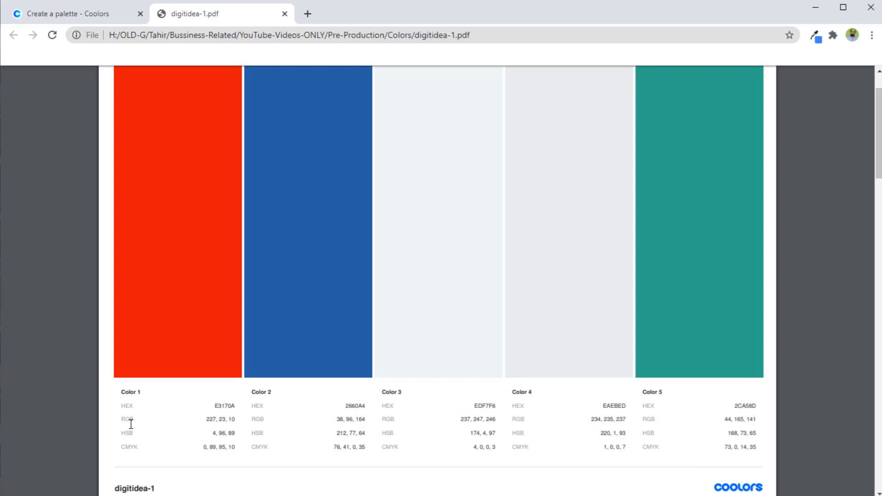
mouse_move(134, 420)
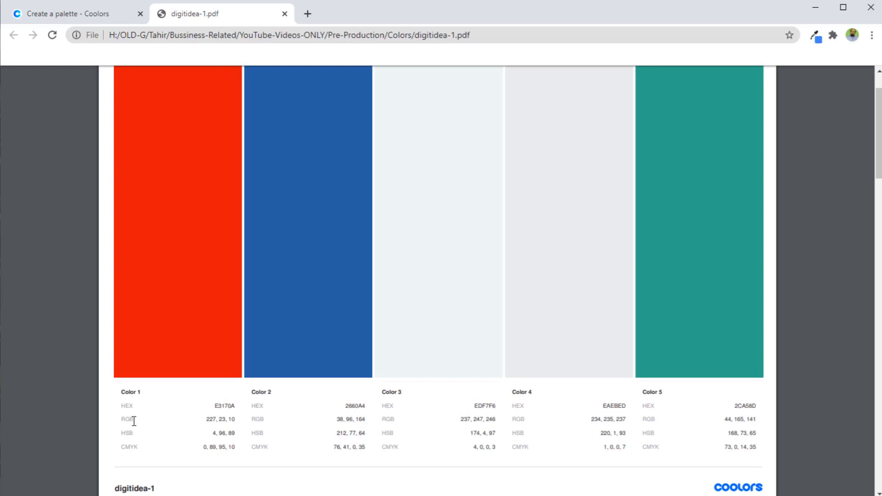
mouse_move(137, 406)
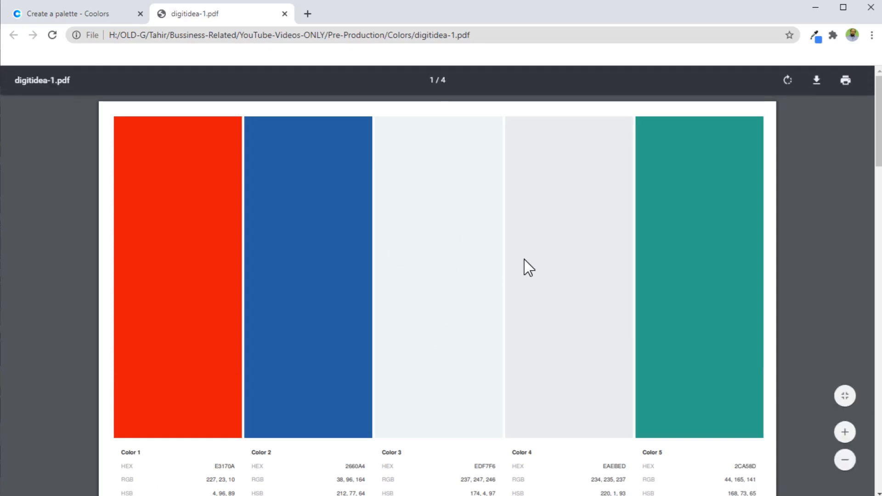
Return to the Coolors tab and scroll through trending palettes in Explore
click(73, 13)
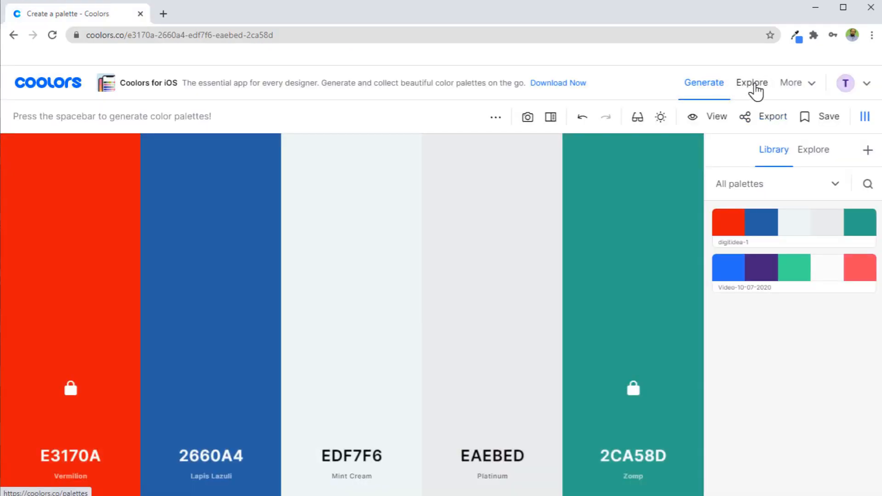
click(752, 82)
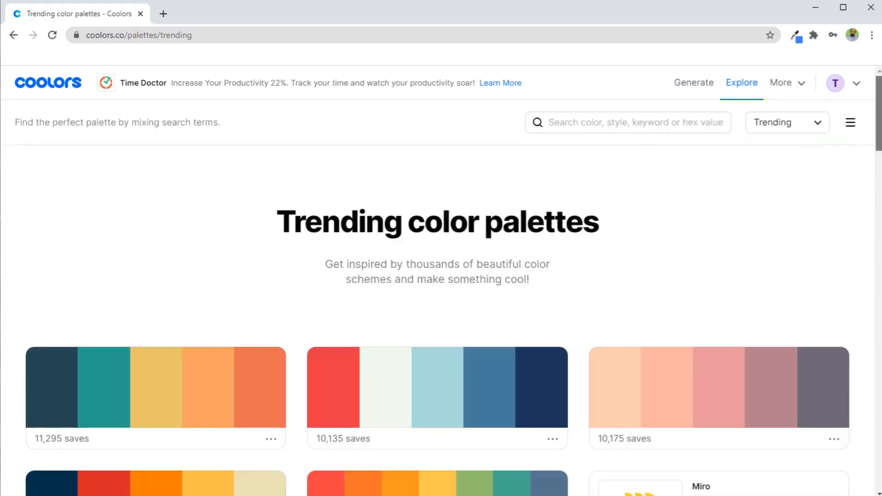
scroll(down, 3)
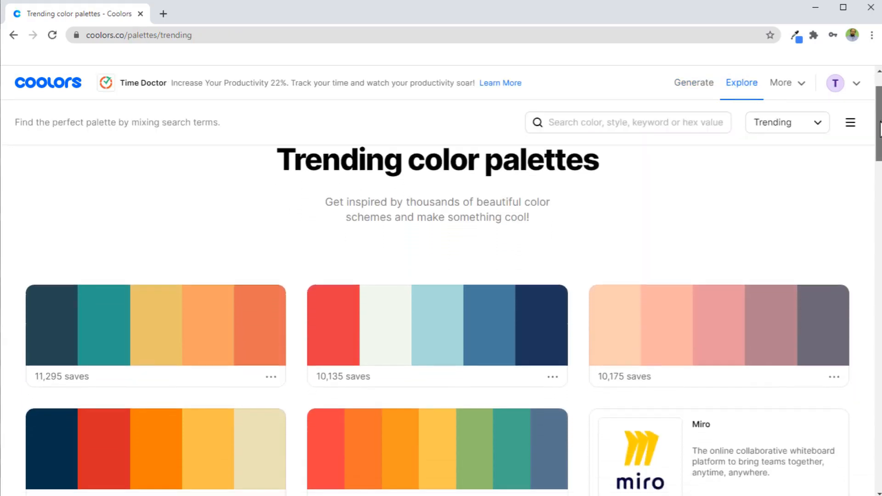
scroll(down, 3)
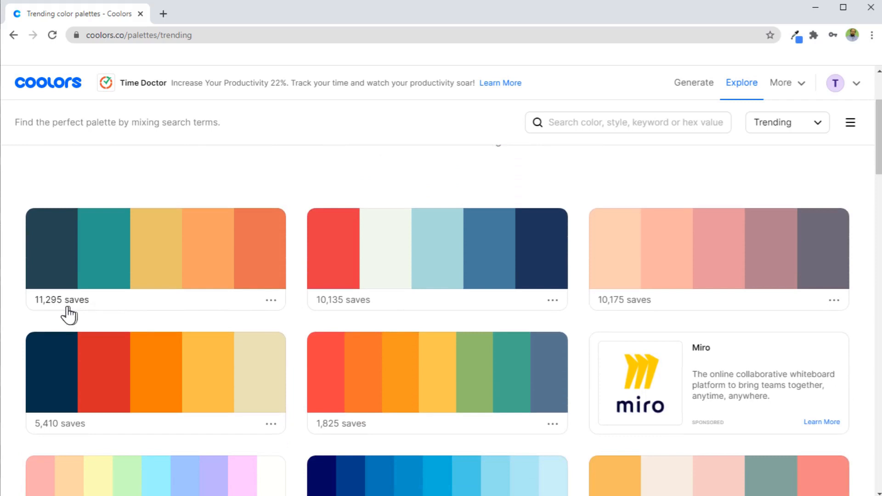
mouse_move(46, 311)
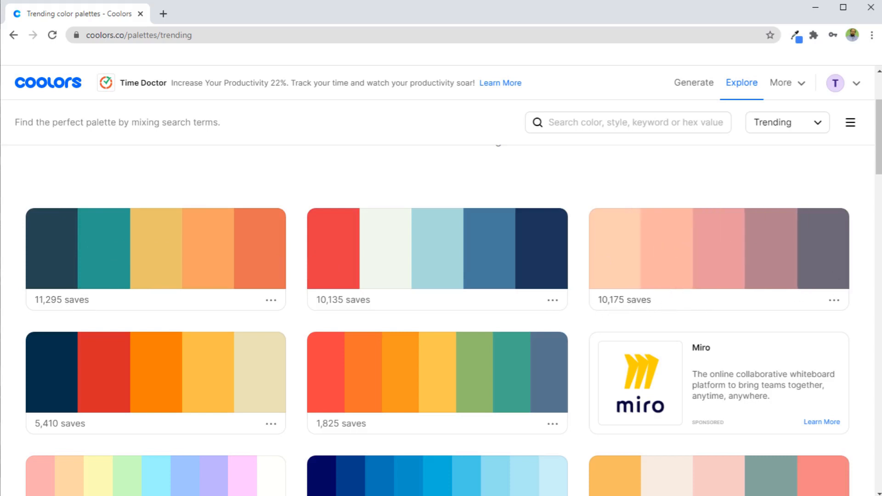
scroll(down, 3)
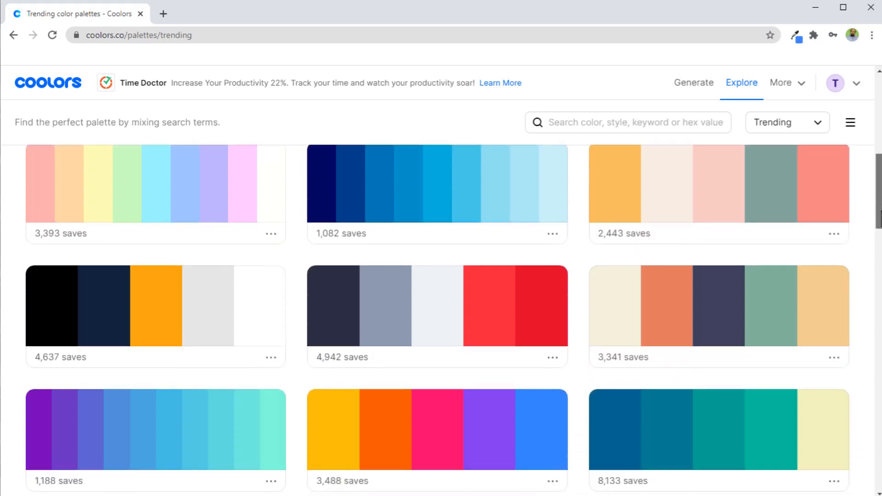
scroll(down, 3)
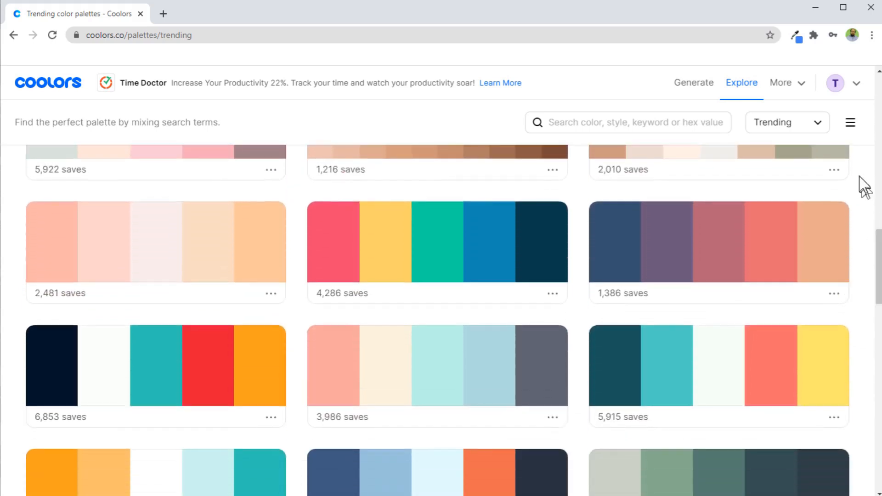
mouse_move(318, 297)
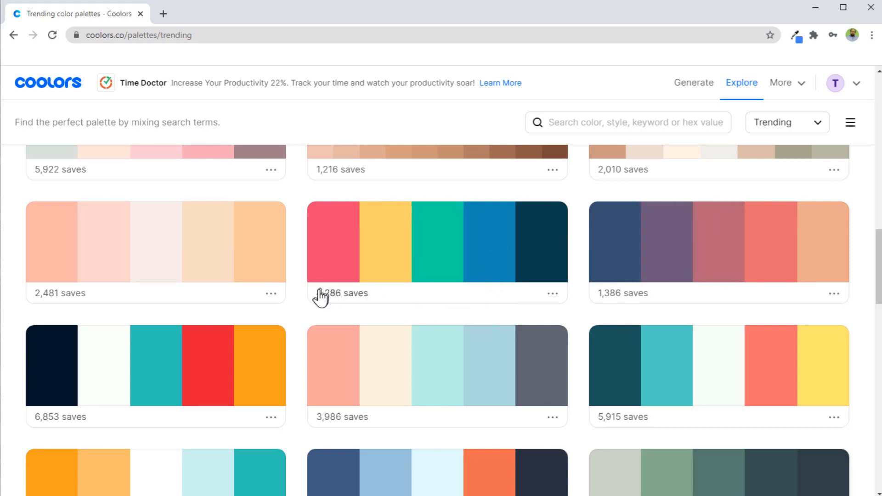
mouse_move(497, 242)
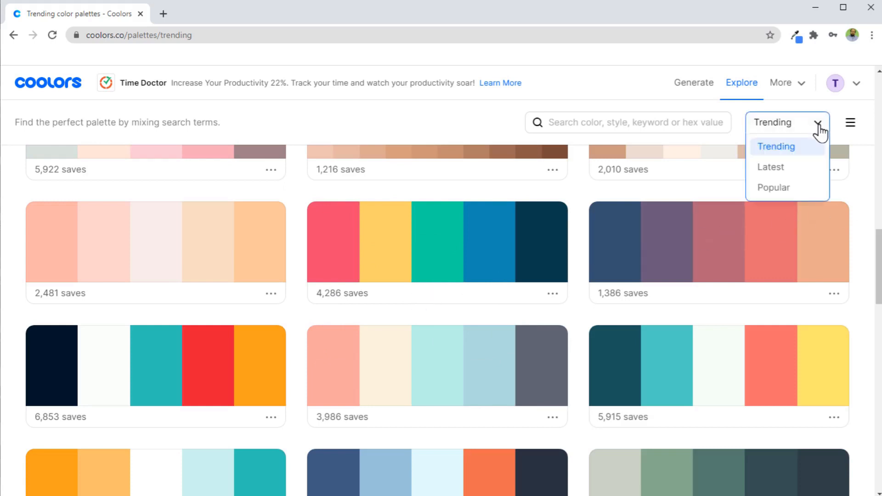
Sort the community palettes by Latest, then by Popular
click(771, 167)
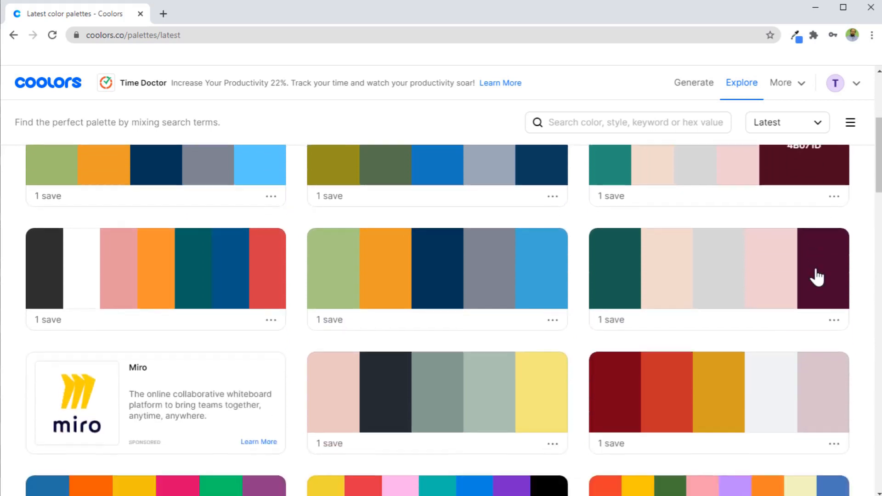
click(788, 123)
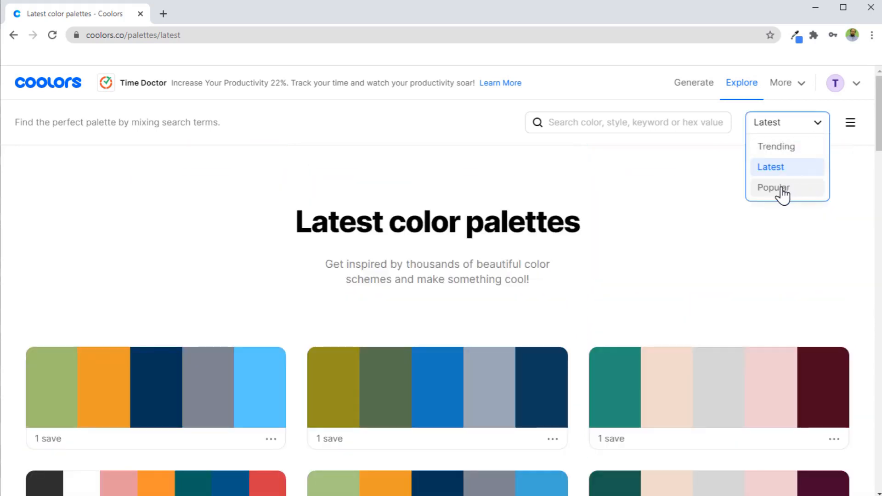
click(773, 187)
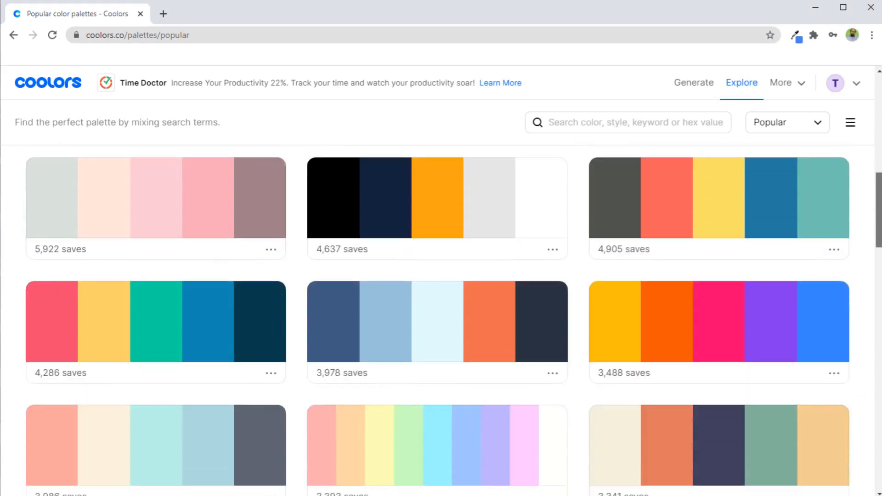
scroll(down, 3)
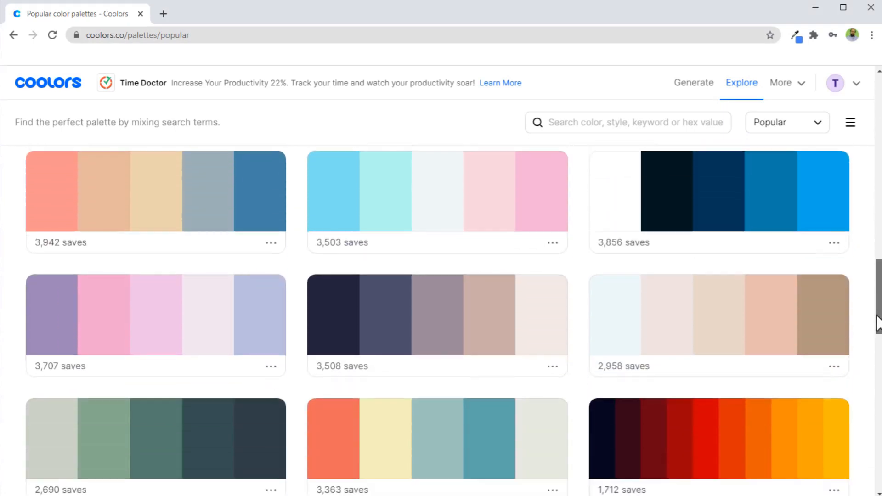
Launch the Gradient Maker from the More menu, showing a periwinkle-to-pale-cyan gradient
click(788, 82)
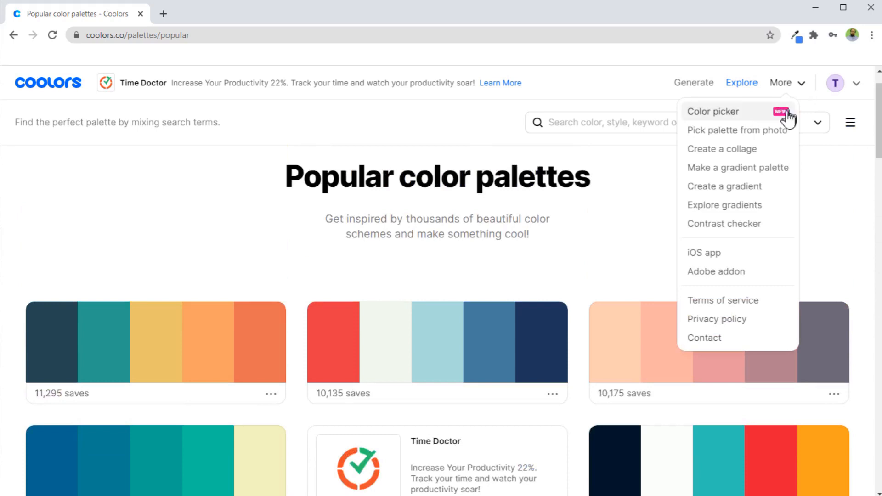
mouse_move(732, 193)
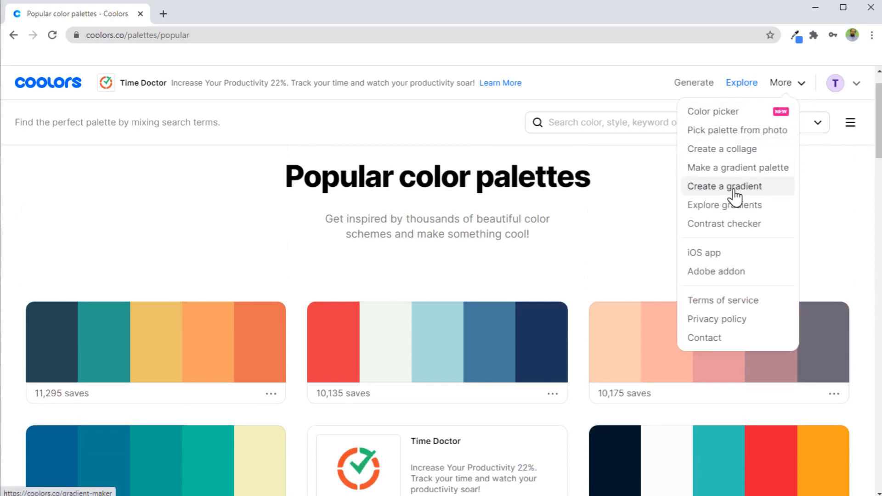
click(724, 186)
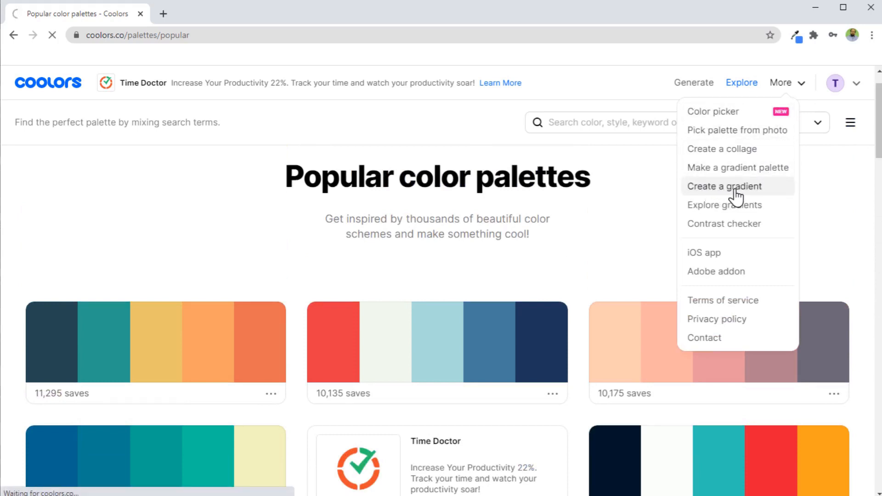
click(725, 187)
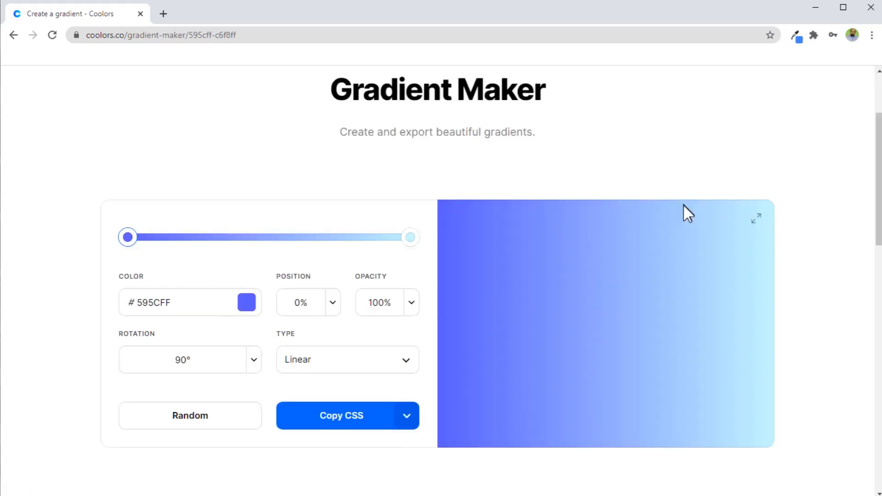
mouse_move(288, 270)
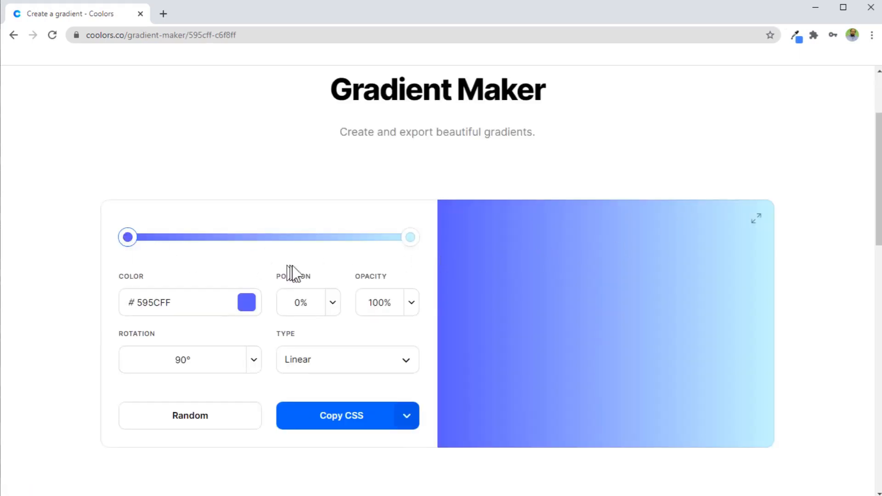
mouse_move(409, 238)
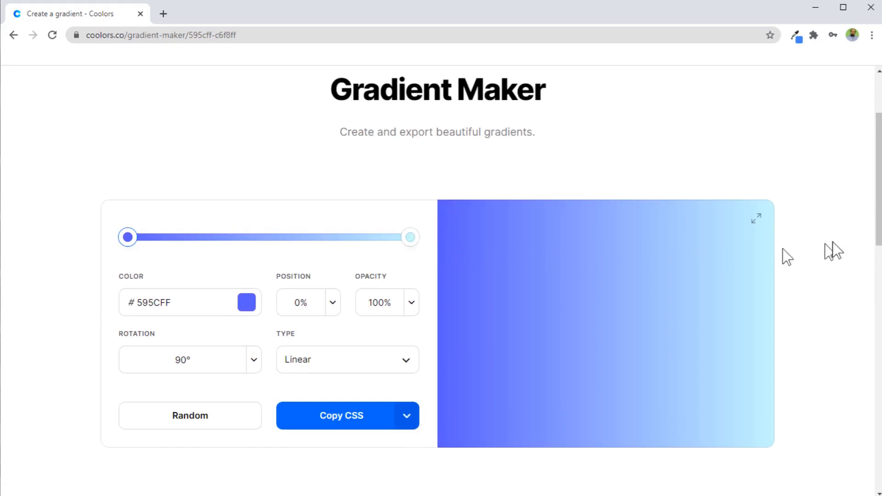
scroll(down, 3)
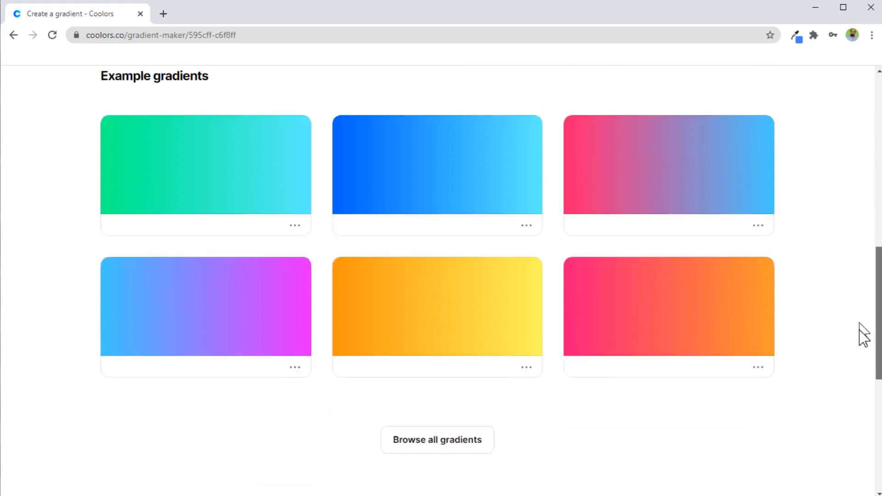
scroll(up, 3)
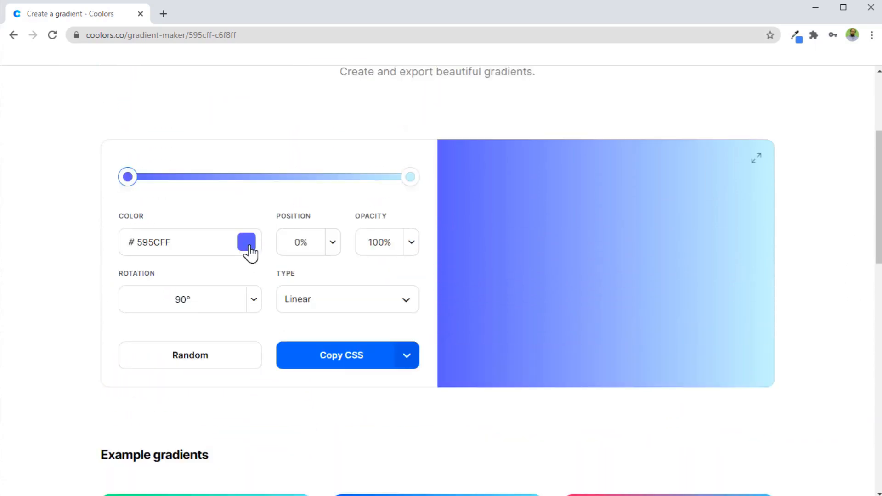
Recolour the gradient: first stop bright green, ending stop deep blue
click(246, 242)
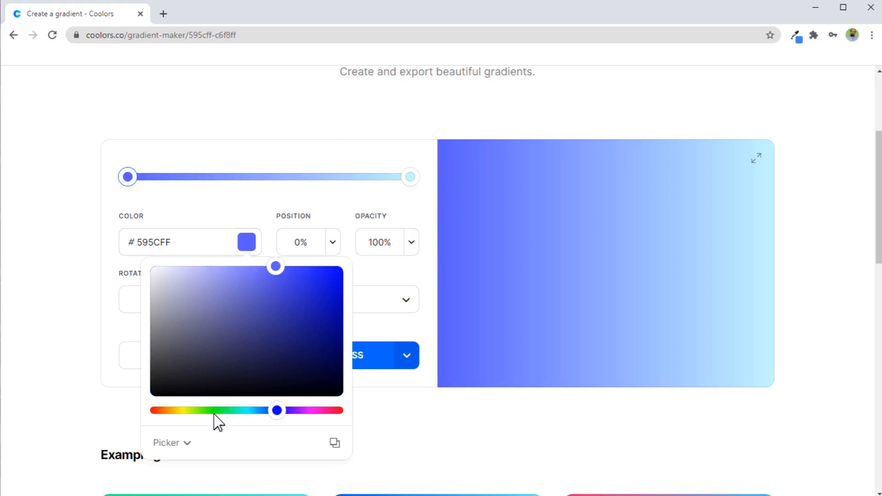
drag(275, 410, 215, 410)
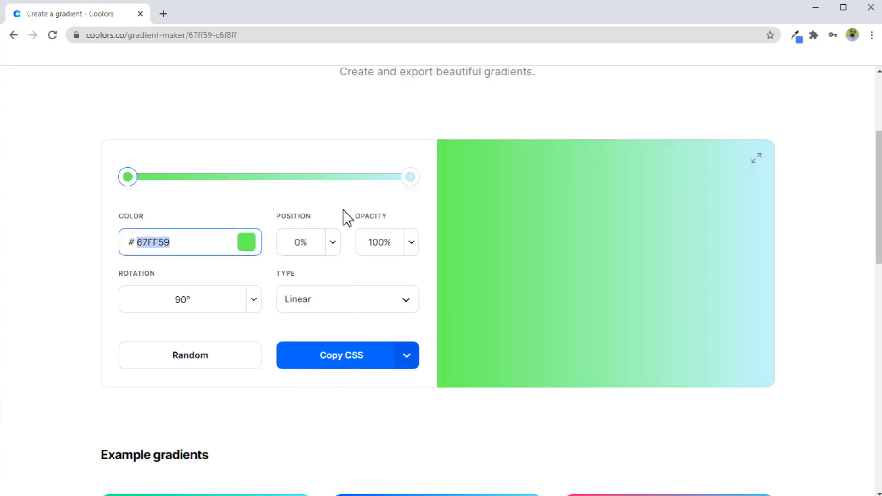
click(409, 176)
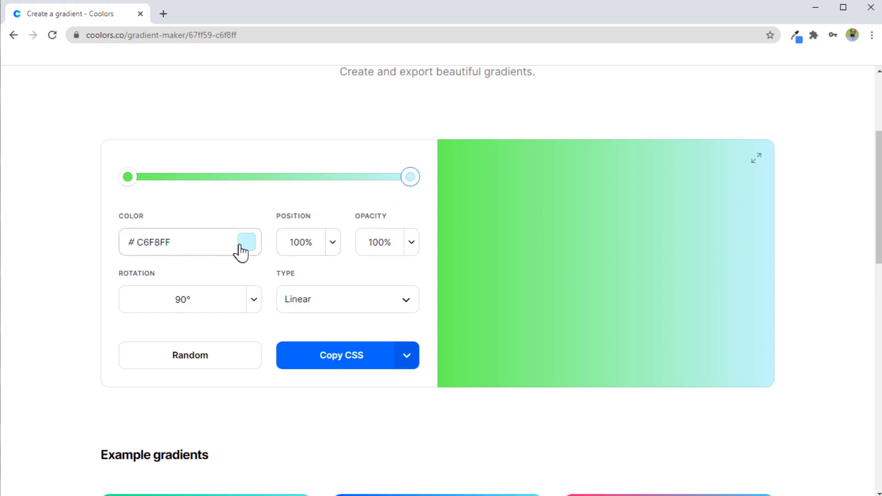
click(246, 243)
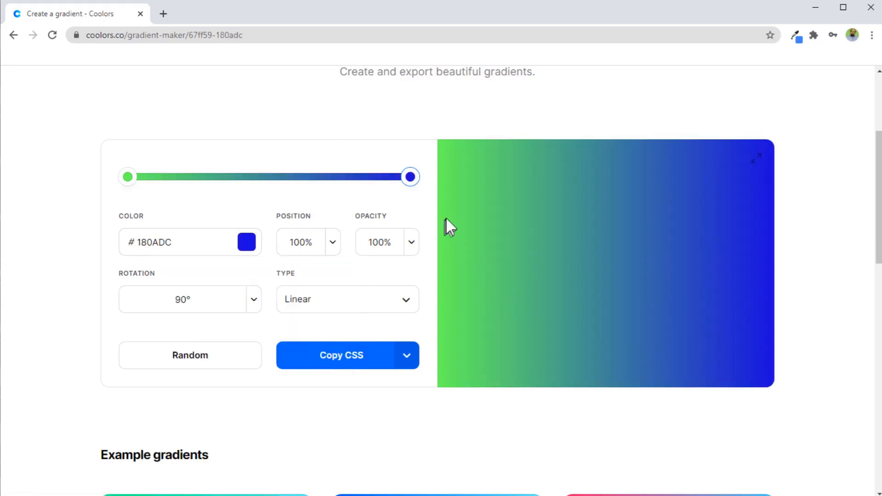
mouse_move(544, 212)
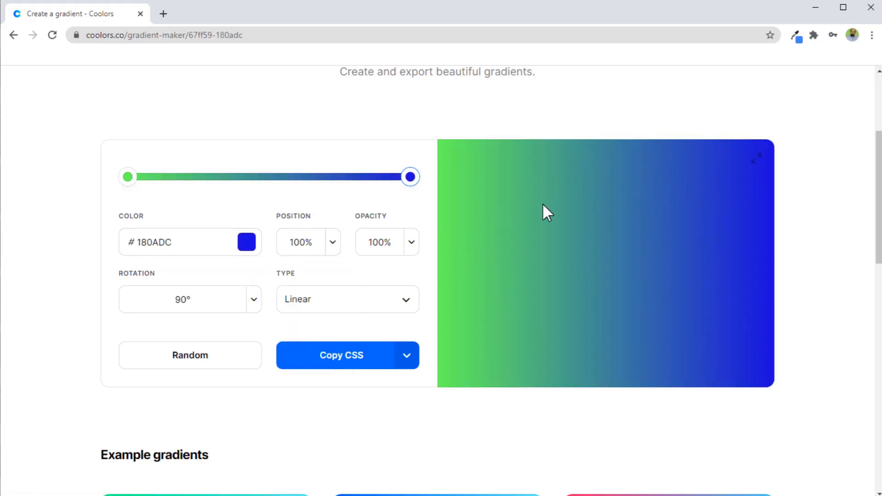
mouse_move(588, 234)
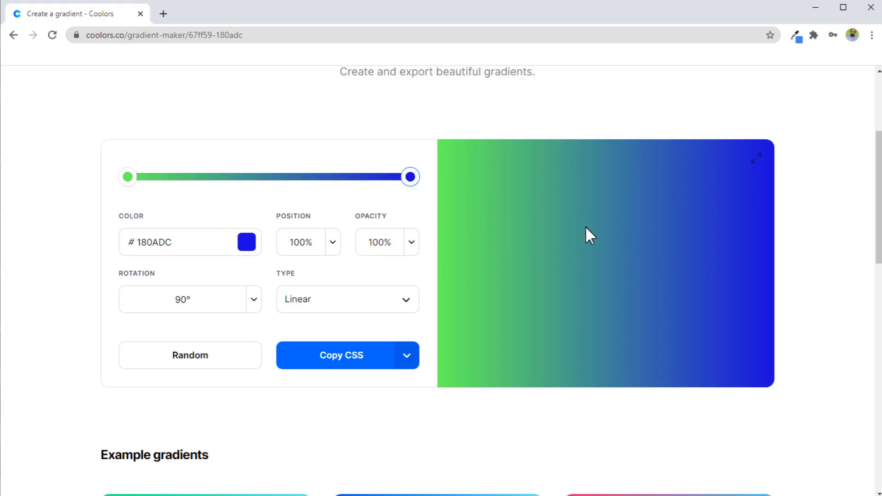
mouse_move(595, 243)
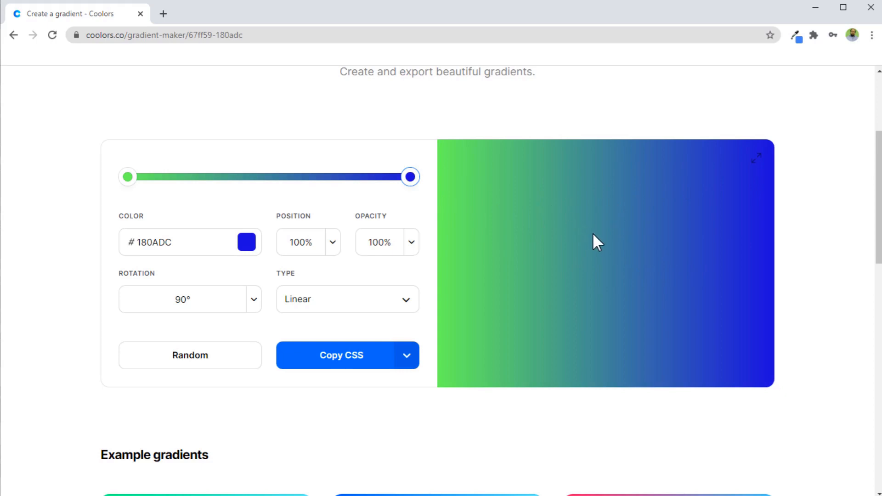
Go to the Browse all gradients collection page
scroll(down, 3)
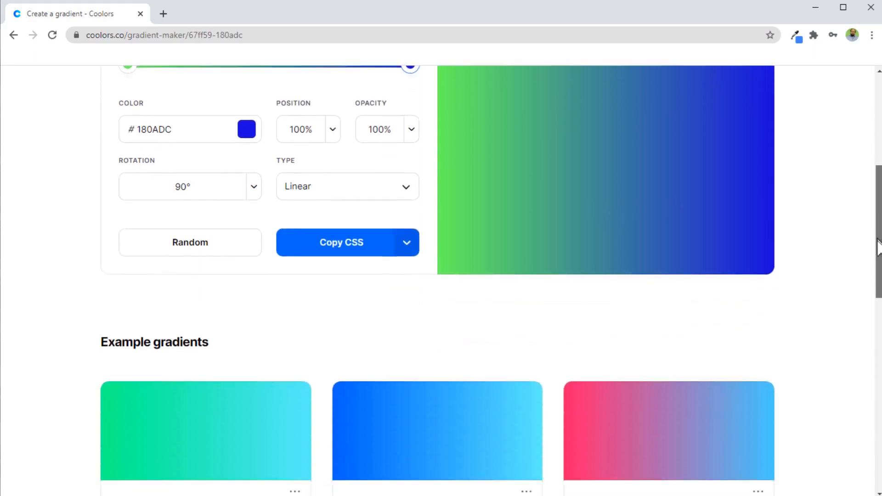
scroll(down, 3)
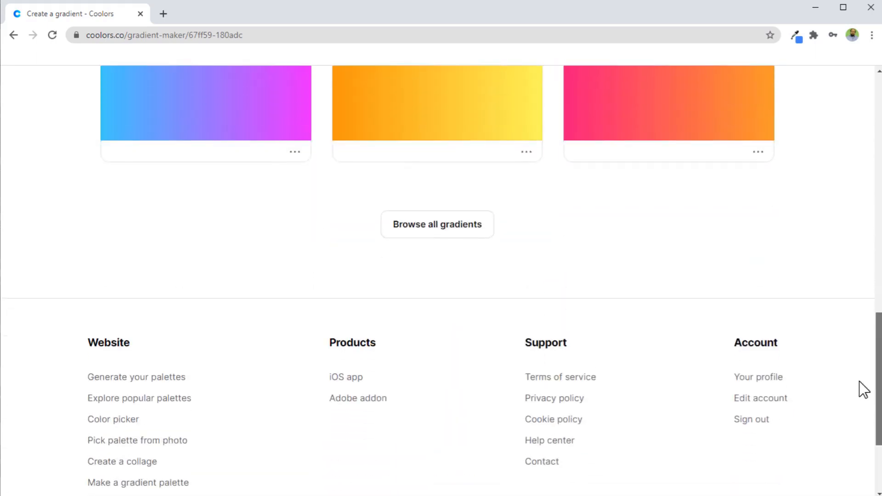
click(437, 224)
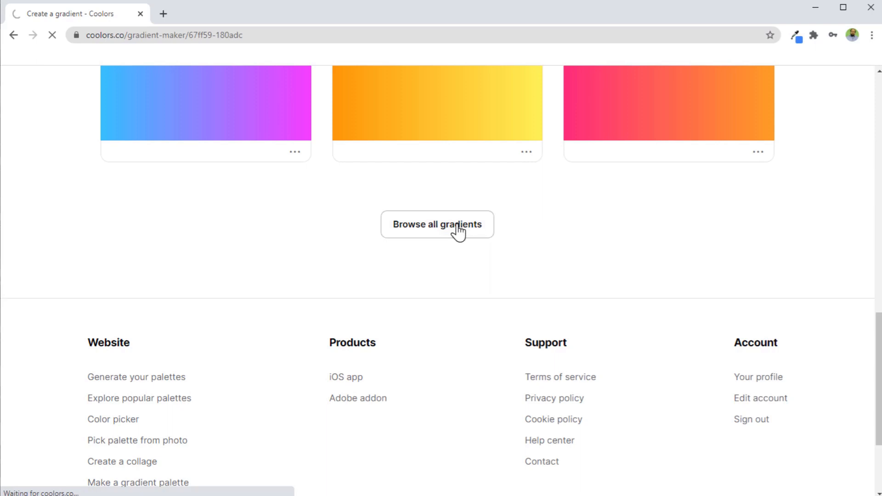
click(437, 225)
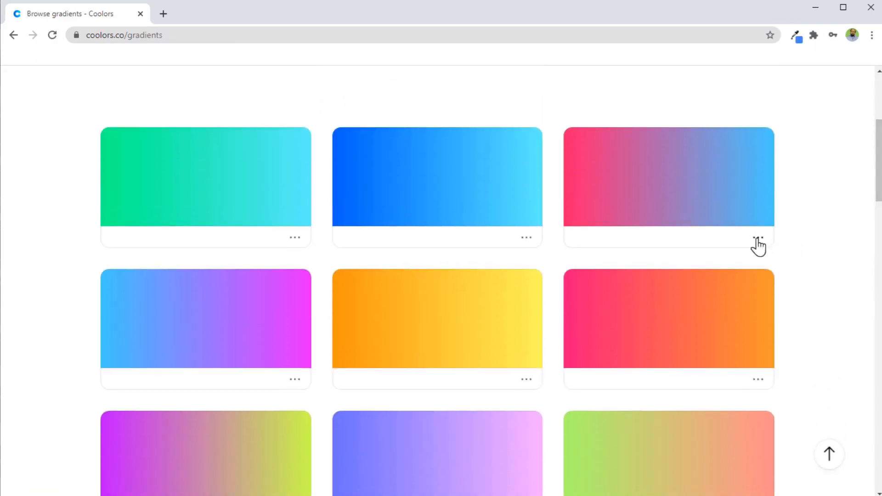
Show the edit, copy and download options for the pink-to-blue gradient card
click(758, 243)
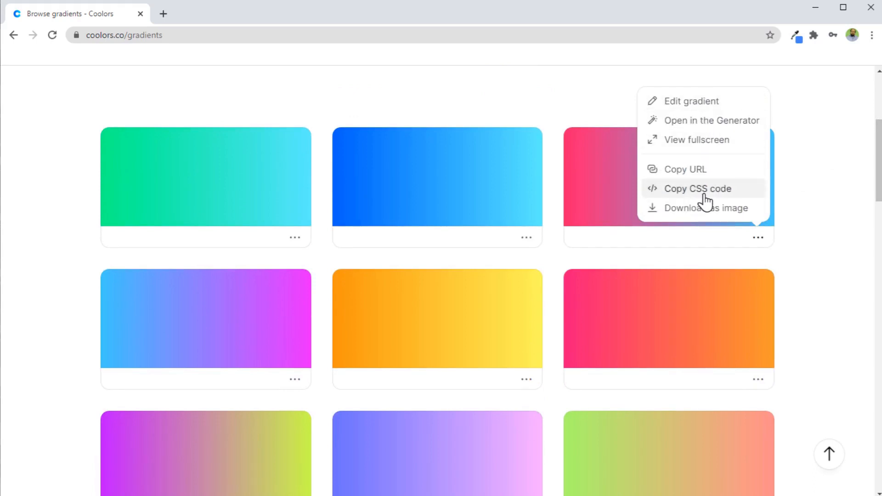
mouse_move(716, 129)
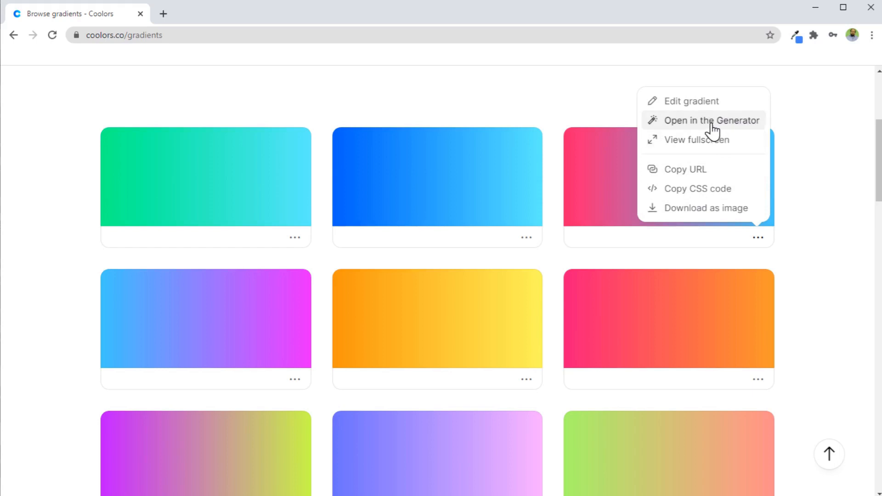
Open the pink-and-blue gradient as a palette, lock pink, and generate a new colour
click(713, 121)
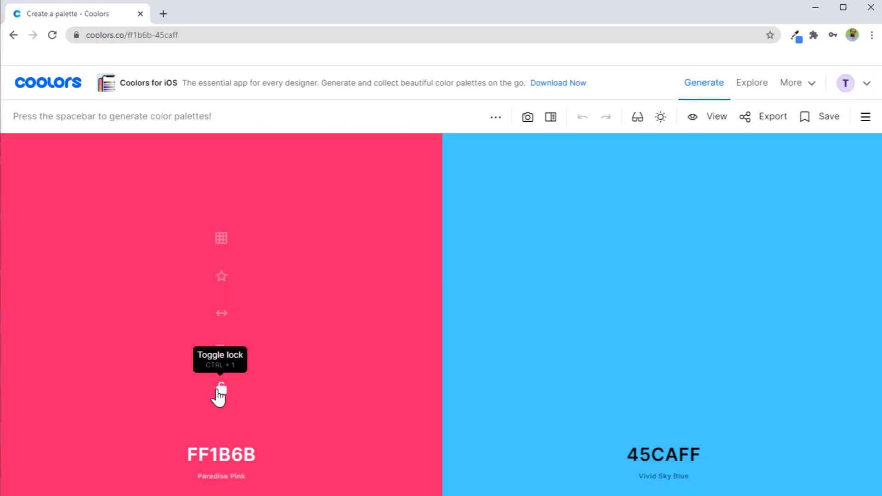
click(221, 390)
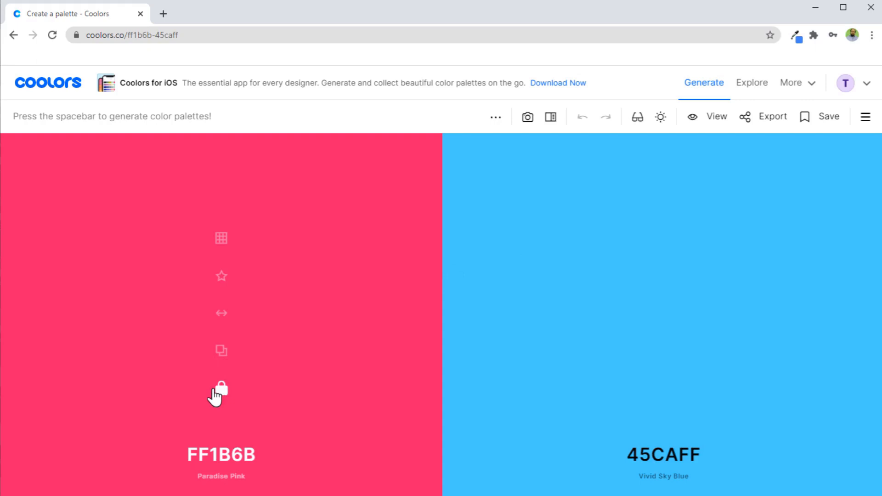
key(space)
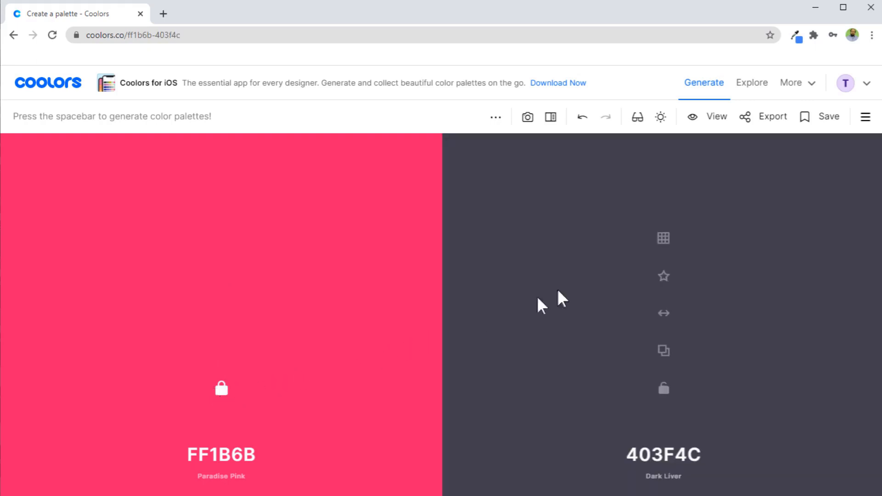
mouse_move(565, 296)
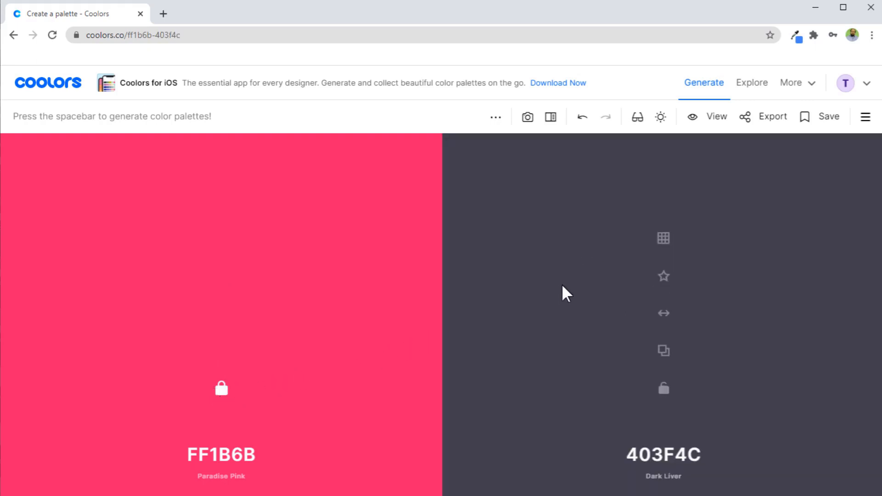
mouse_move(365, 289)
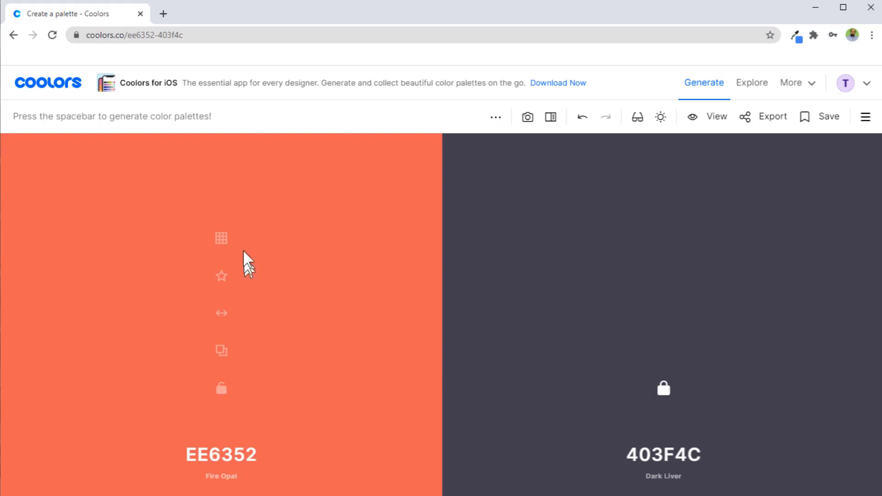
mouse_move(315, 297)
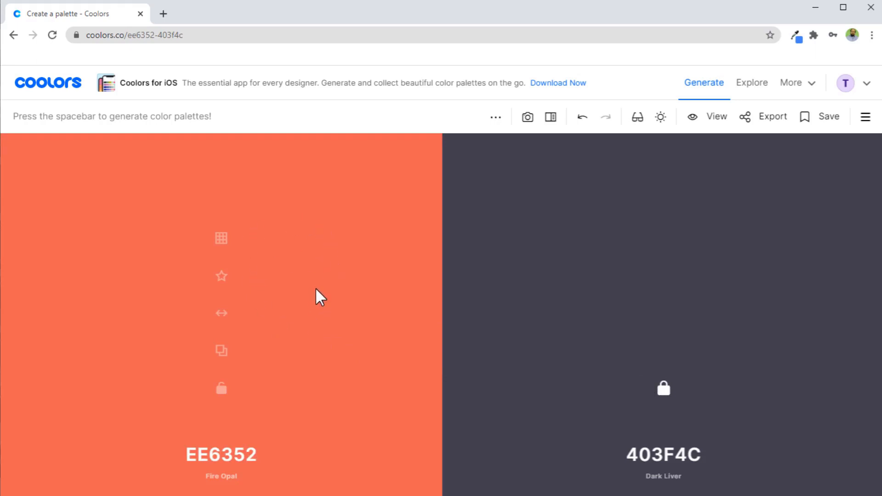
mouse_move(703, 319)
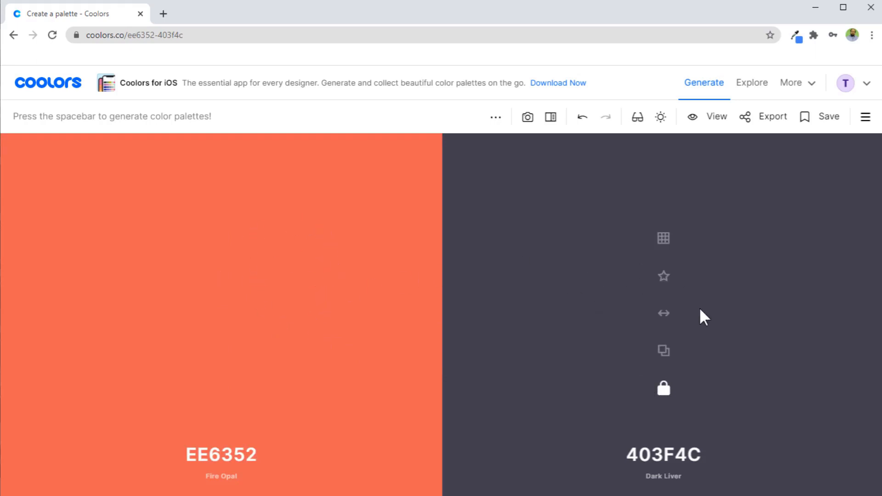
Regenerate the unlocked swatch repeatedly until it lands on cerulean beside locked dark liver
key(space)
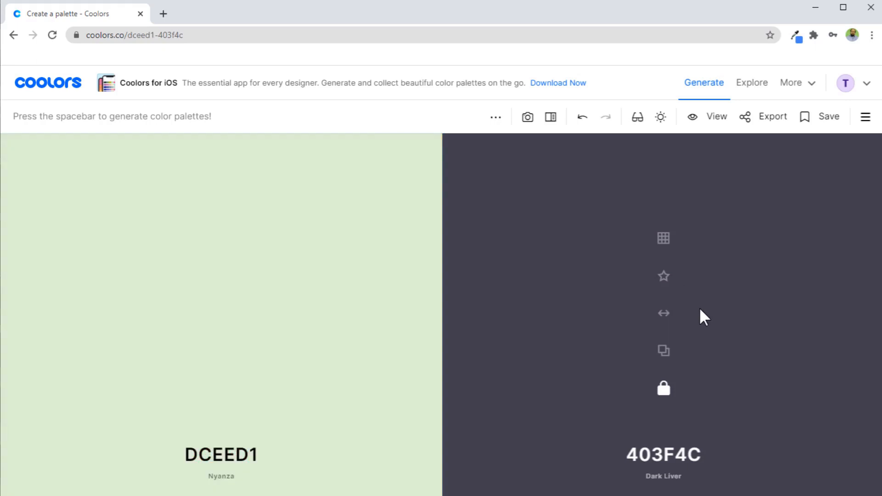
key(space)
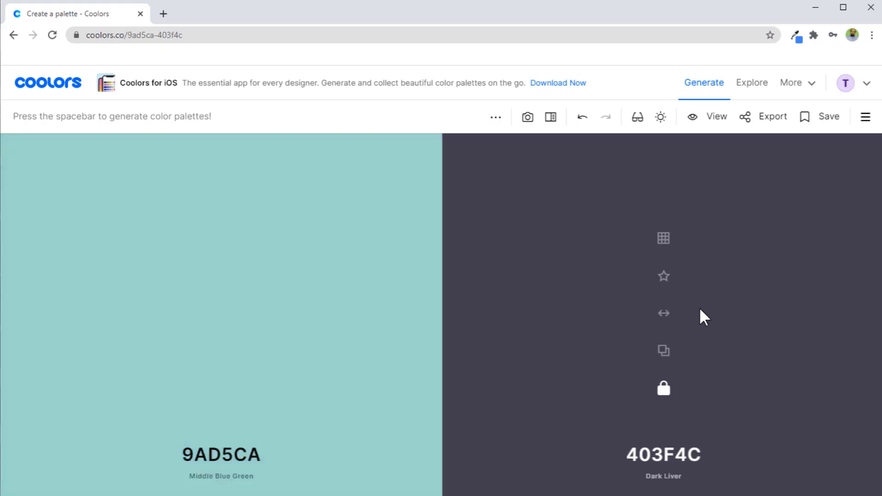
key(space)
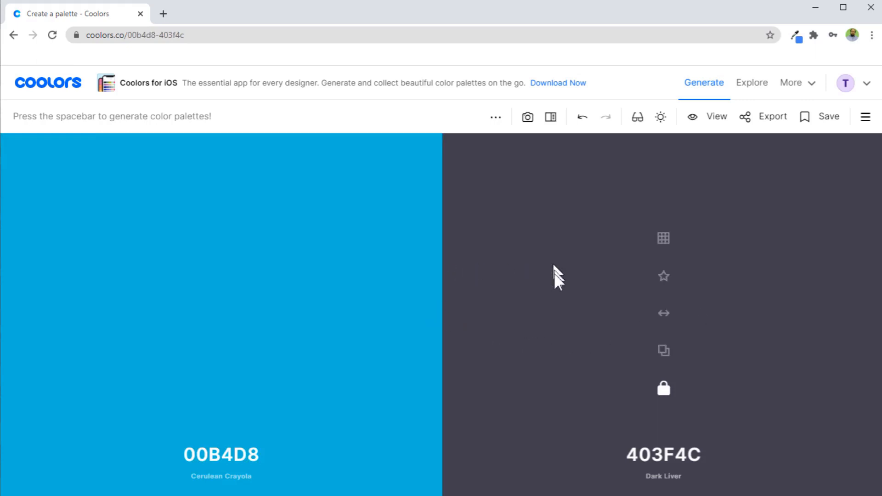
mouse_move(477, 349)
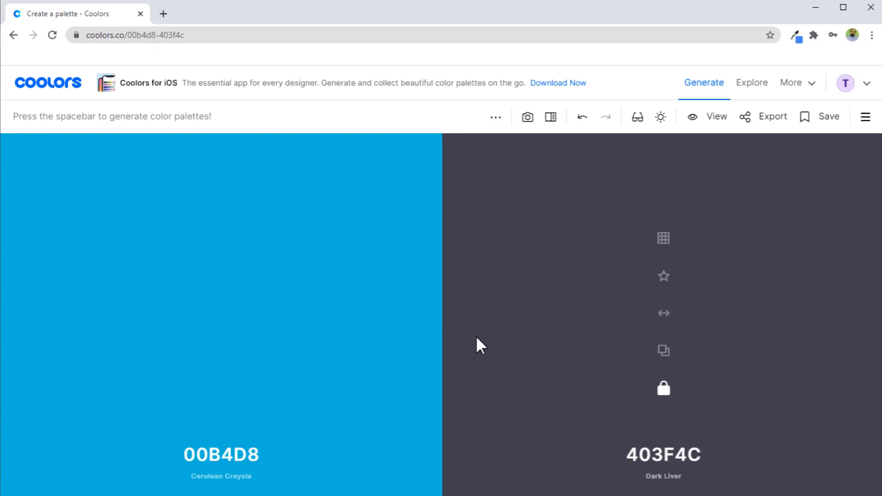
mouse_move(505, 243)
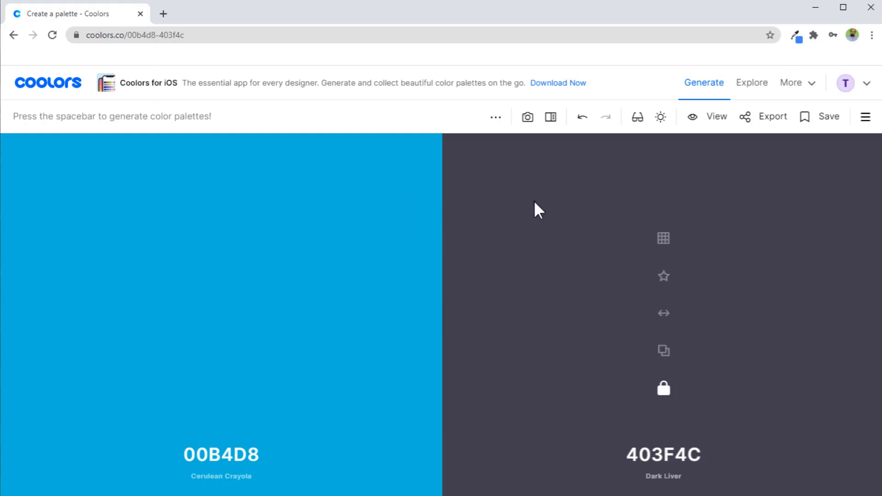
mouse_move(507, 281)
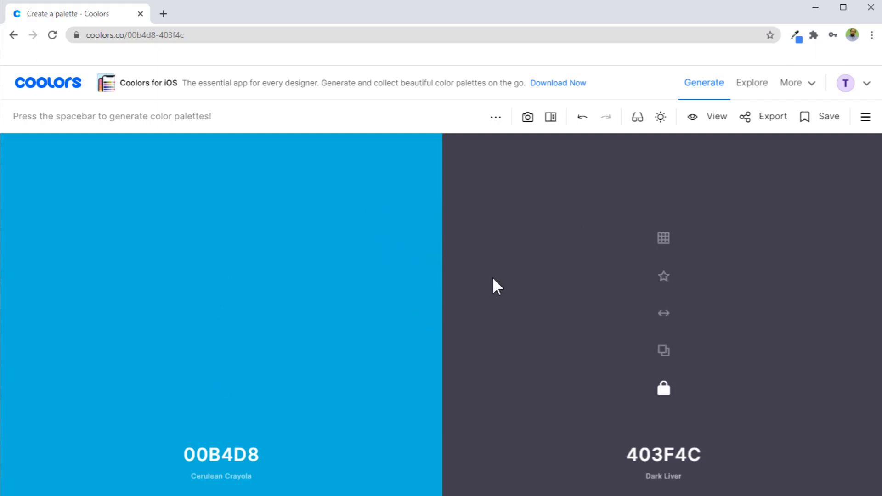
mouse_move(551, 118)
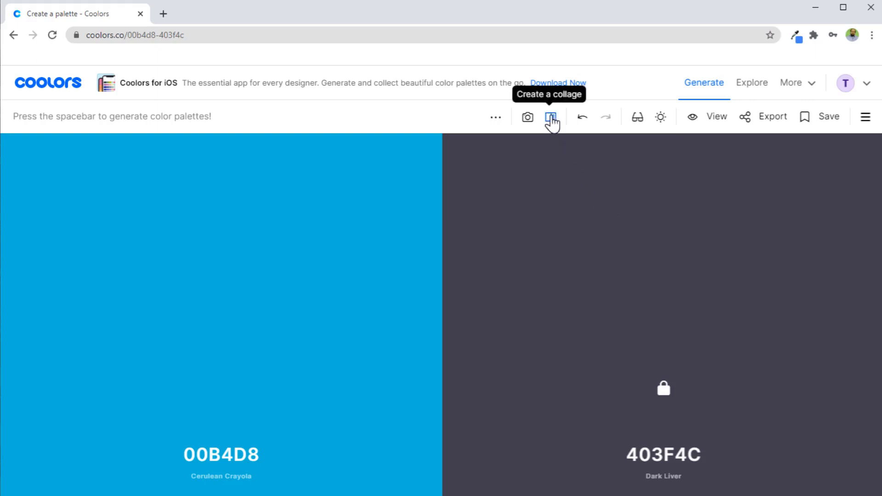
Start a collage and upload phd students.png as its image
click(551, 118)
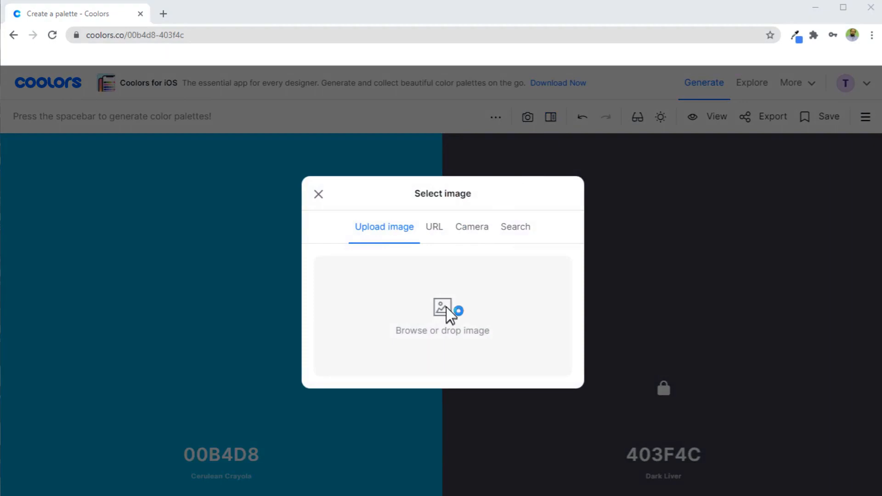
click(442, 314)
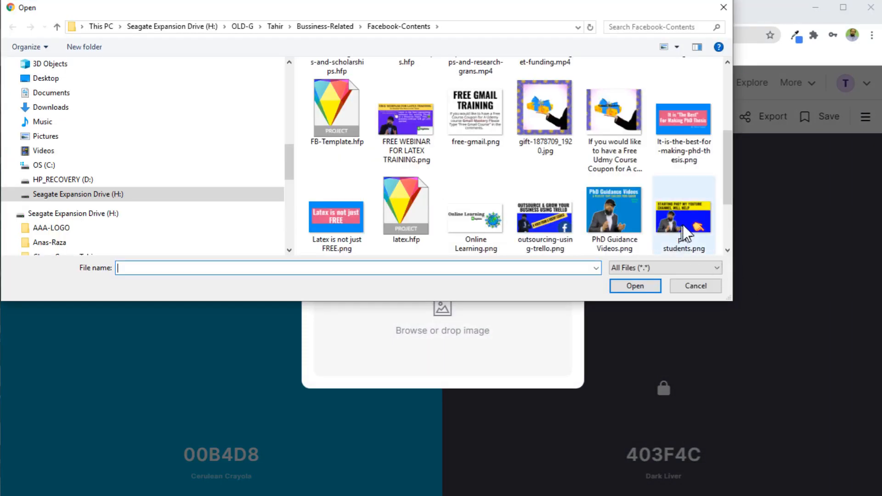
click(684, 214)
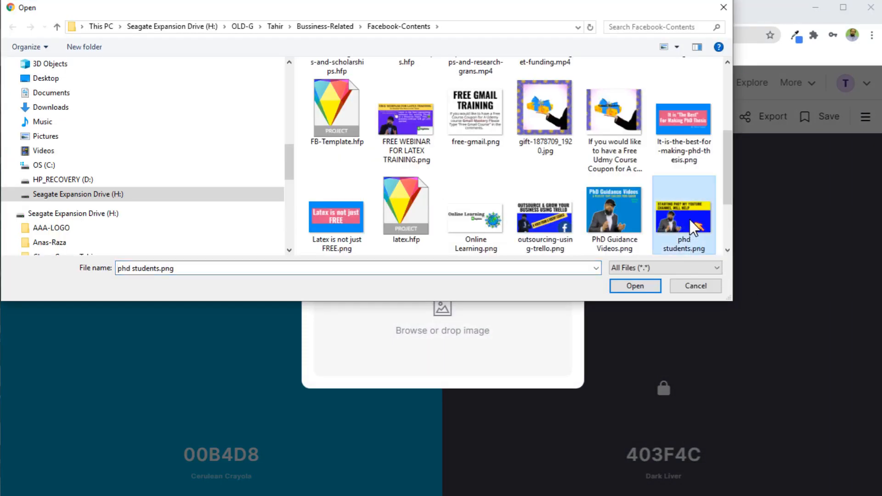
click(635, 285)
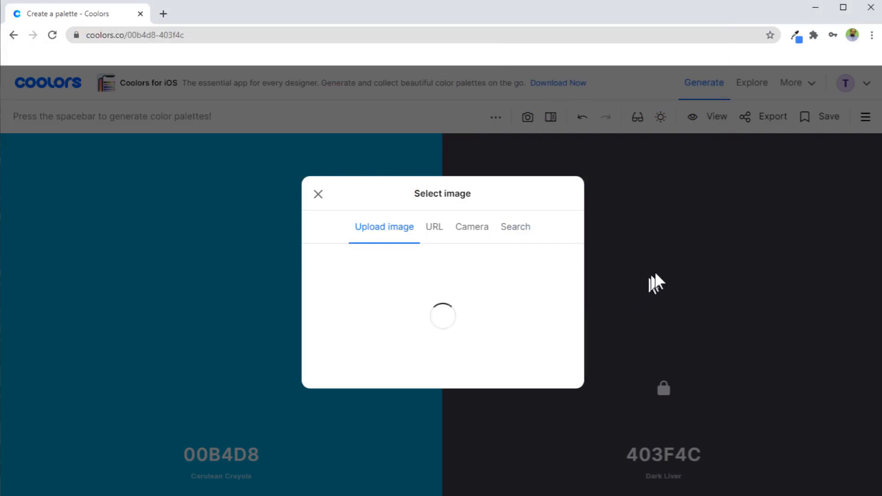
mouse_move(495, 309)
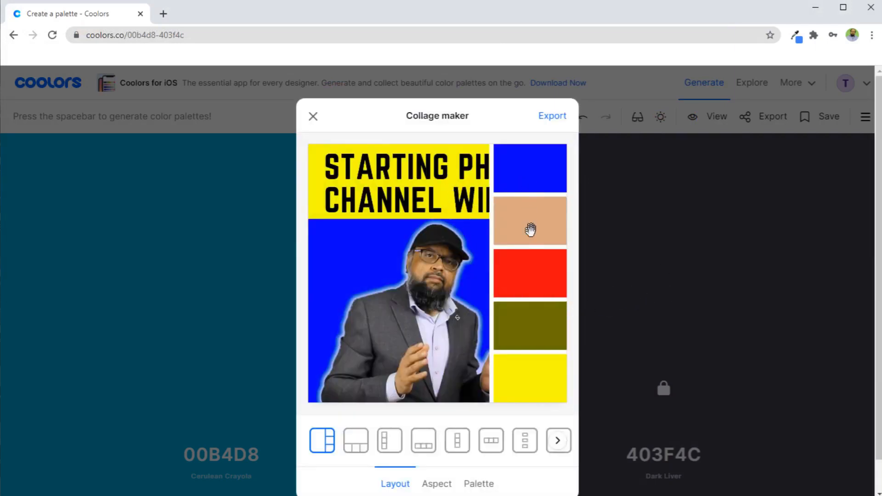
mouse_move(397, 311)
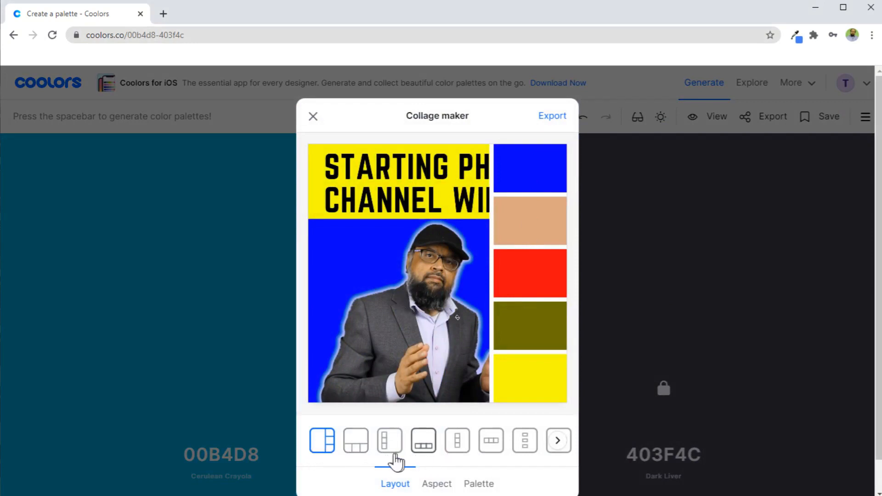
mouse_move(484, 459)
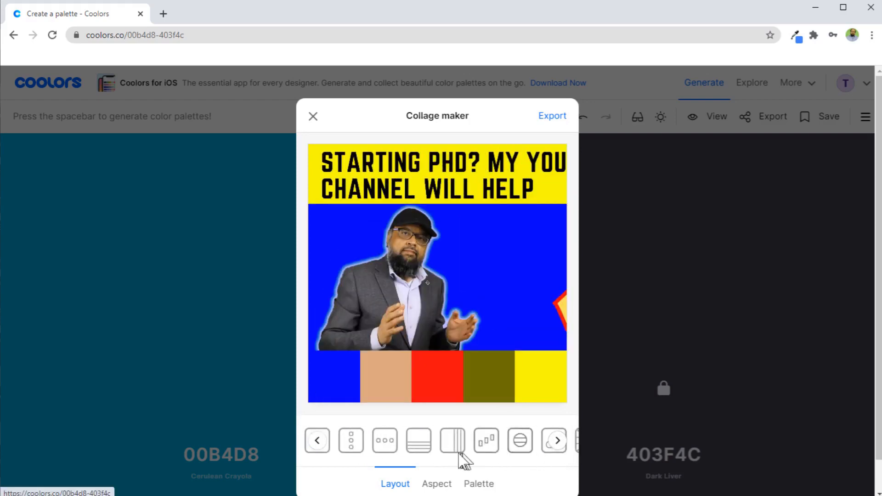
Try the border layout and 5x3 and 4x3 aspect ratios, then close the collage maker
click(384, 442)
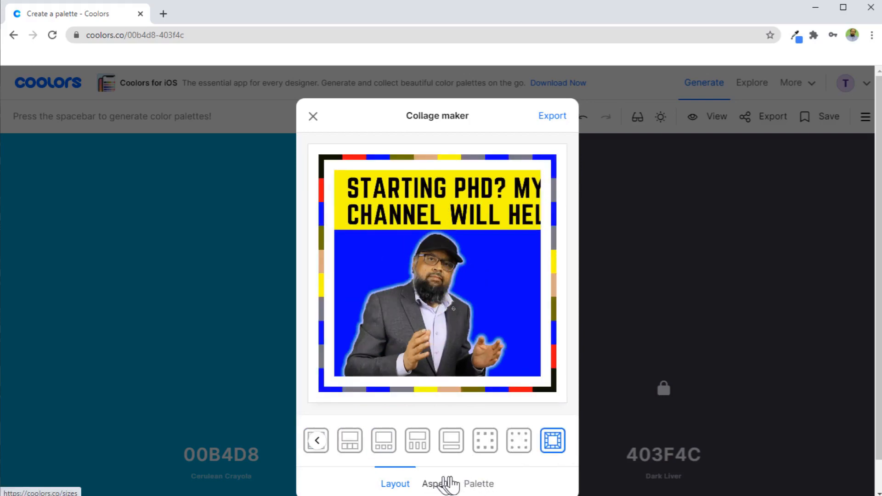
click(437, 484)
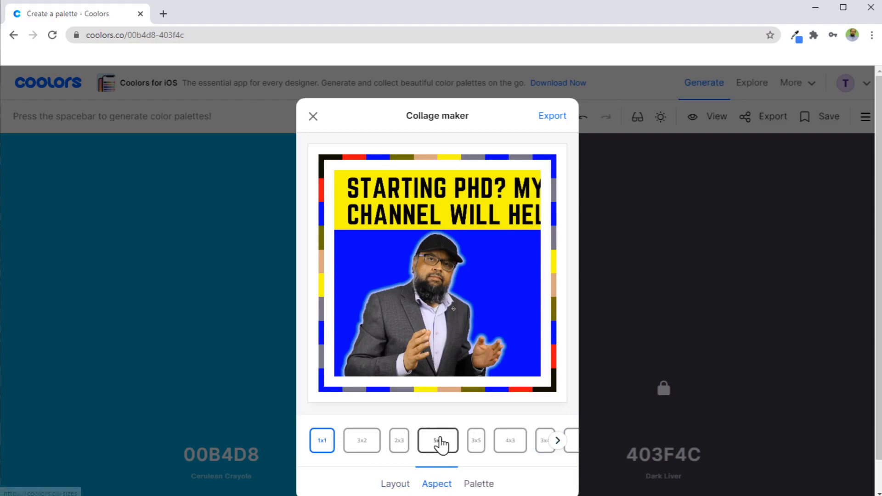
click(512, 440)
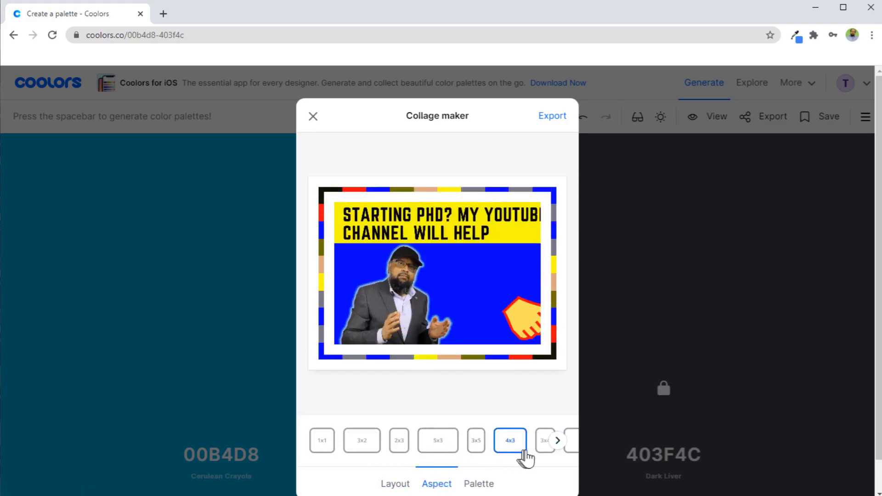
click(518, 441)
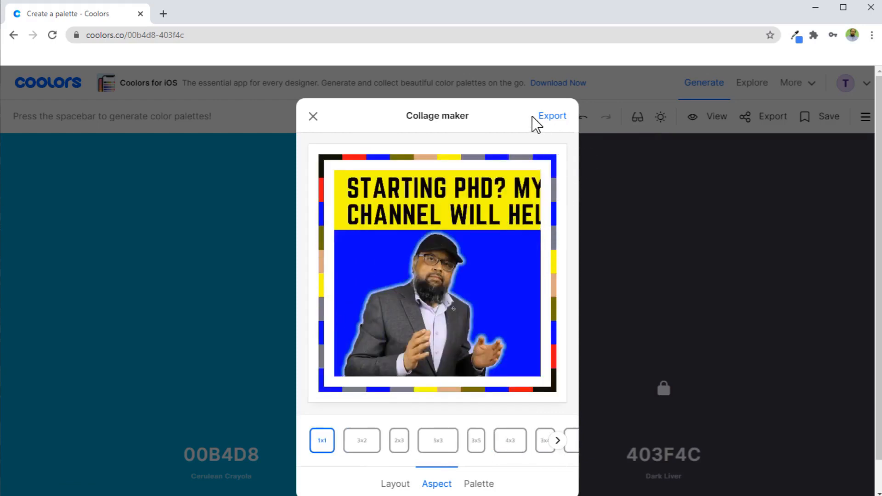
click(313, 116)
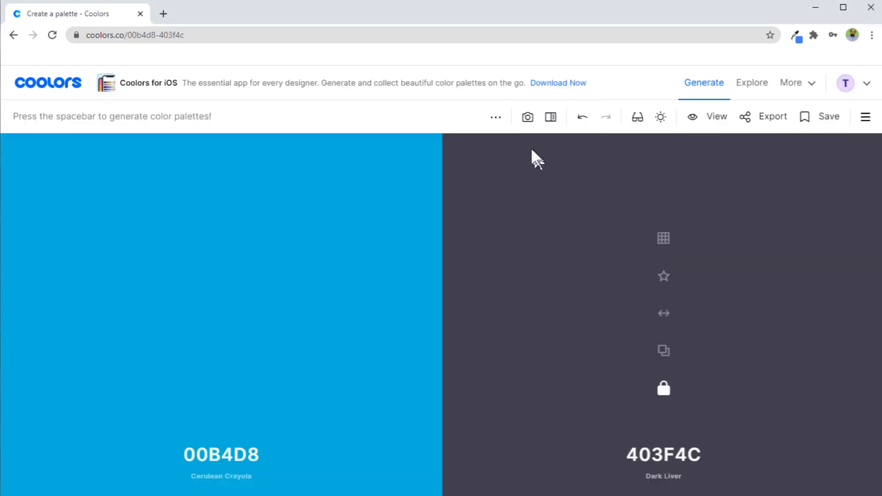
mouse_move(527, 118)
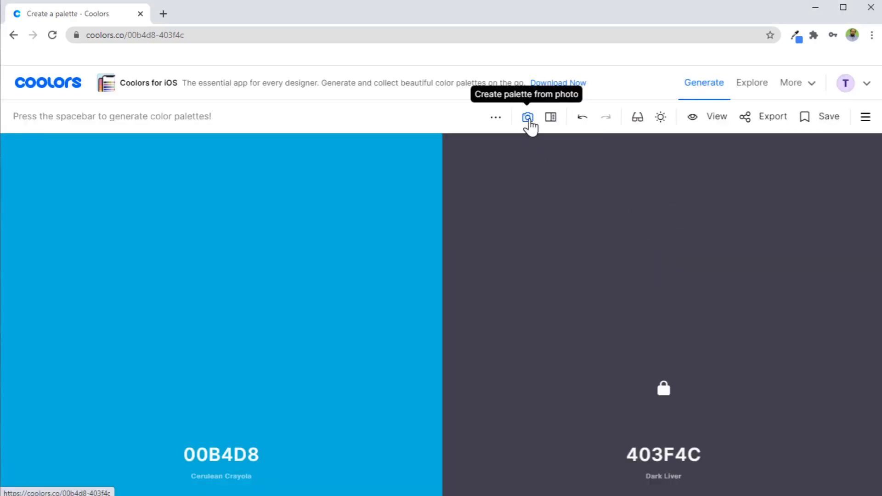
Create a palette from a photo by choosing the colourful tulips image from the Search tab
click(527, 117)
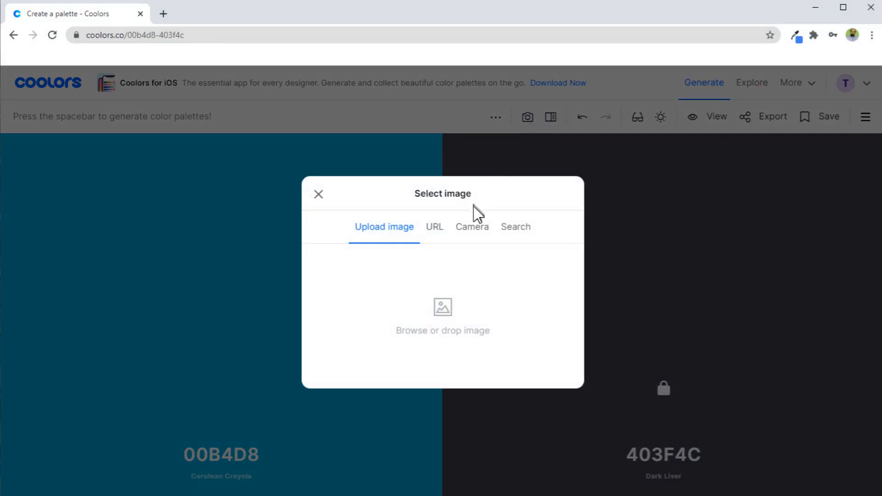
mouse_move(521, 241)
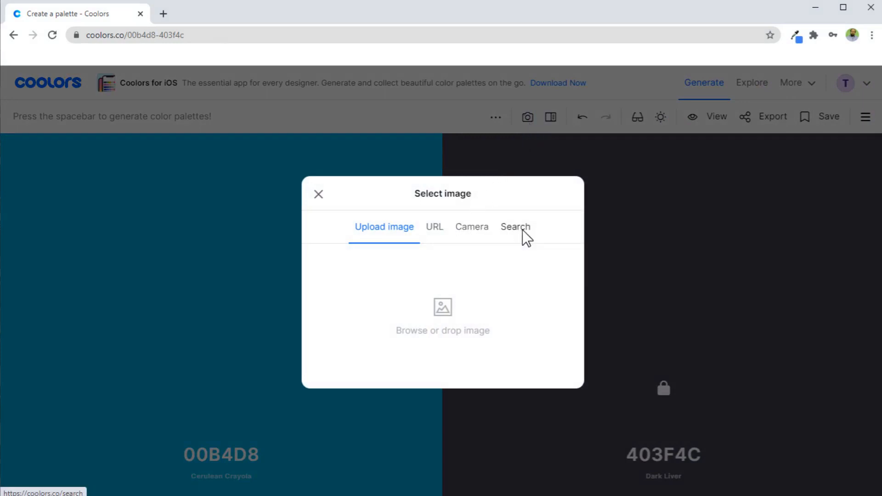
click(516, 227)
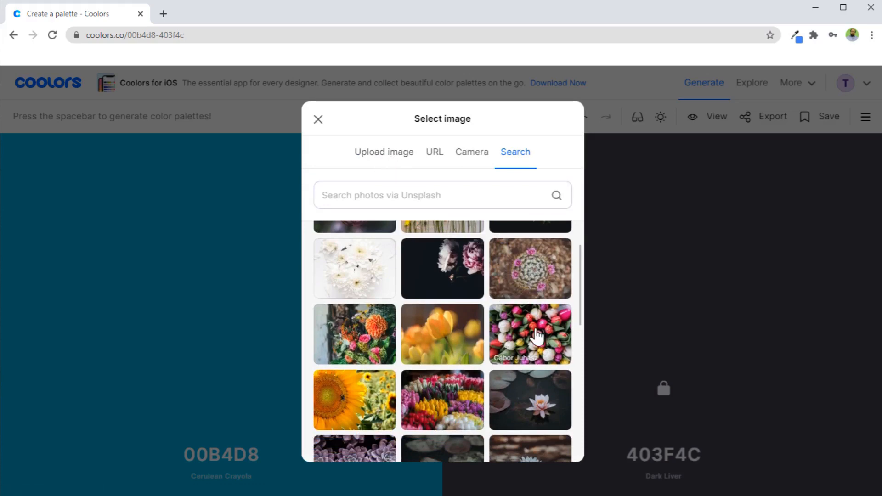
click(530, 334)
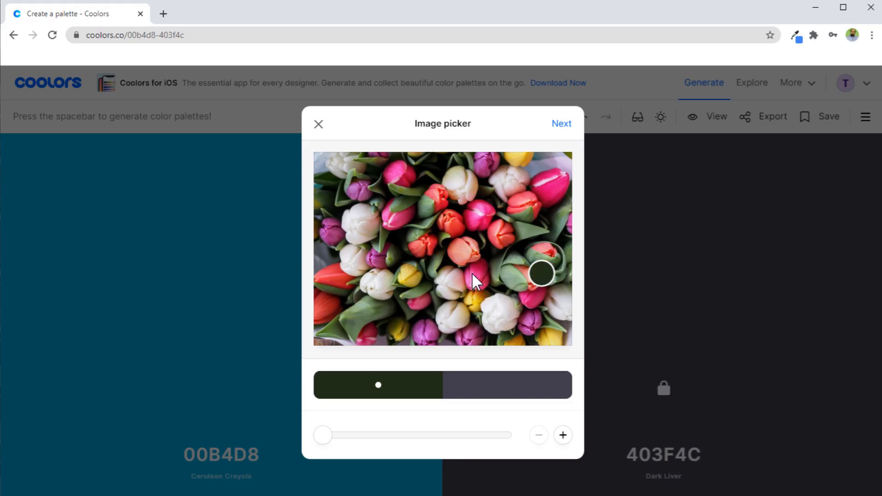
Sample tulip colours, add a third slot, and re-pick to get green, pink and yellow
click(474, 279)
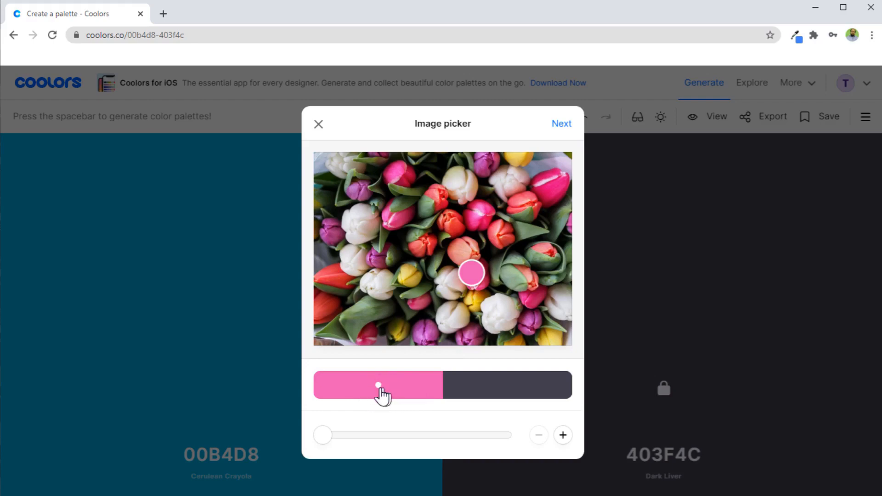
click(563, 435)
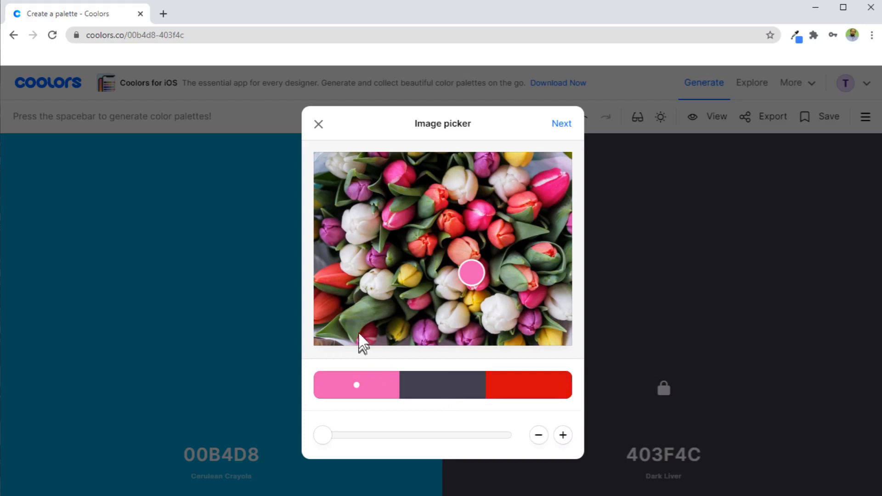
drag(472, 272, 378, 282)
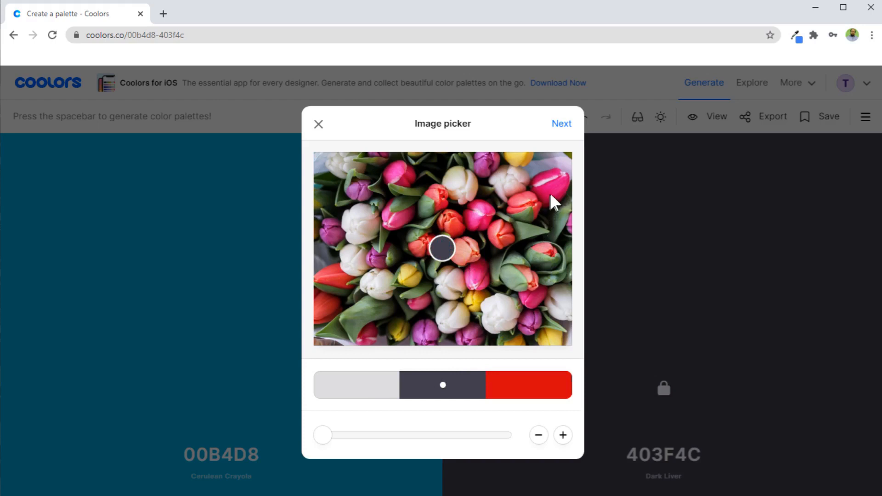
click(552, 190)
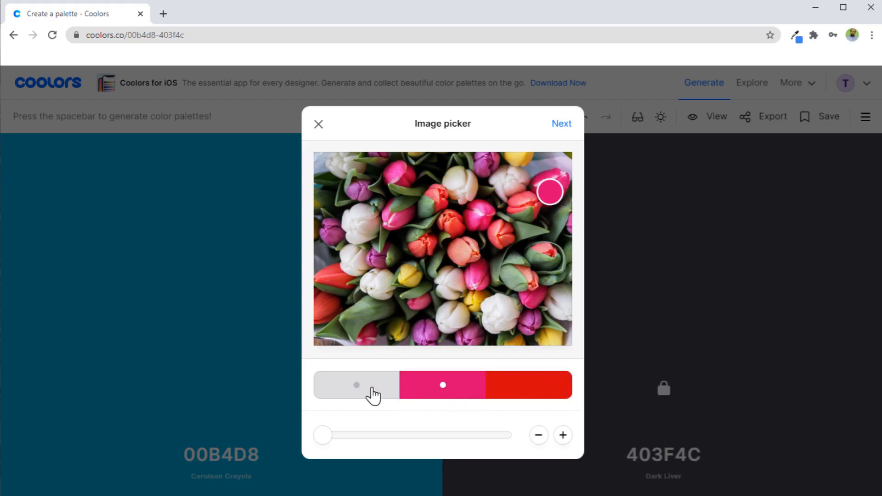
click(354, 317)
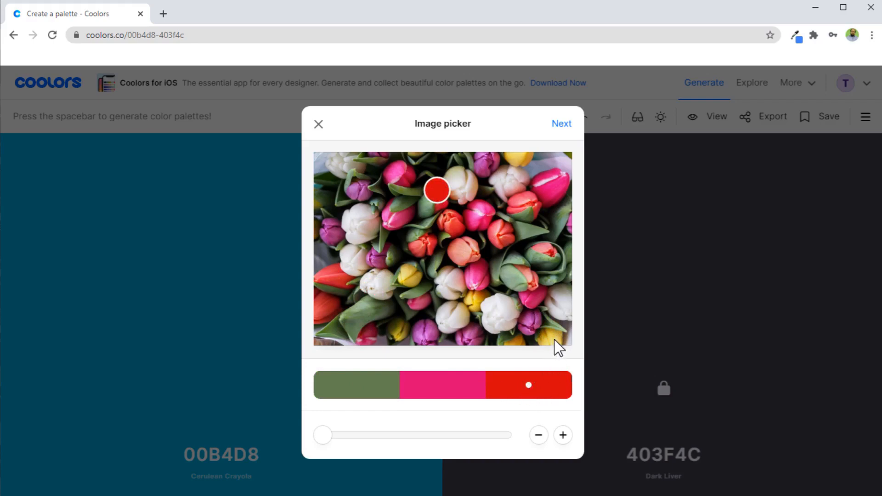
click(552, 337)
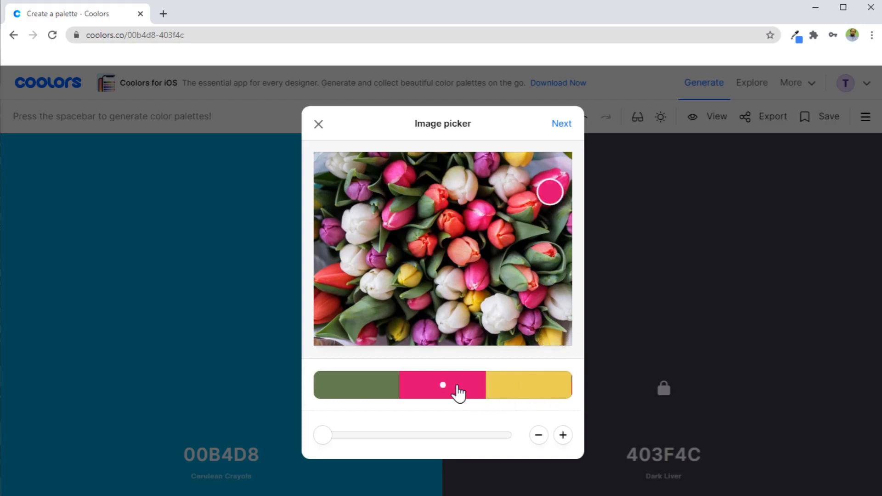
mouse_move(514, 192)
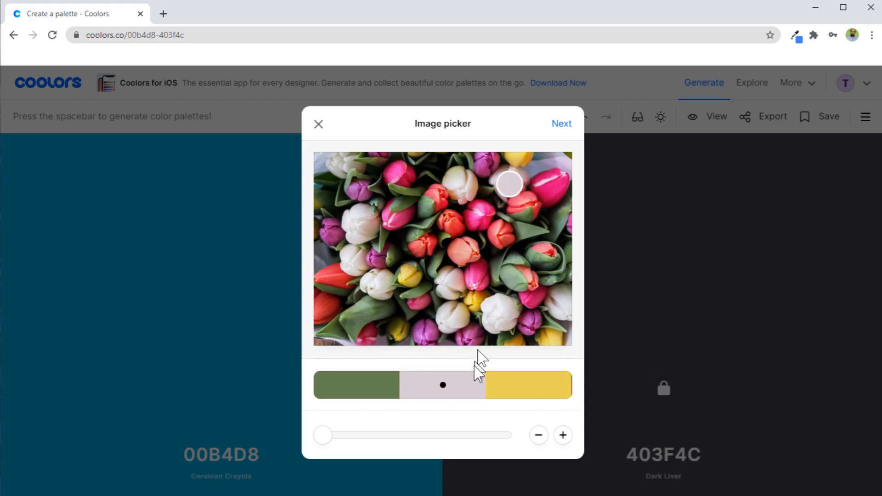
mouse_move(525, 203)
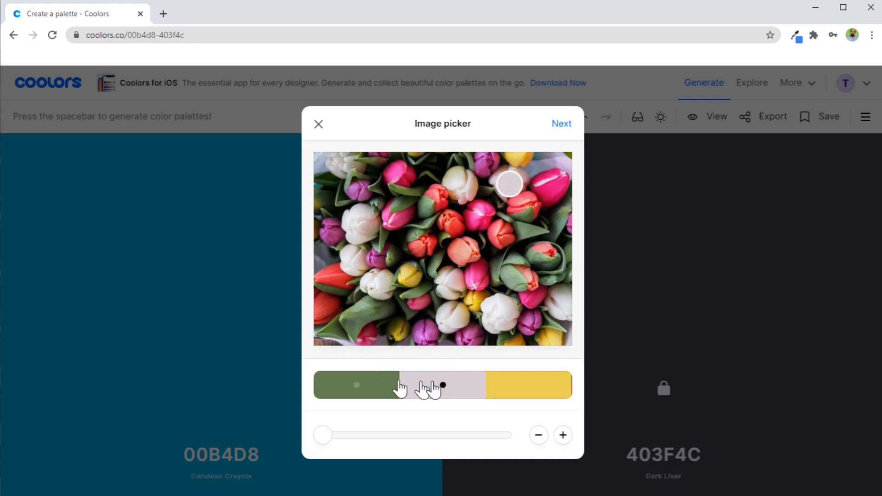
mouse_move(455, 341)
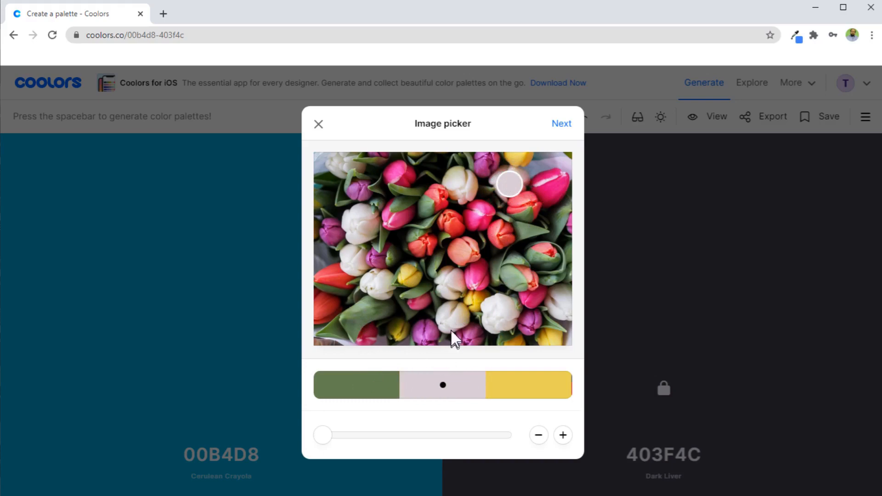
mouse_move(358, 149)
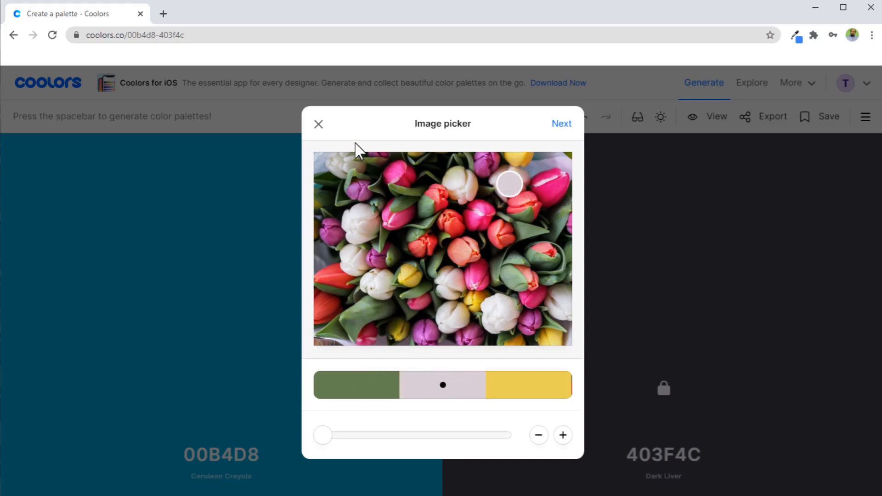
mouse_move(318, 125)
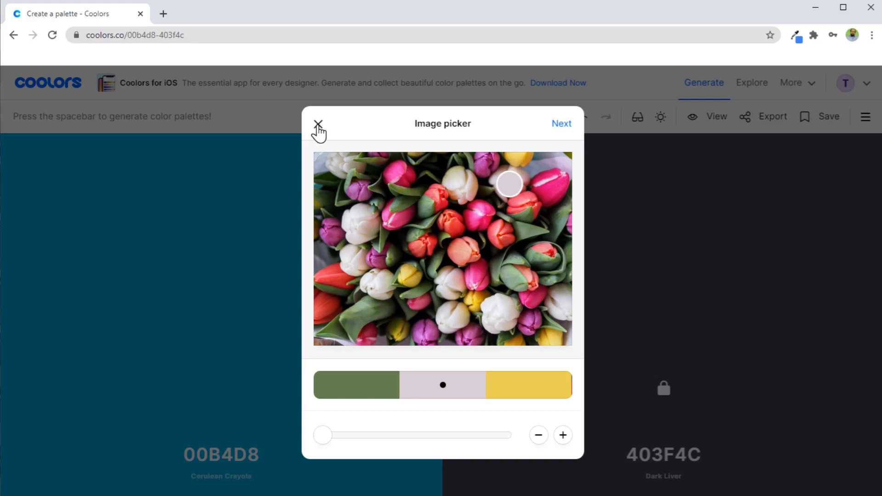
click(321, 125)
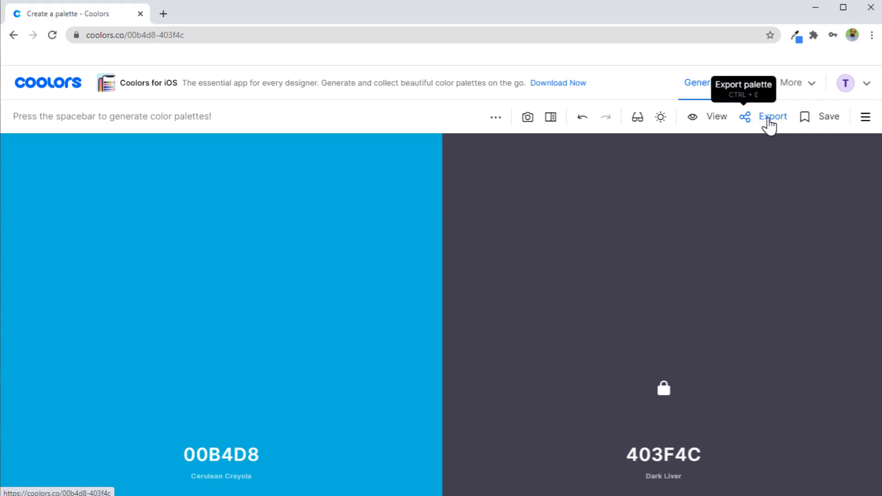
click(773, 117)
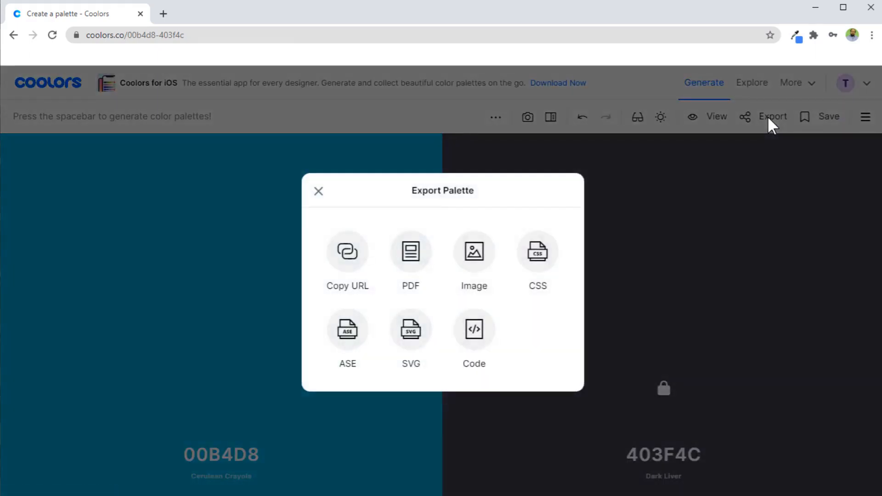
mouse_move(385, 296)
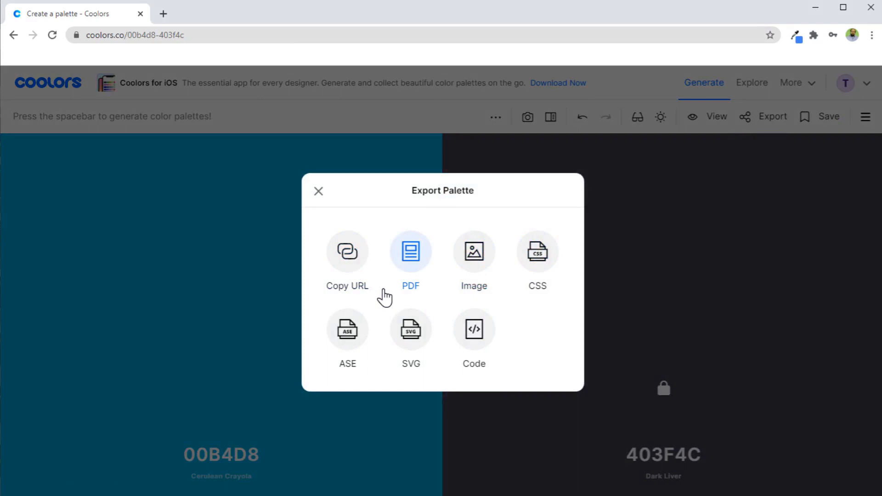
mouse_move(497, 292)
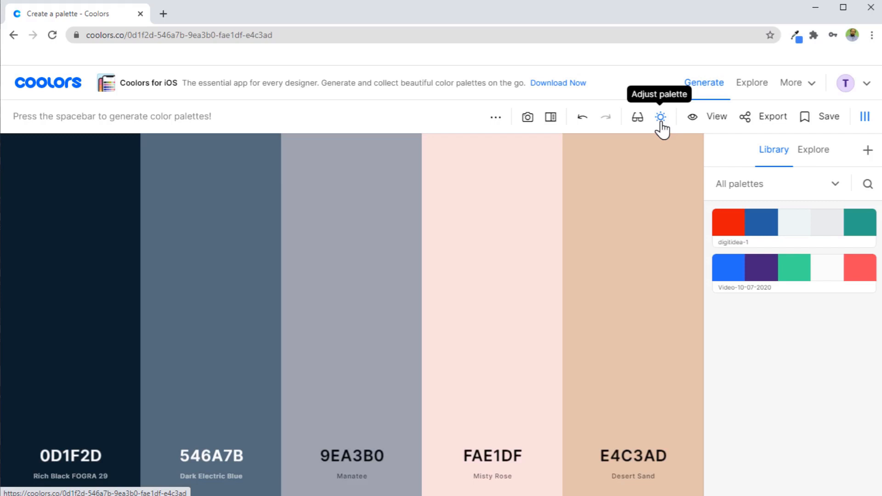
Open Adjust palette and preview a hue shift toward purples and greens
click(661, 117)
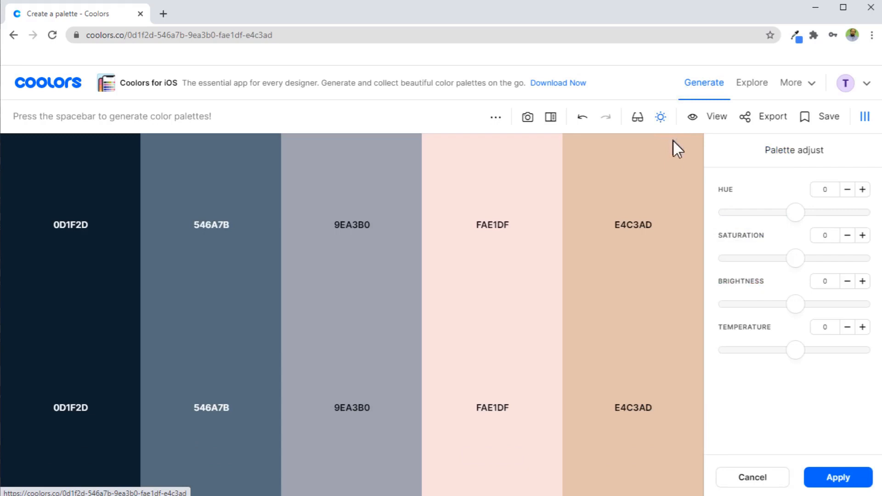
mouse_move(737, 212)
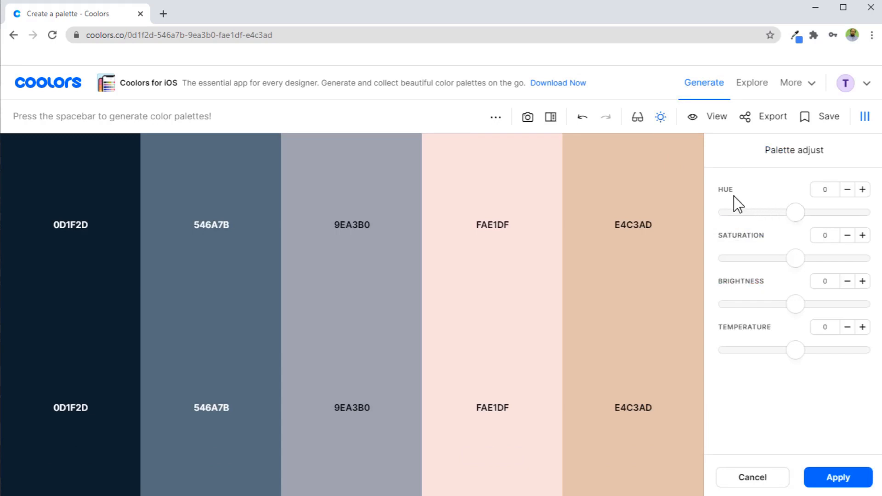
mouse_move(740, 352)
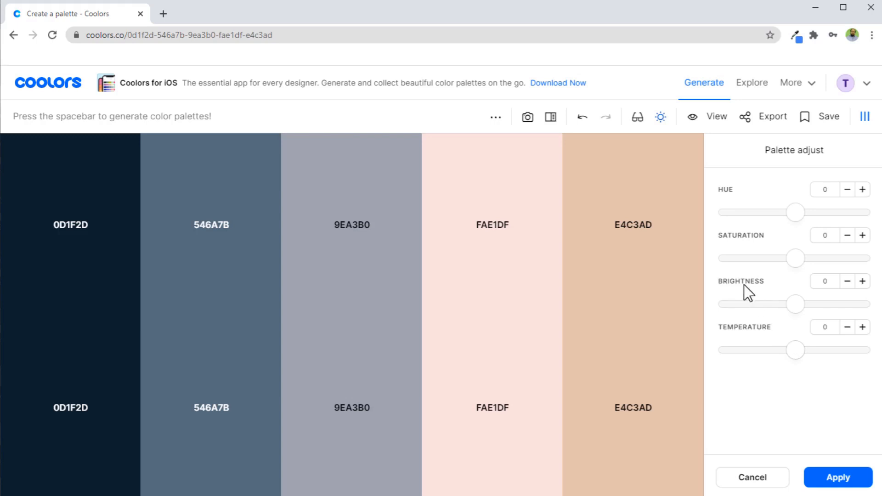
mouse_move(732, 206)
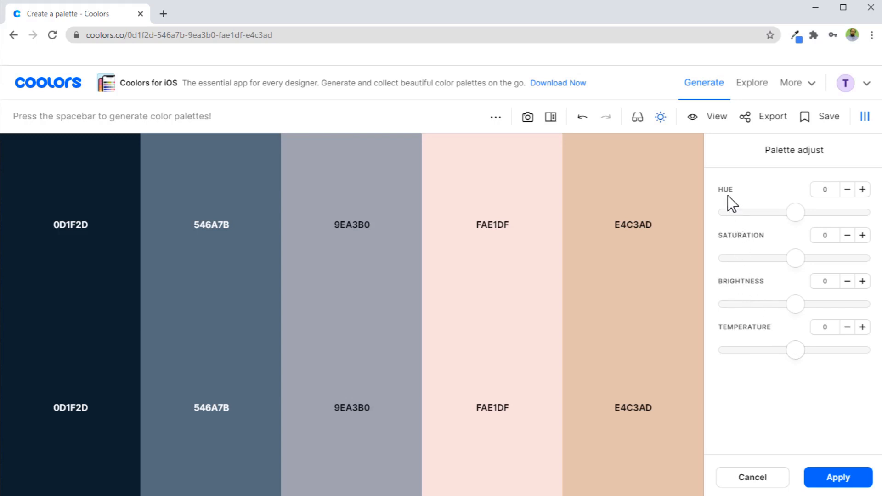
drag(795, 213, 795, 213)
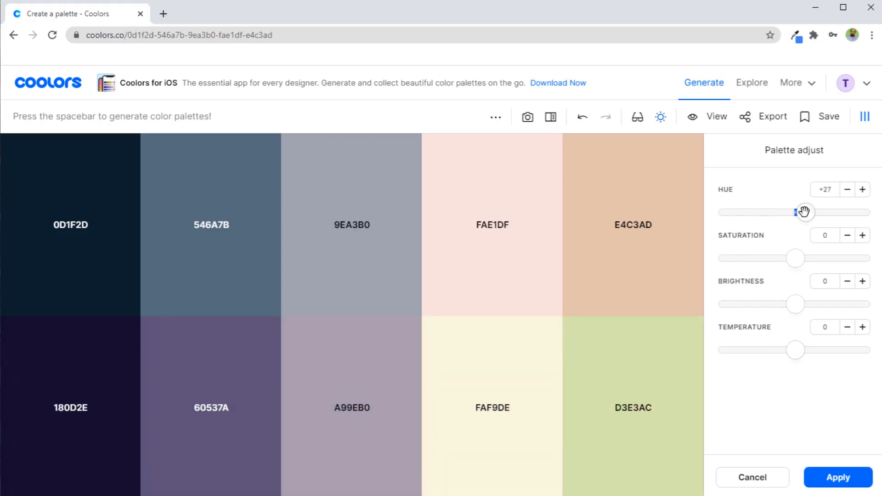
drag(795, 213, 810, 212)
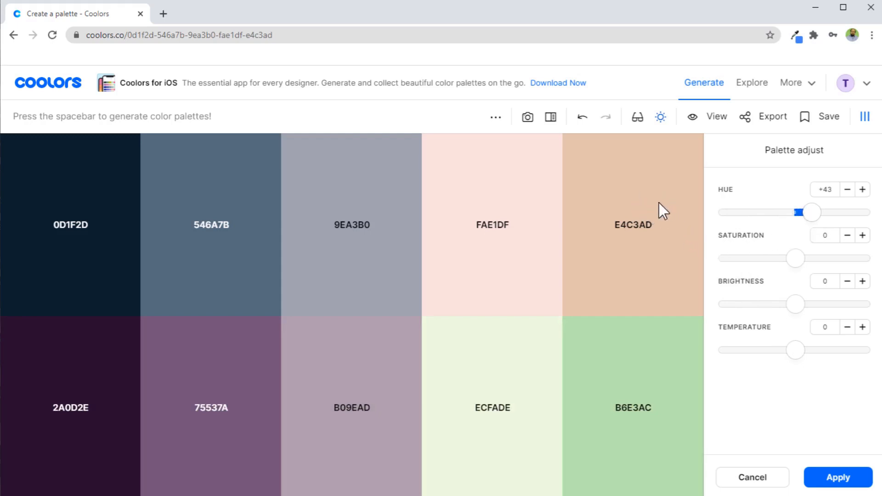
mouse_move(639, 382)
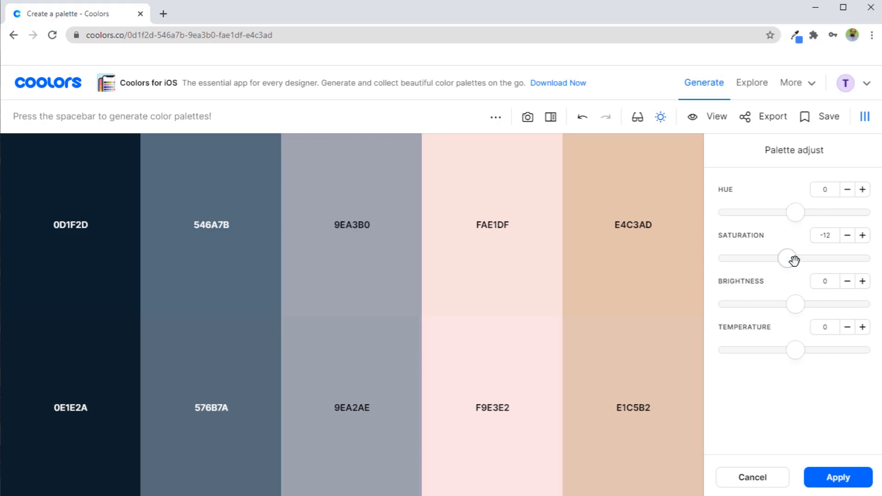
Reset the adjustments, then set saturation to +30 and brightness to +35
click(825, 235)
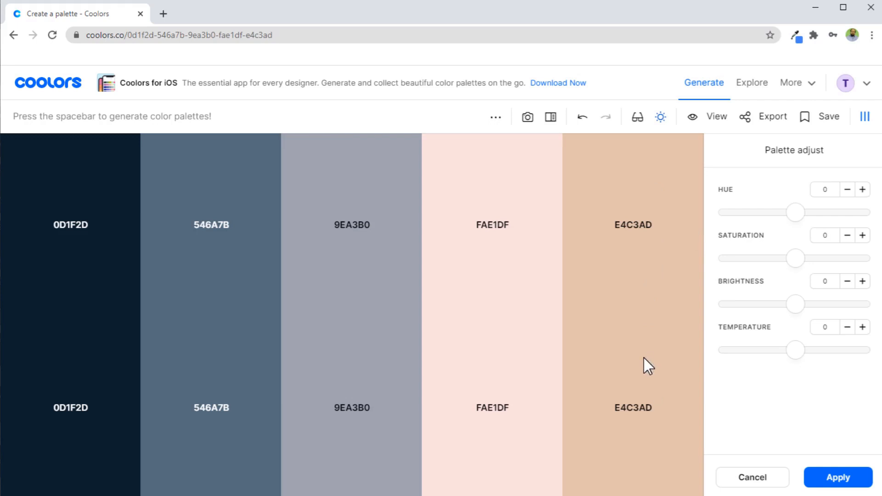
drag(795, 258, 816, 258)
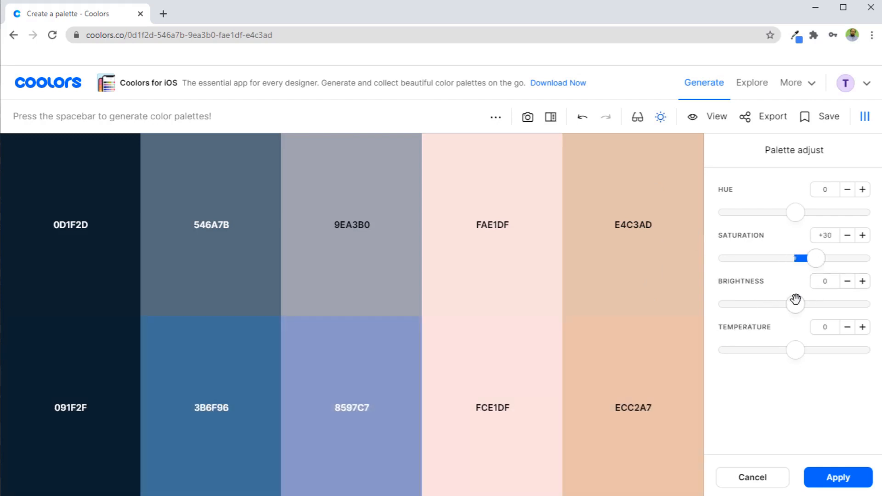
drag(795, 304, 818, 303)
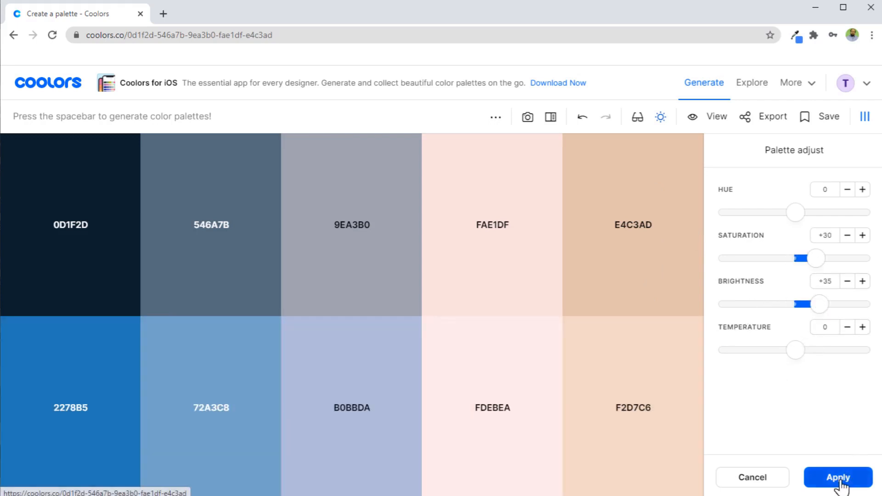
Apply the adjusted palette, open library search, and dismiss the Save Palette form unsaved
click(837, 478)
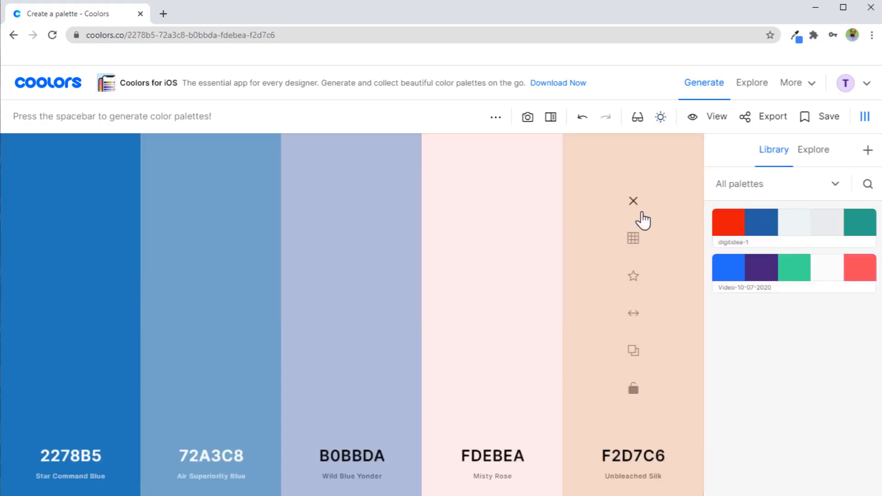
mouse_move(393, 293)
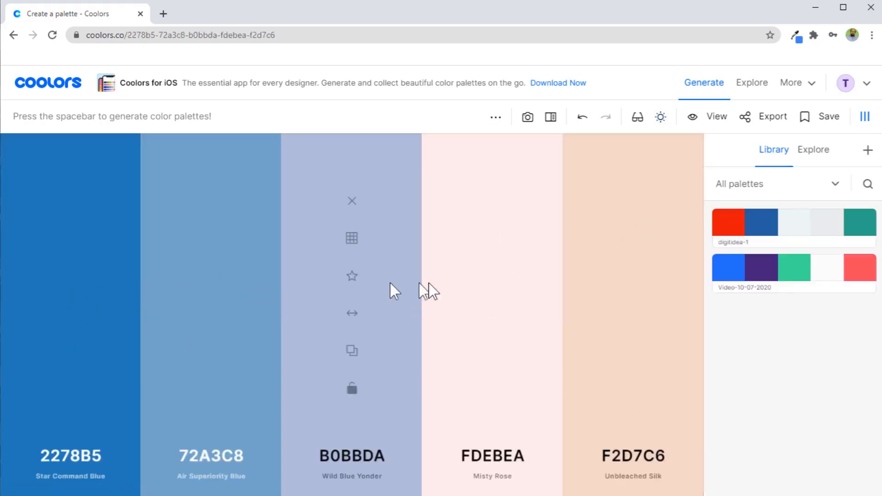
mouse_move(562, 260)
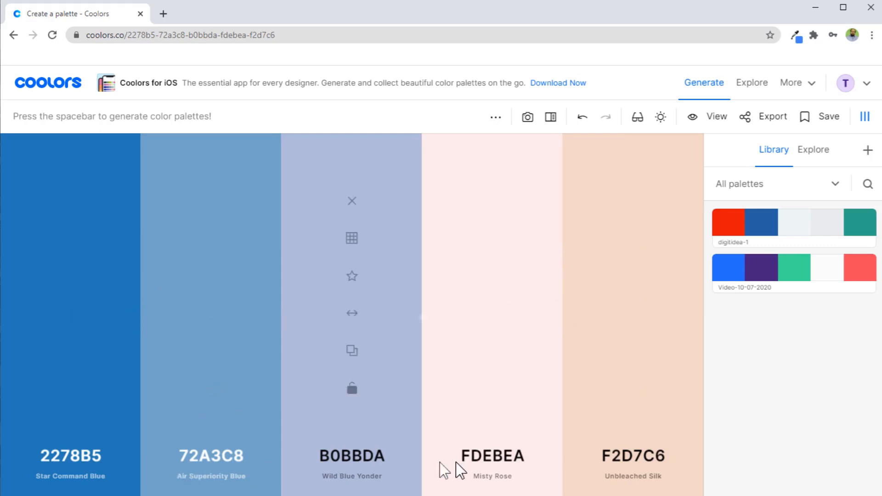
mouse_move(755, 365)
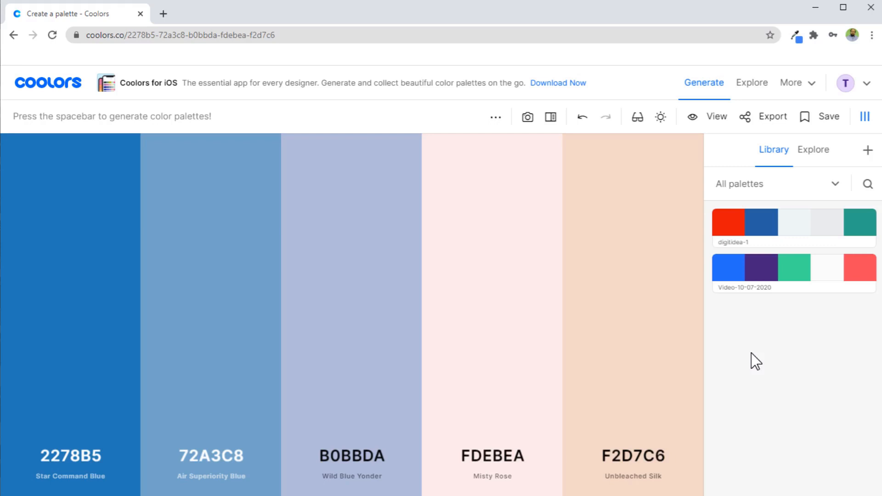
click(868, 183)
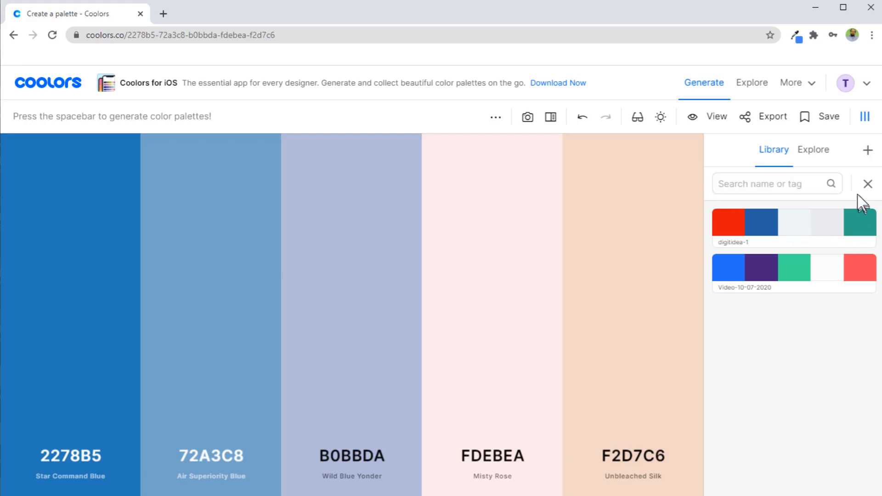
mouse_move(766, 233)
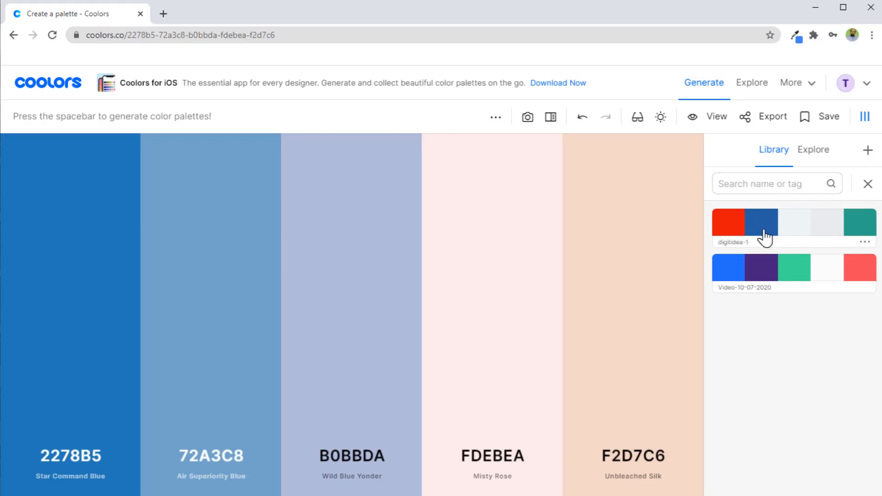
mouse_move(852, 176)
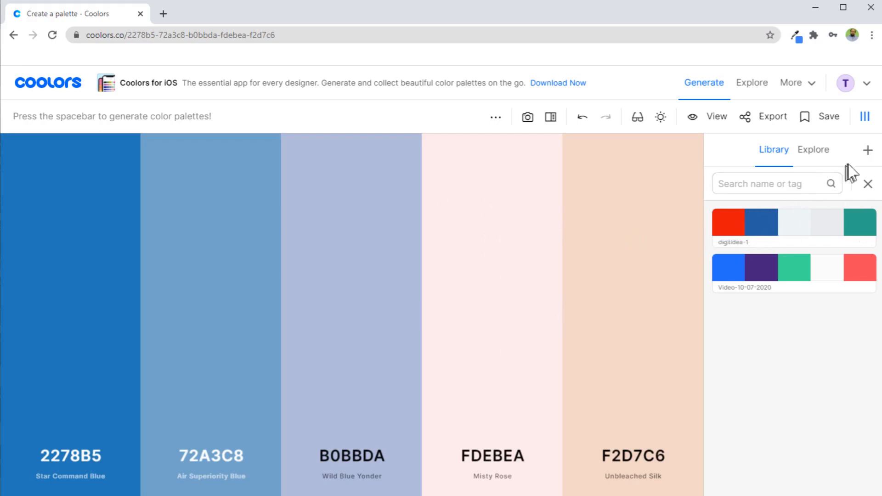
click(828, 116)
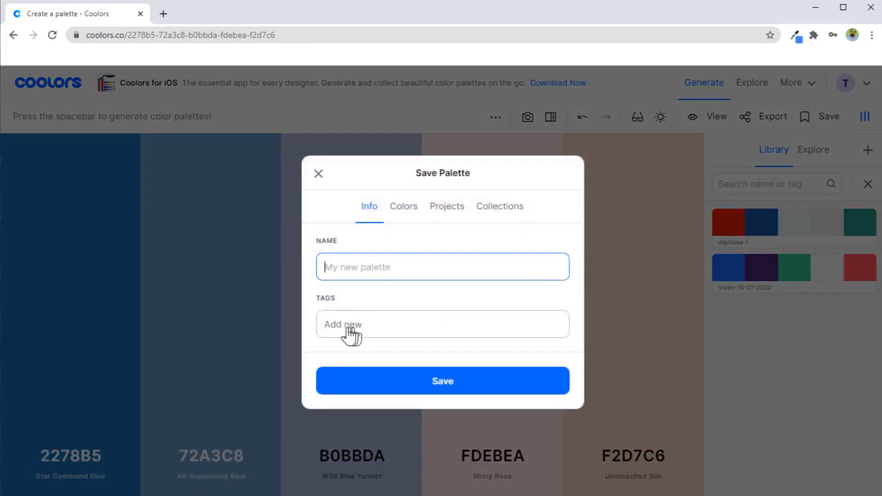
mouse_move(365, 343)
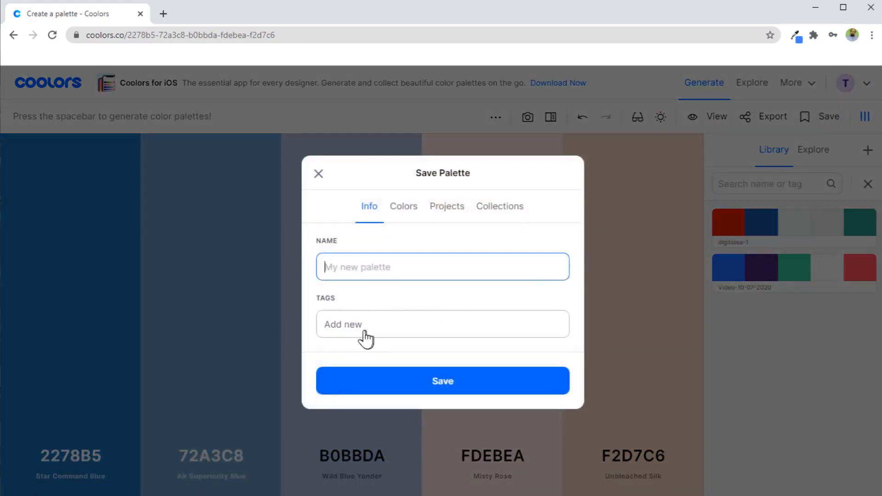
click(318, 173)
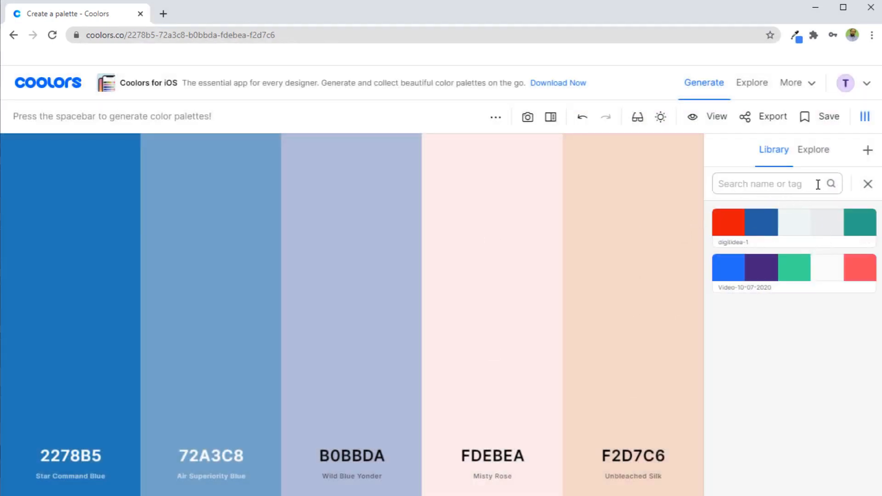
mouse_move(806, 395)
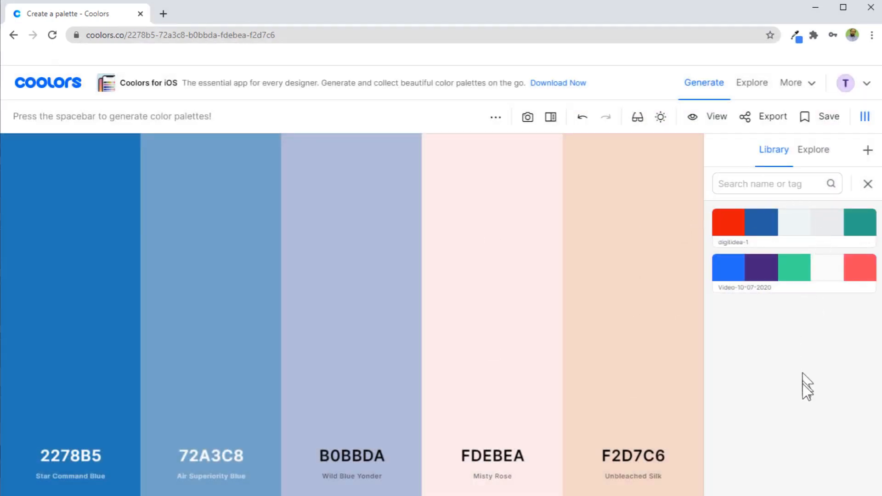
mouse_move(811, 405)
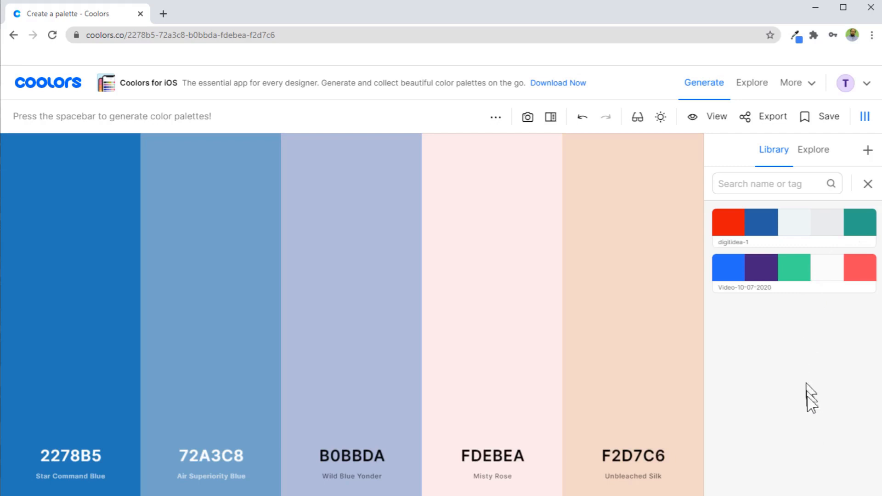
mouse_move(809, 385)
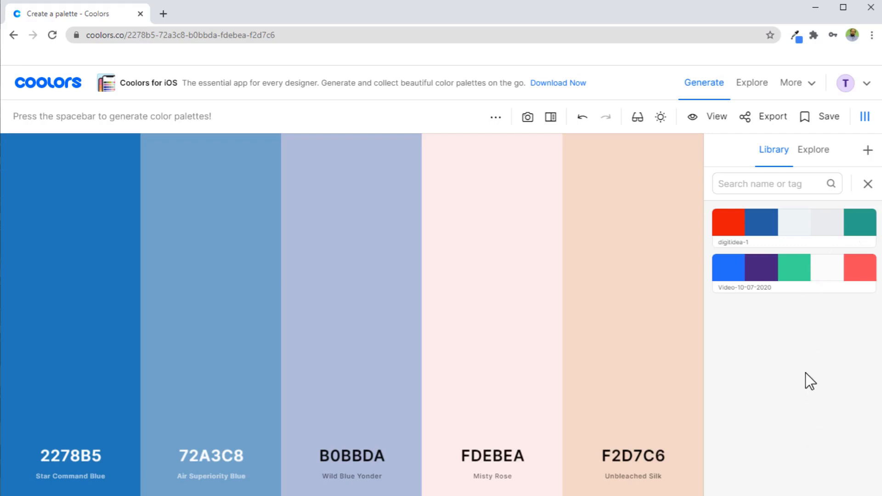
click(759, 184)
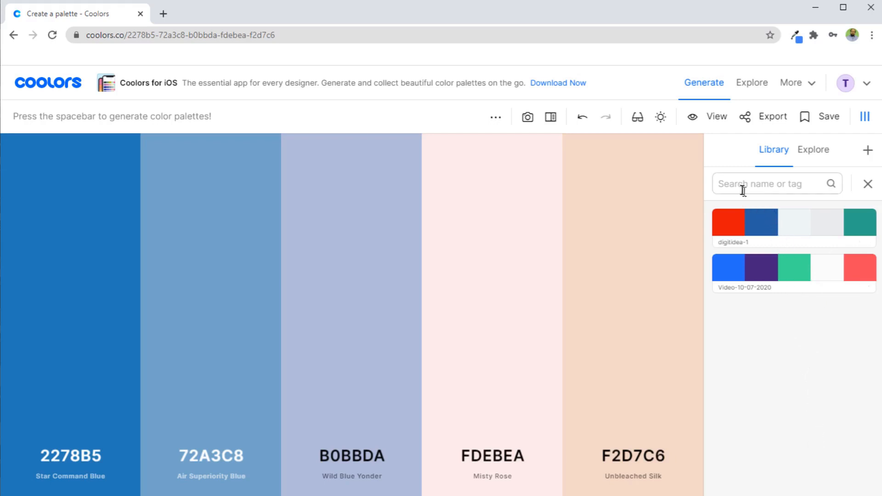
mouse_move(802, 184)
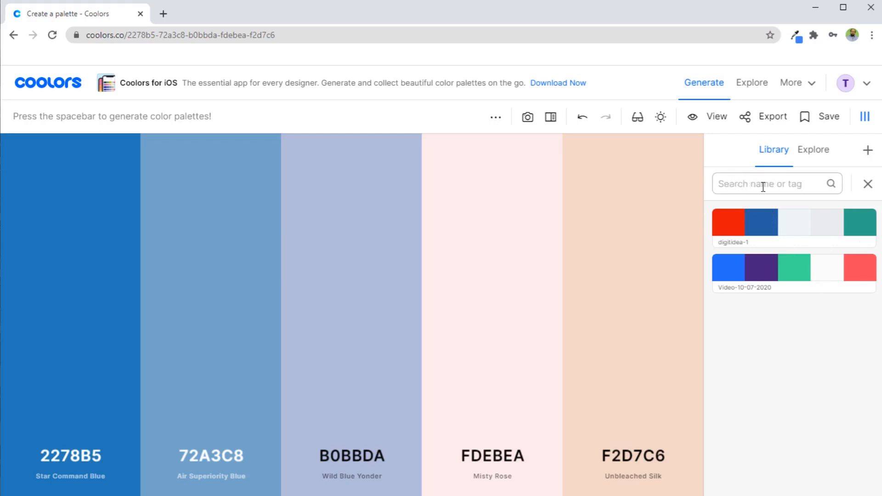
mouse_move(757, 184)
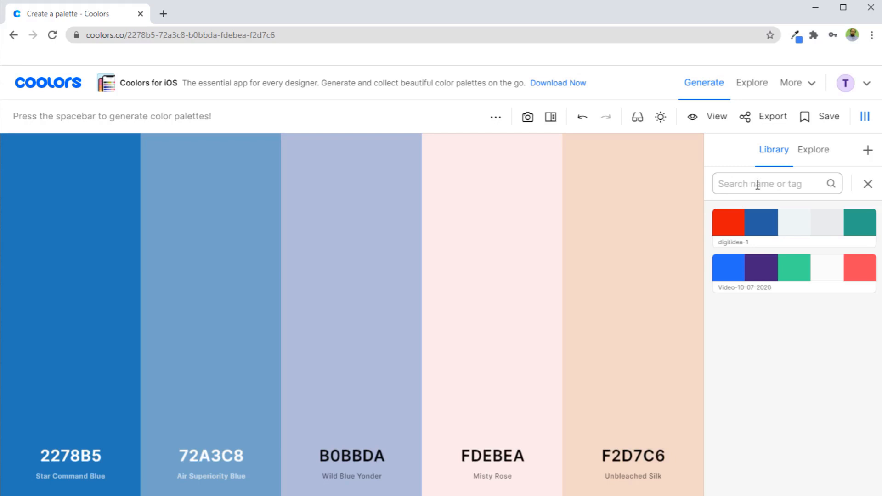
mouse_move(747, 247)
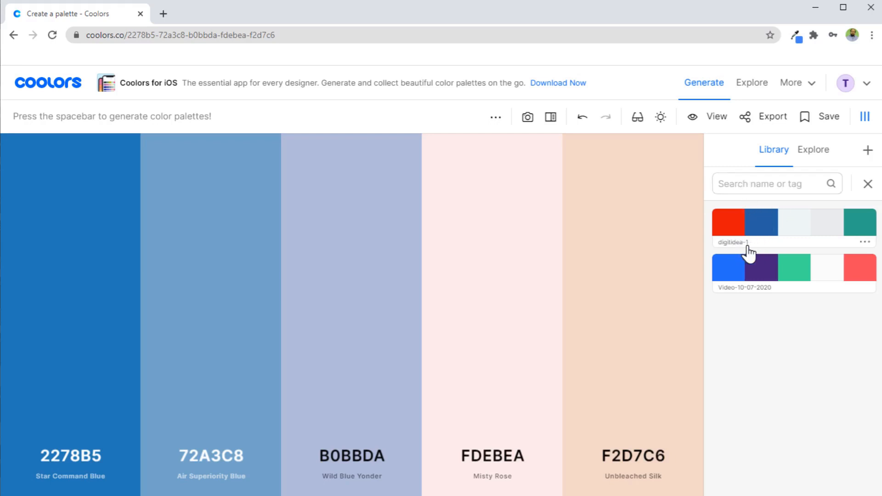
mouse_move(756, 246)
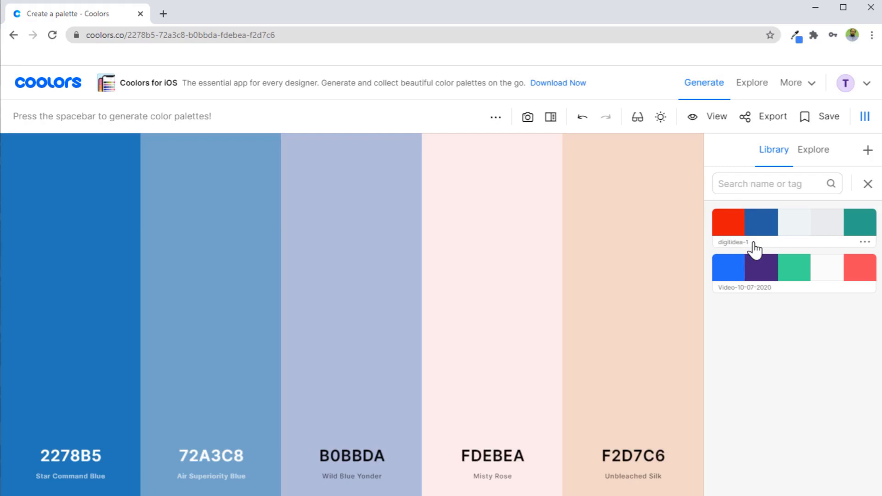
mouse_move(713, 315)
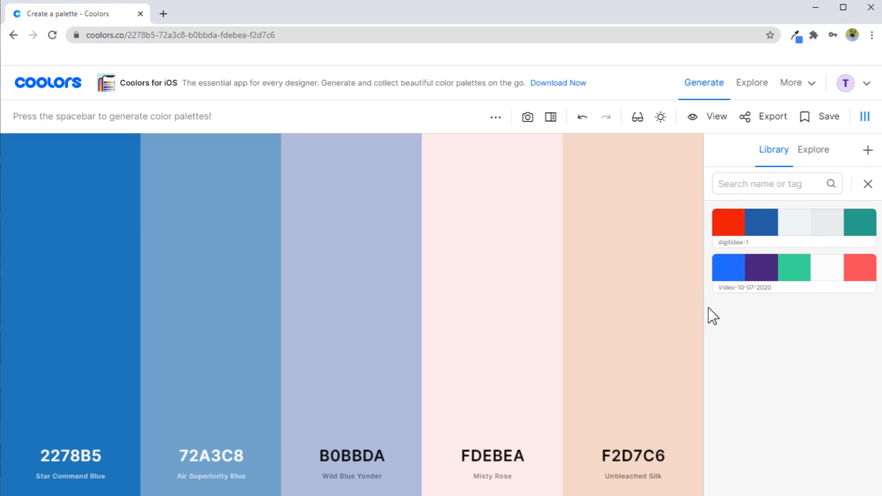